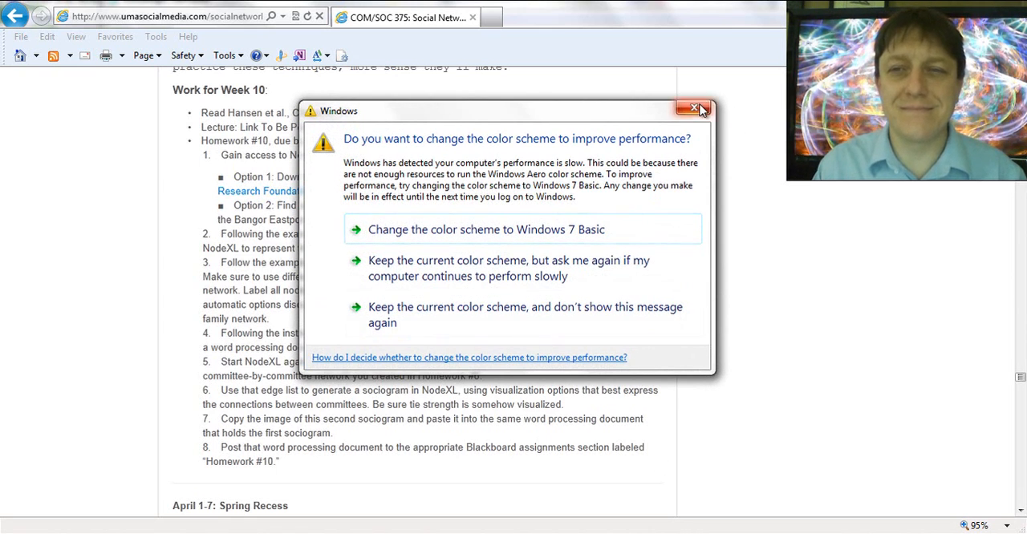
# Step: Dismiss the Windows colour-scheme performance prompt to return to the Week 10 course page
pyautogui.click(698, 109)
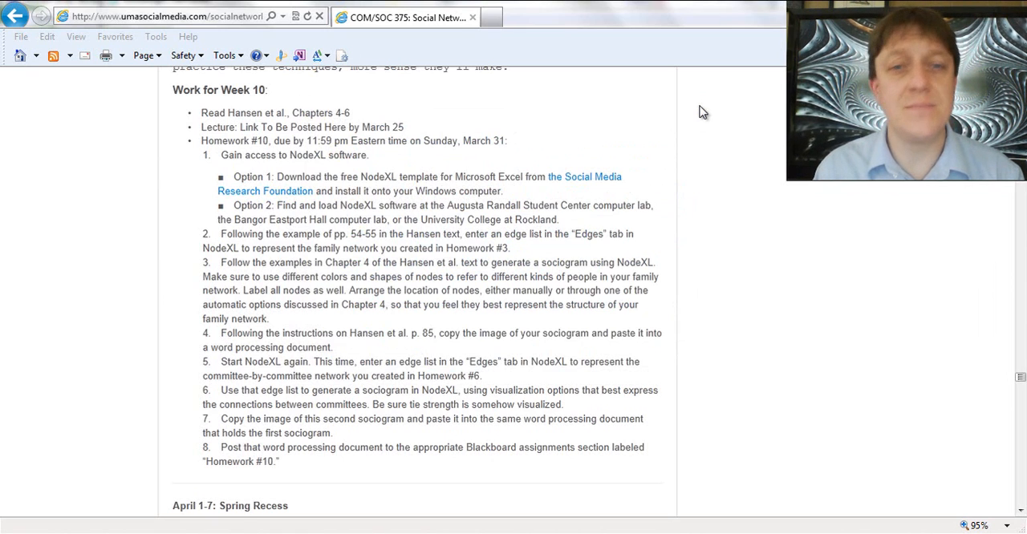
pyautogui.moveTo(581, 163)
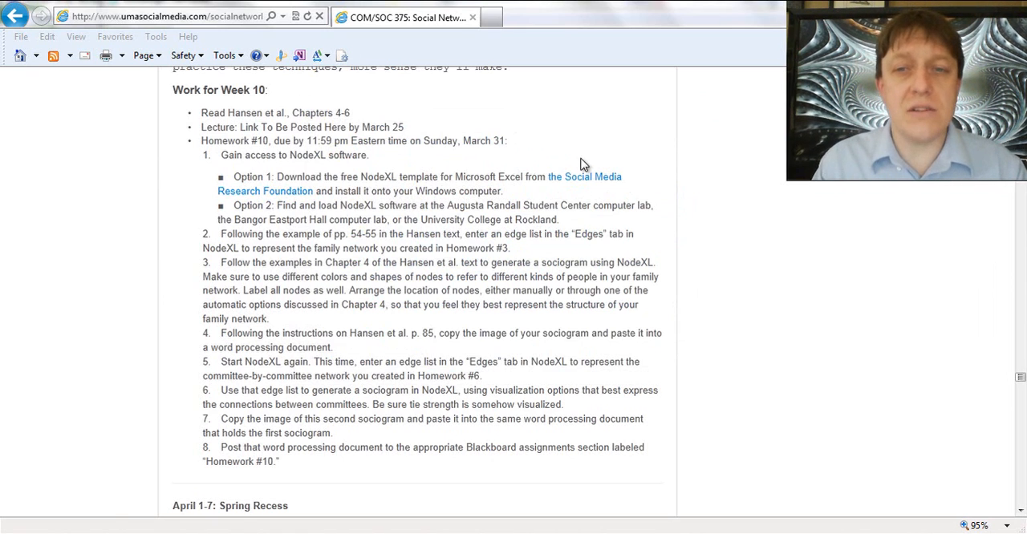
pyautogui.moveTo(577, 183)
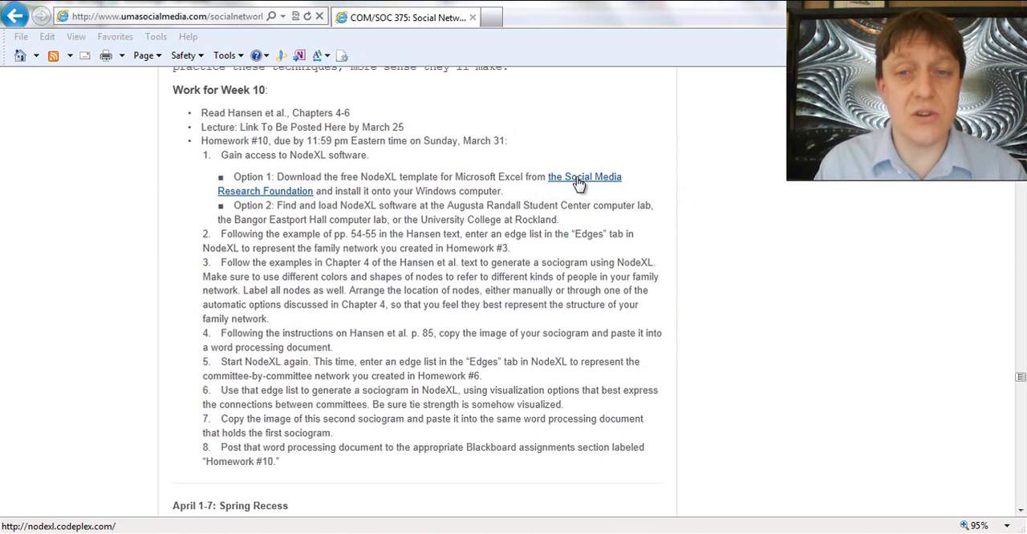
# Step: Open the Social Media Research Foundation link to reach the NodeXL CodePlex page
pyautogui.rightClick(577, 183)
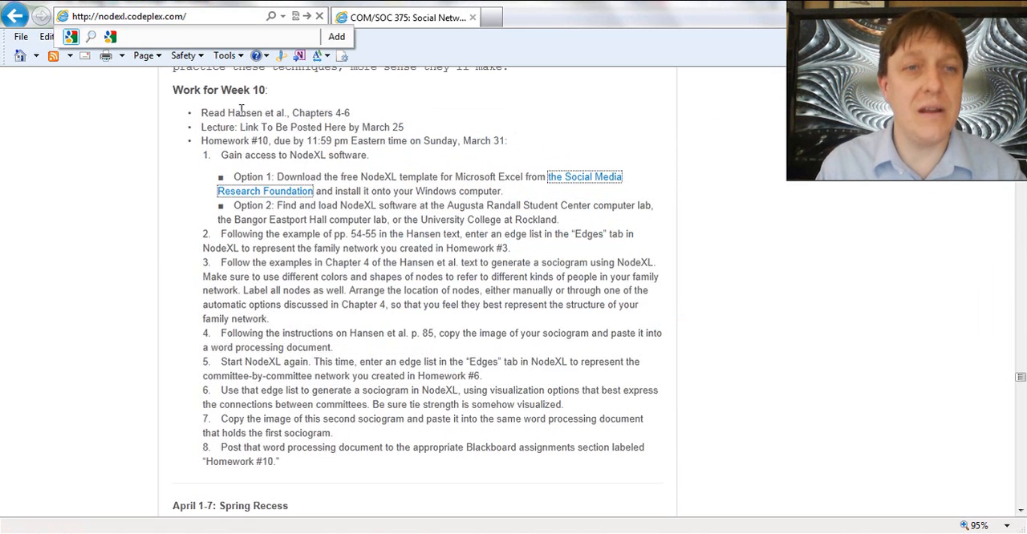
pyautogui.moveTo(135, 276)
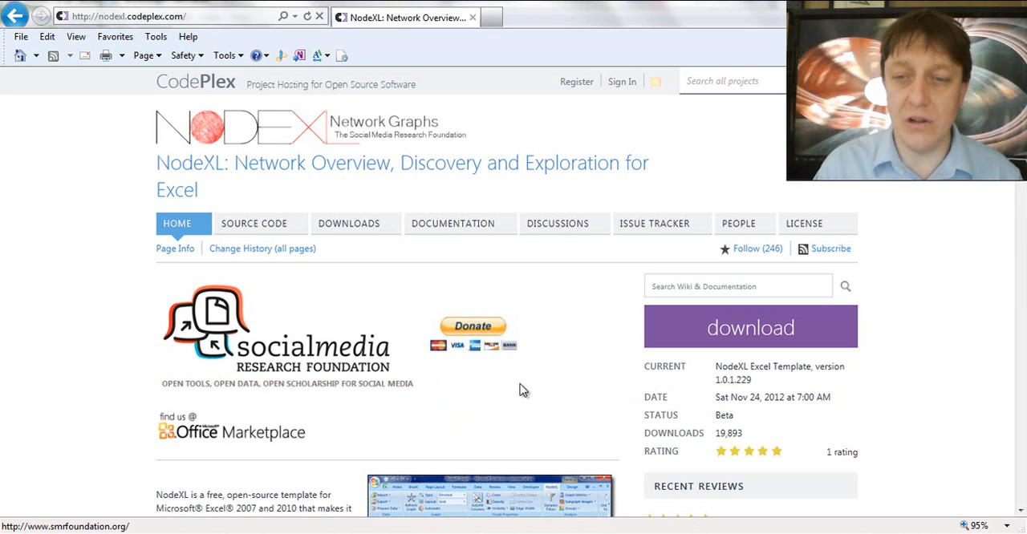
pyautogui.moveTo(744, 393)
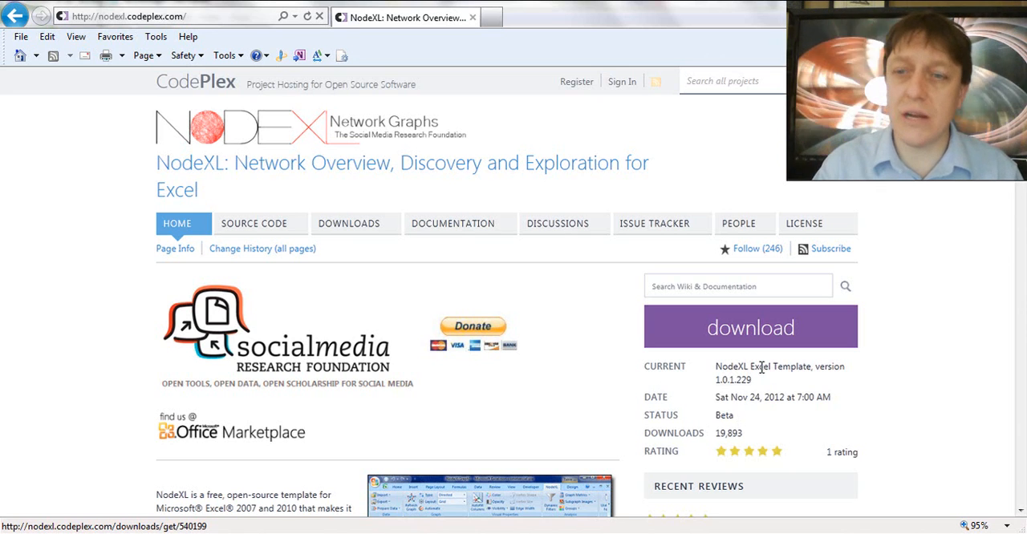
# Step: Download NodeXL_1.0.1.229.zip from CodePlex and open it in WinZip
pyautogui.click(744, 327)
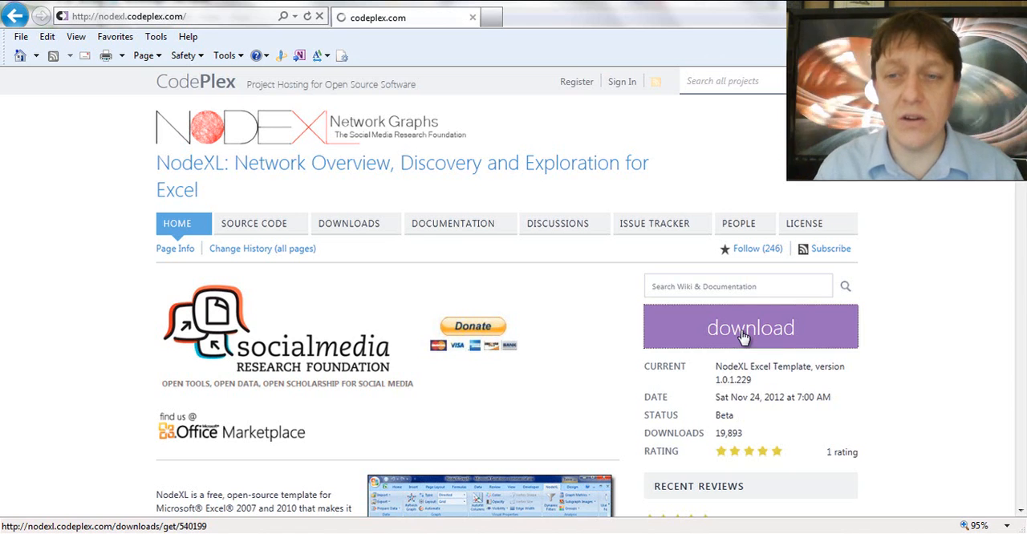
pyautogui.click(749, 328)
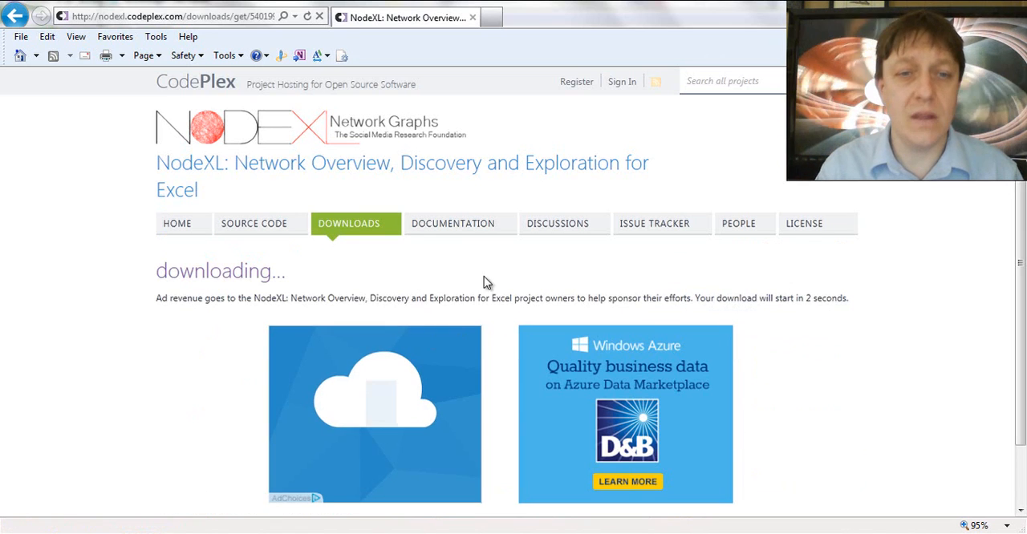
pyautogui.moveTo(658, 313)
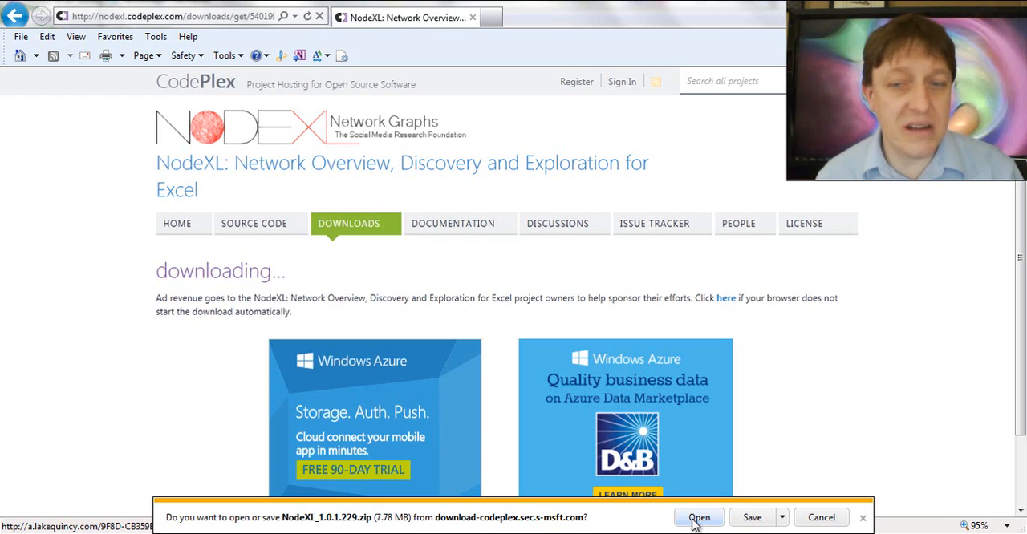
pyautogui.click(699, 516)
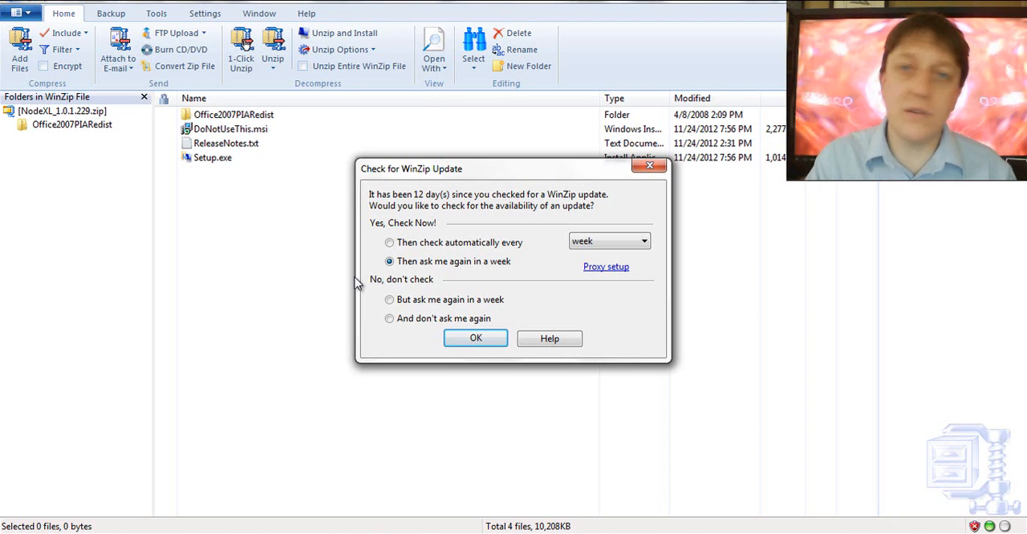
pyautogui.moveTo(424, 294)
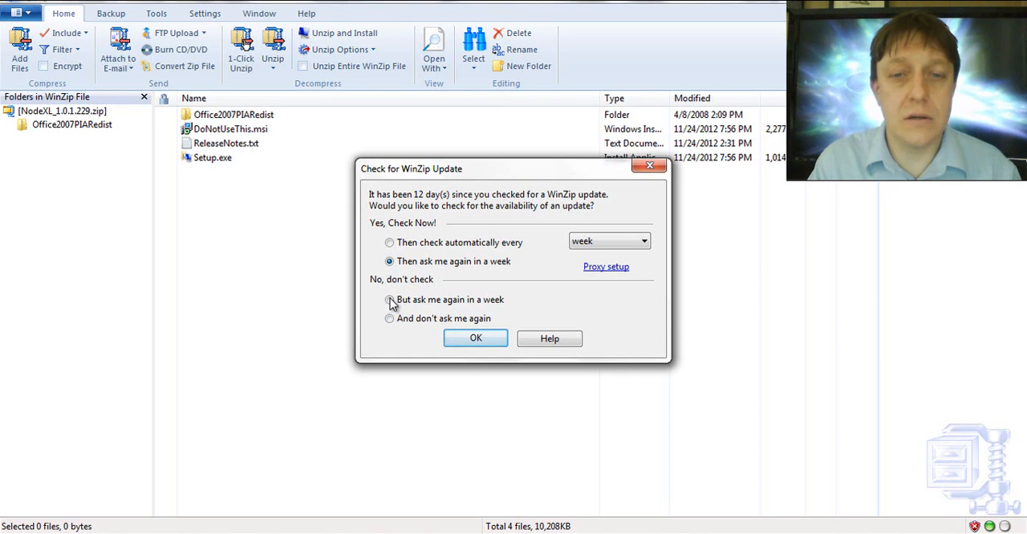
# Step: Postpone WinZip's update check a week and select all four archive items
pyautogui.click(474, 338)
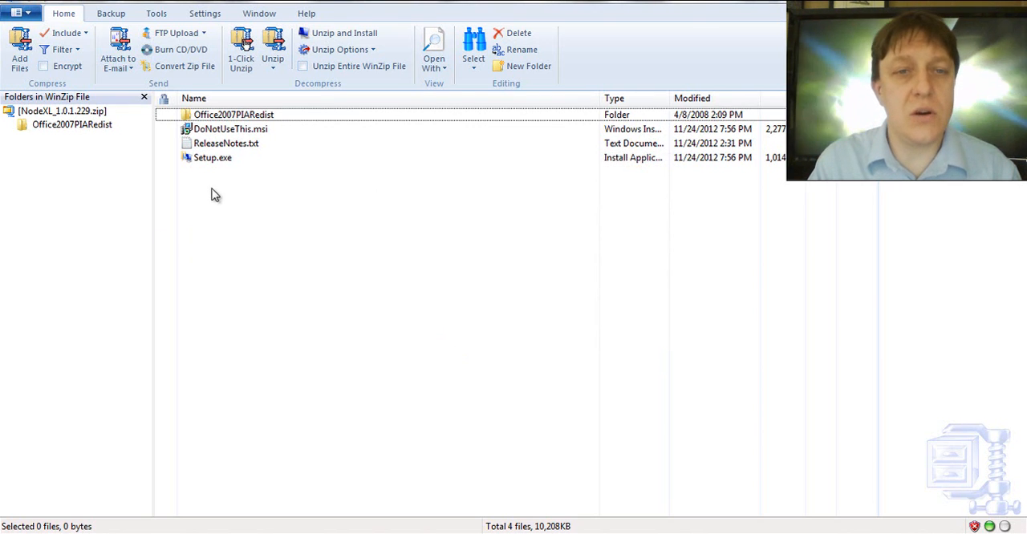
pyautogui.press('ctrl+a')
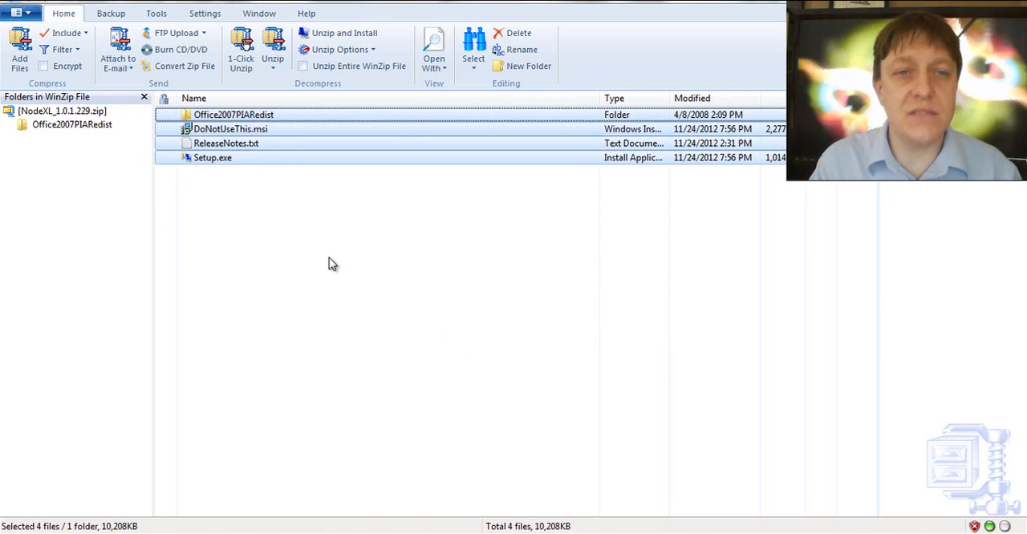
pyautogui.moveTo(337, 267)
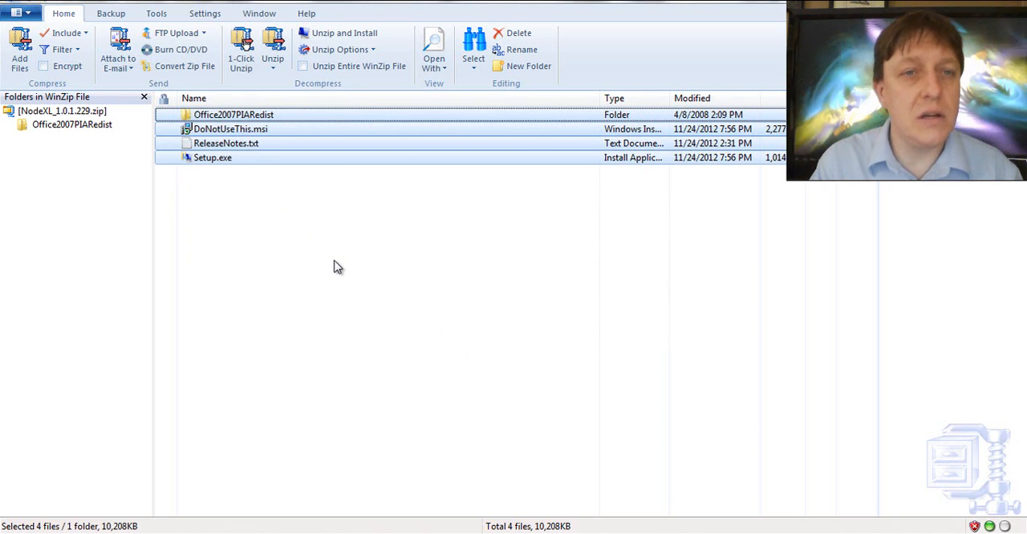
# Step: Unzip the archive into a new folder named NodeXL inside Documents
pyautogui.click(276, 56)
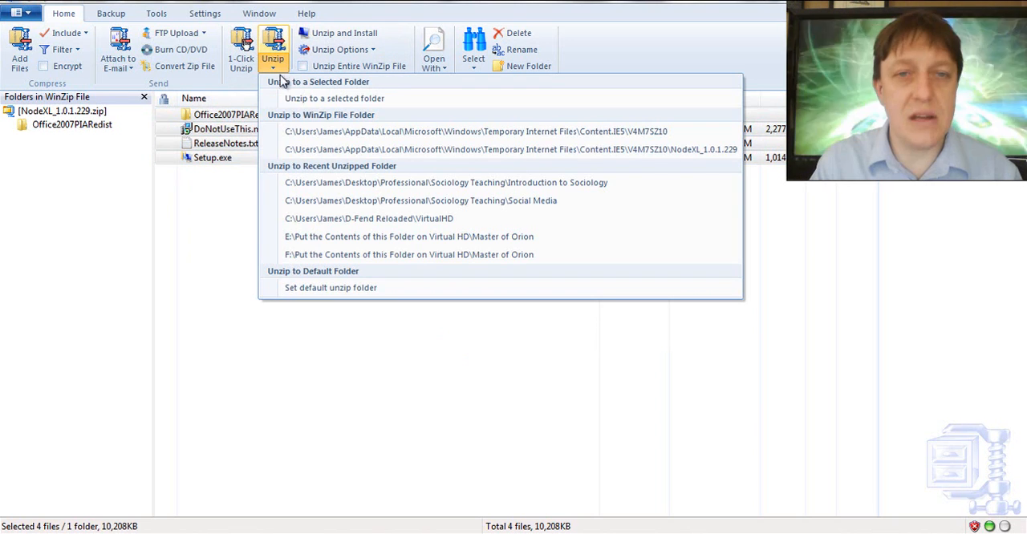
pyautogui.moveTo(333, 99)
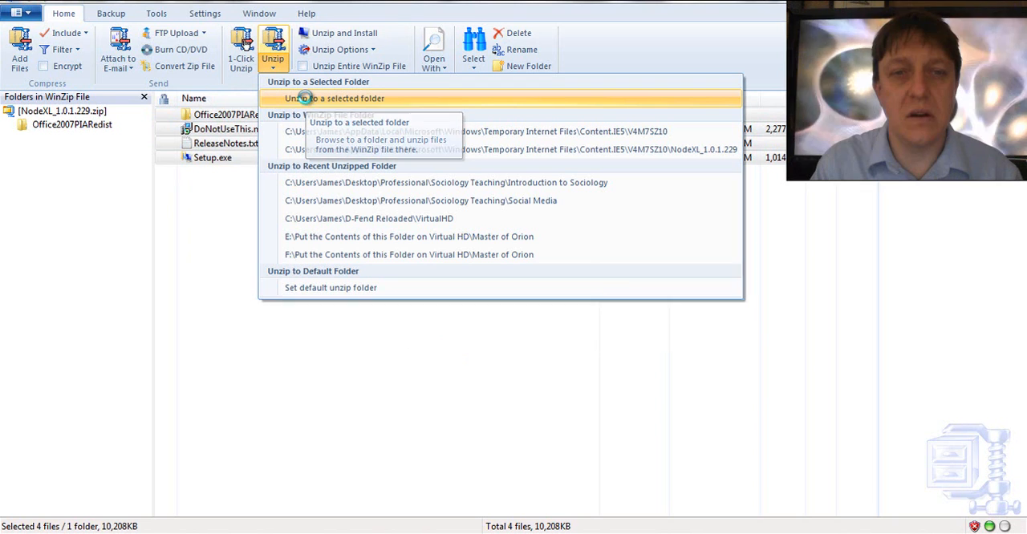
pyautogui.click(311, 98)
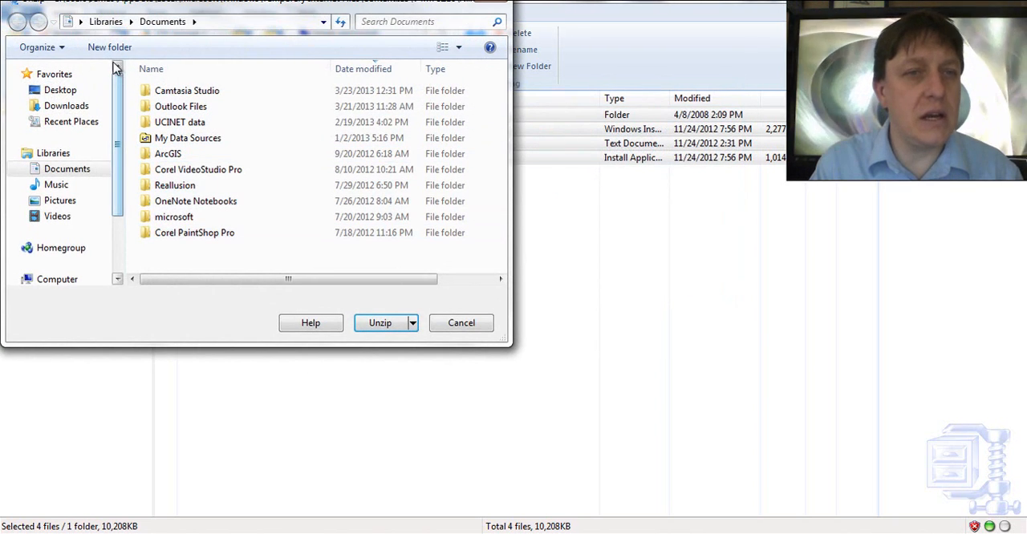
pyautogui.moveTo(311, 322)
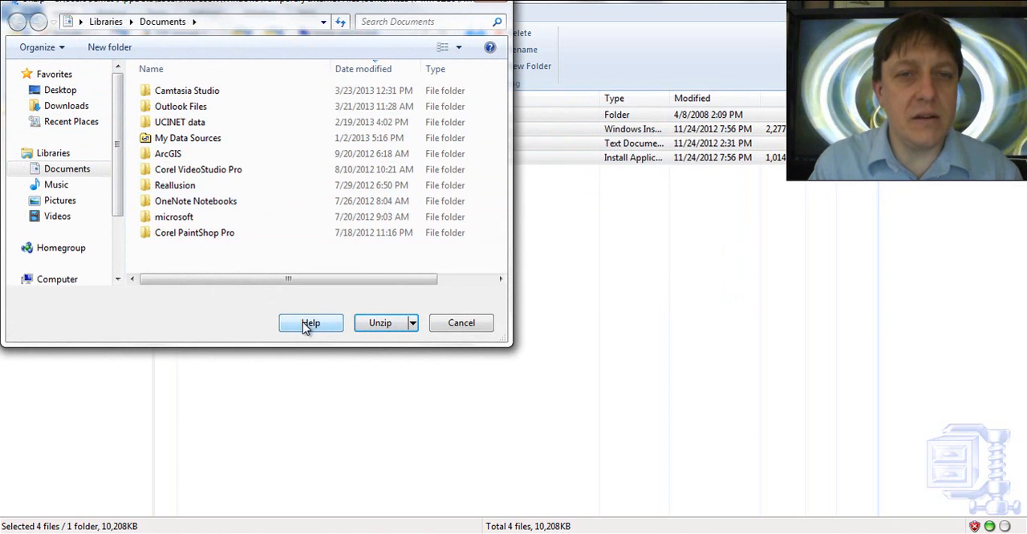
pyautogui.click(109, 46)
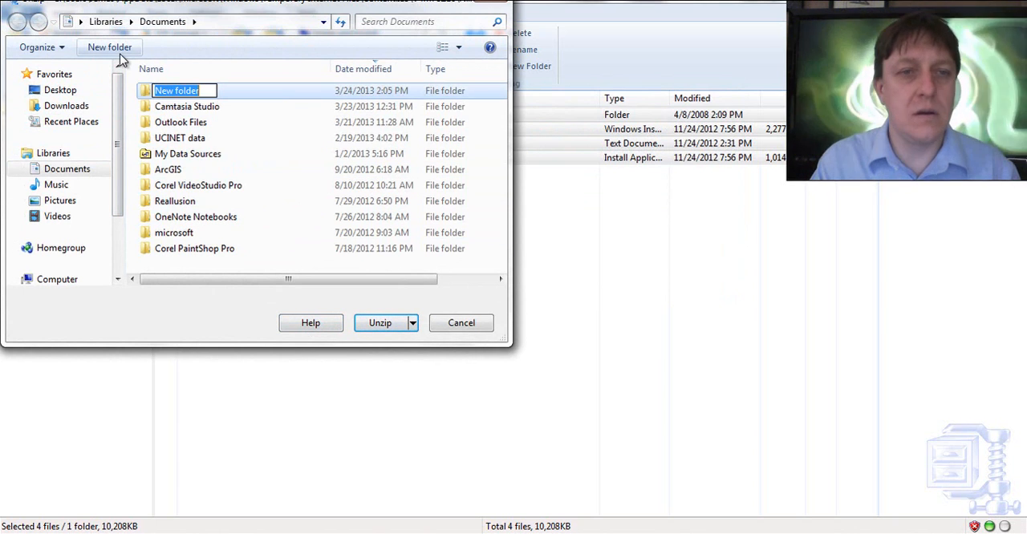
pyautogui.write('Node')
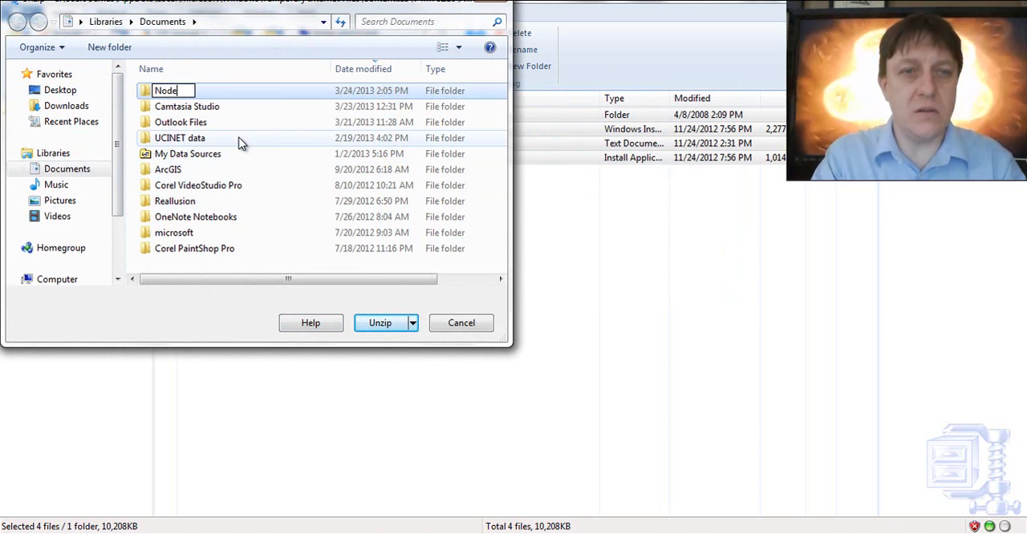
pyautogui.write('XL')
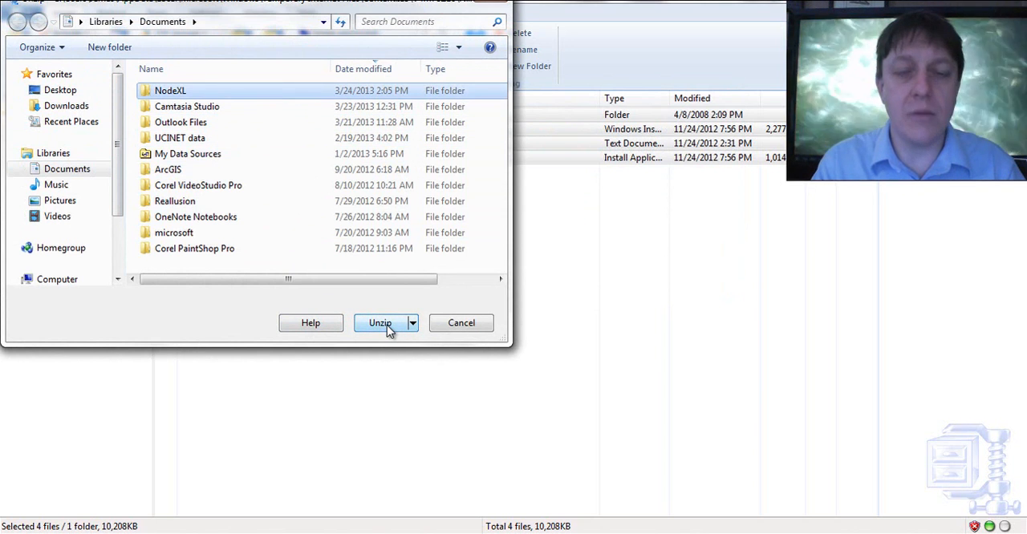
pyautogui.click(379, 324)
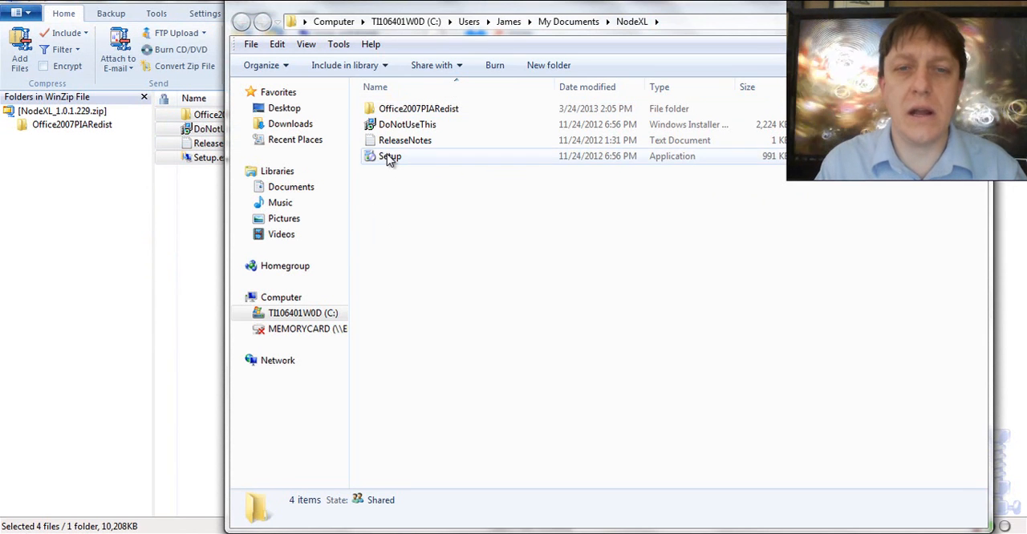
# Step: Launch Setup from the NodeXL folder, allowing it past the security warning
pyautogui.doubleClick(390, 157)
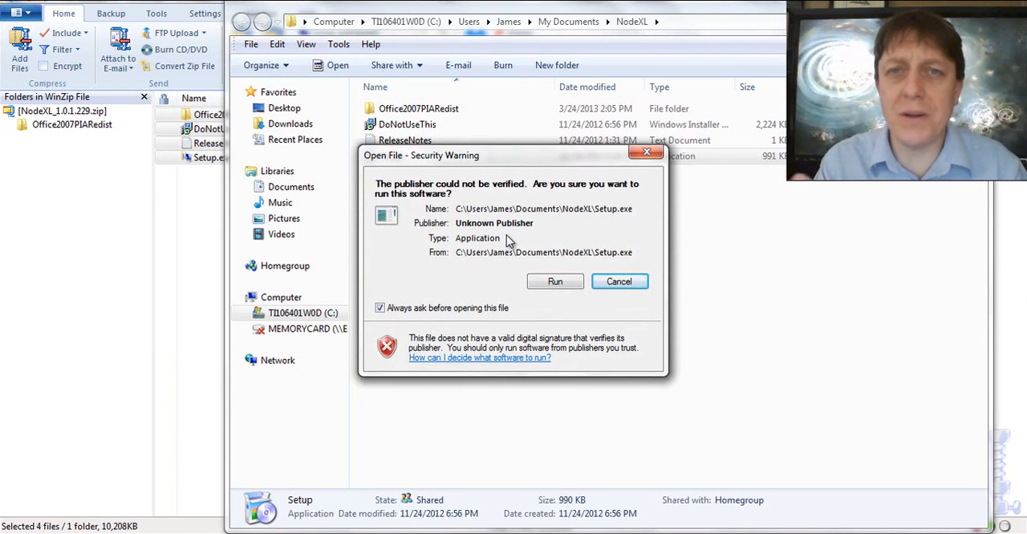
pyautogui.moveTo(555, 281)
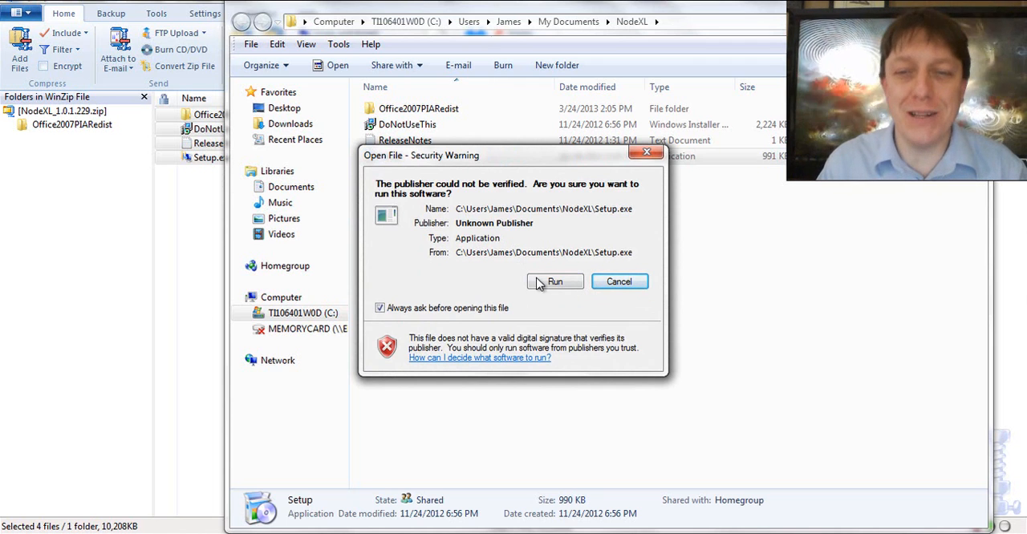
pyautogui.click(555, 281)
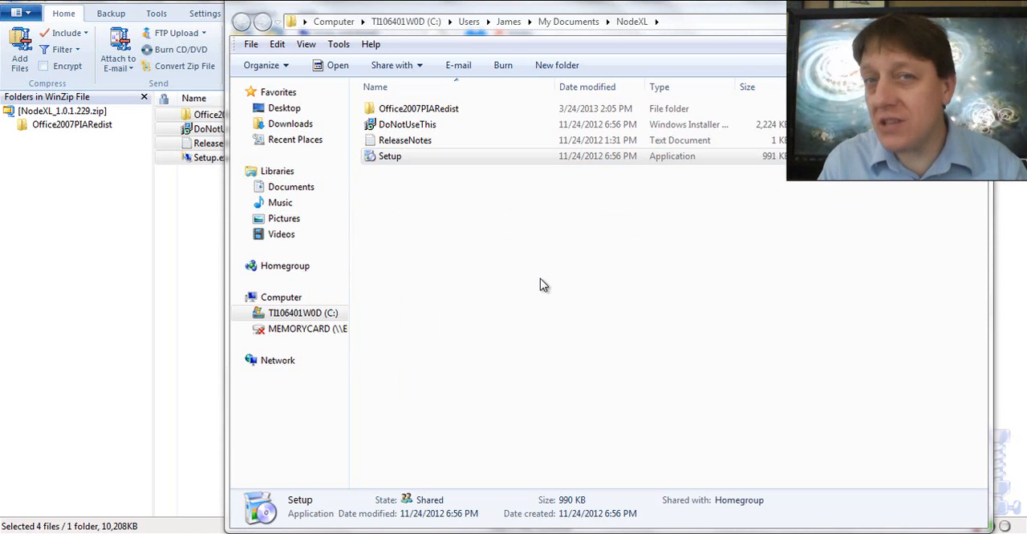
pyautogui.click(390, 156)
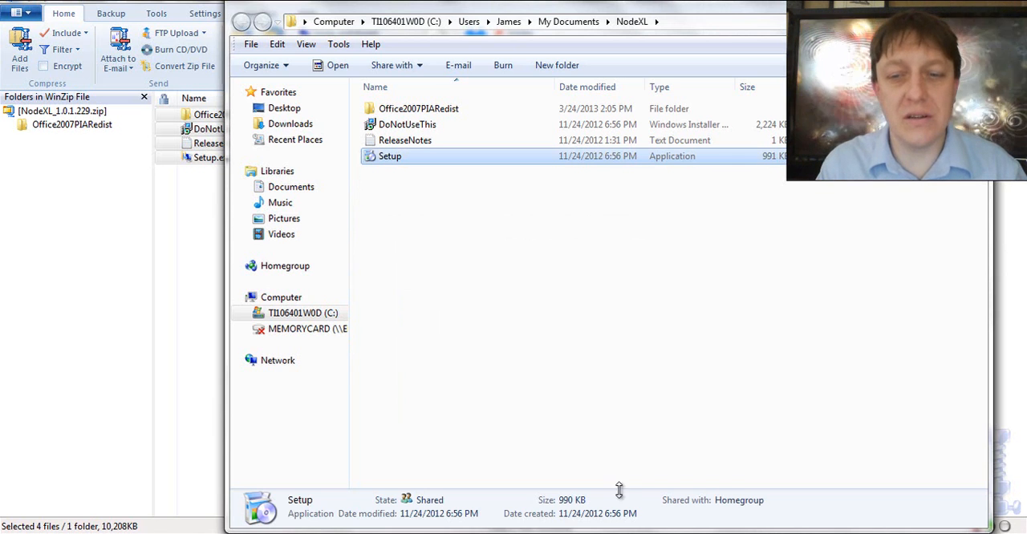
pyautogui.doubleClick(388, 155)
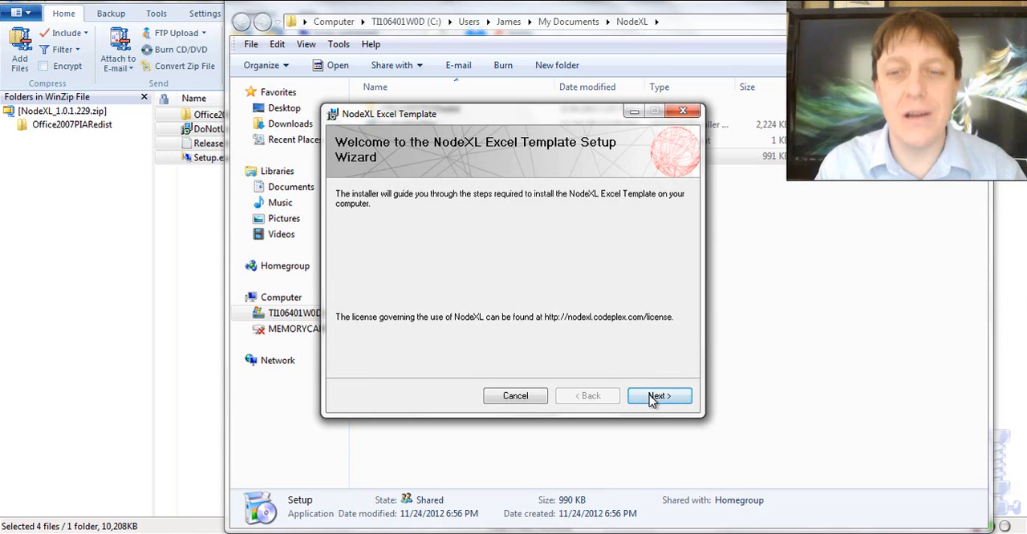
# Step: Install the NodeXL template for Everyone into the default folder and confirm installation
pyautogui.click(658, 395)
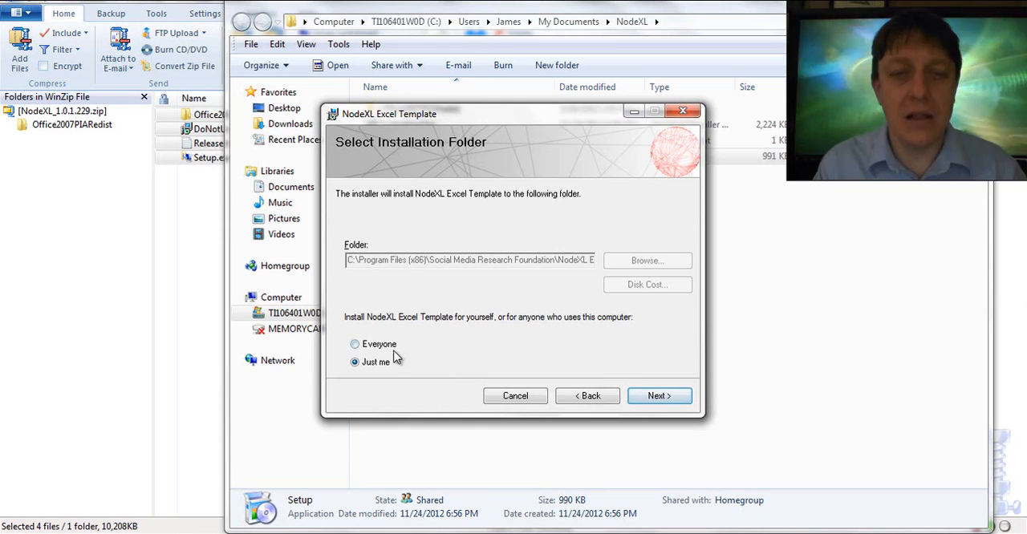
pyautogui.click(353, 343)
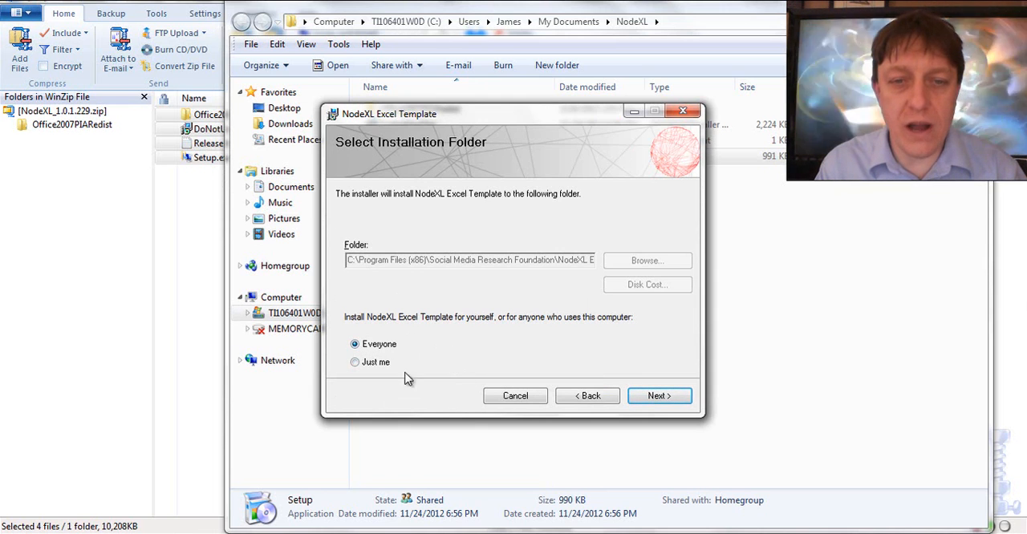
pyautogui.click(659, 394)
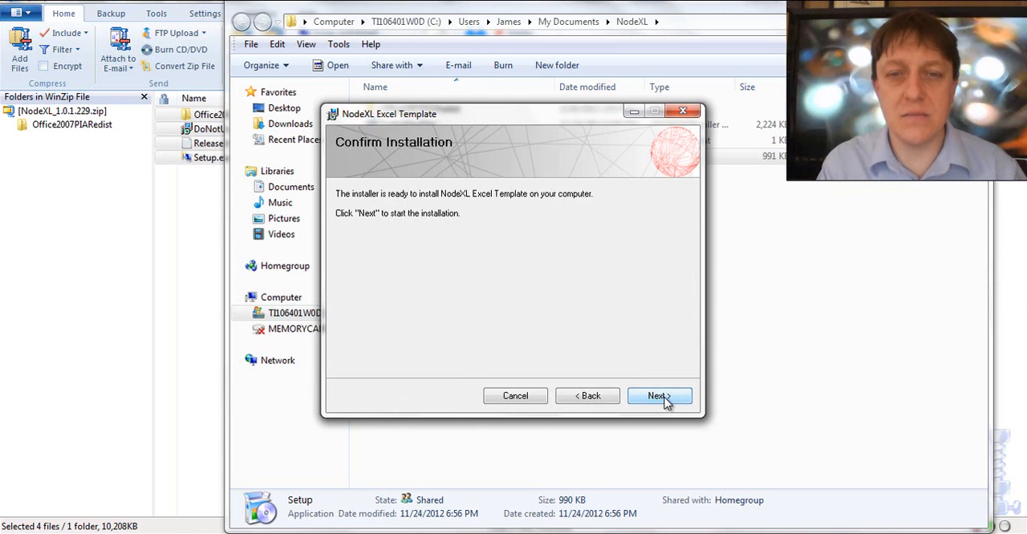
pyautogui.click(658, 395)
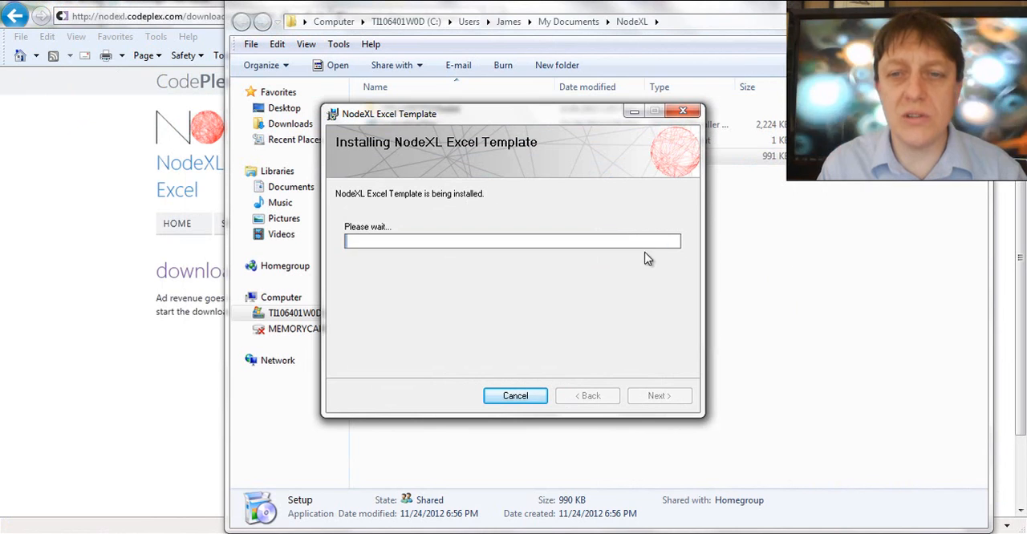
pyautogui.moveTo(796, 295)
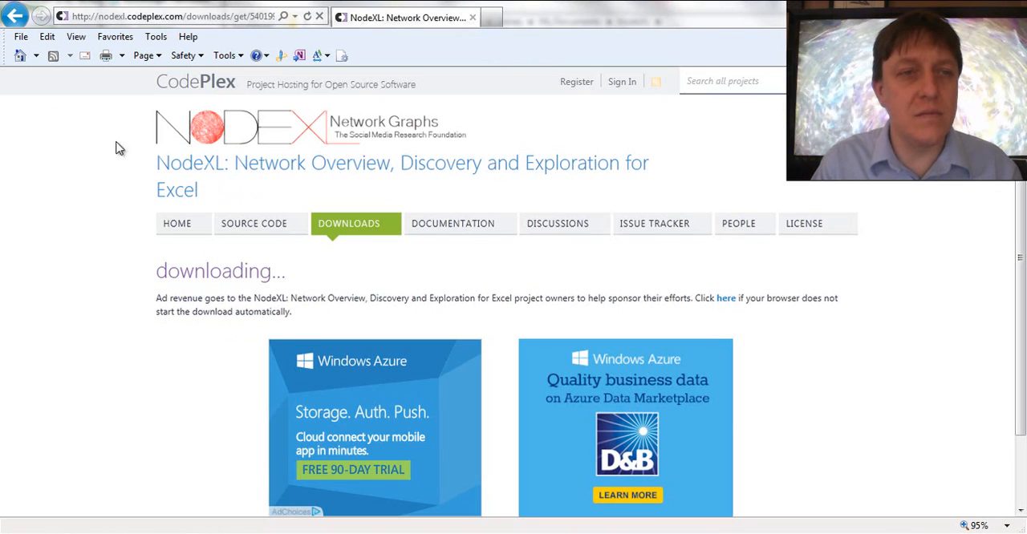
pyautogui.moveTo(32, 15)
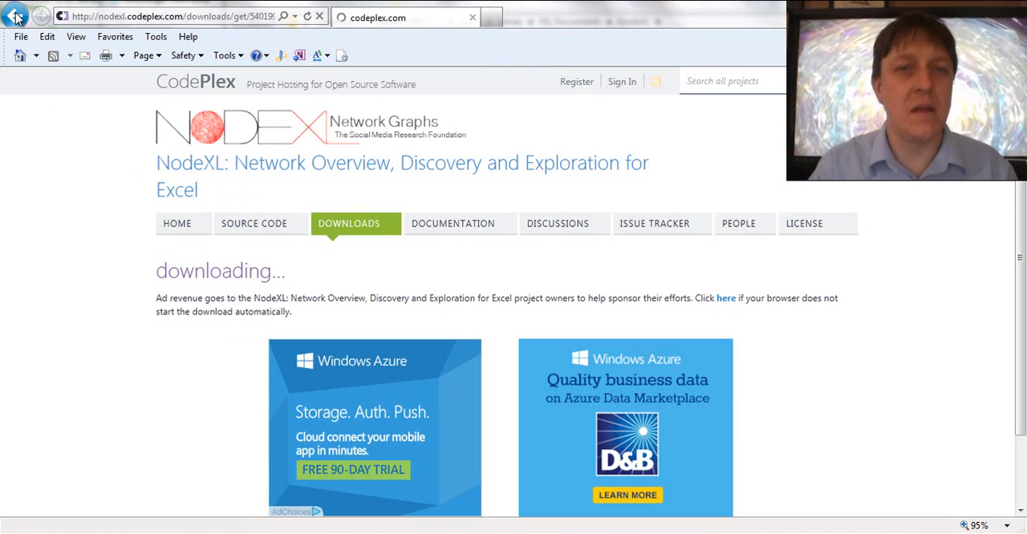
# Step: Skip template registration and finish the installer, returning to the Week 10 homework page
pyautogui.click(18, 14)
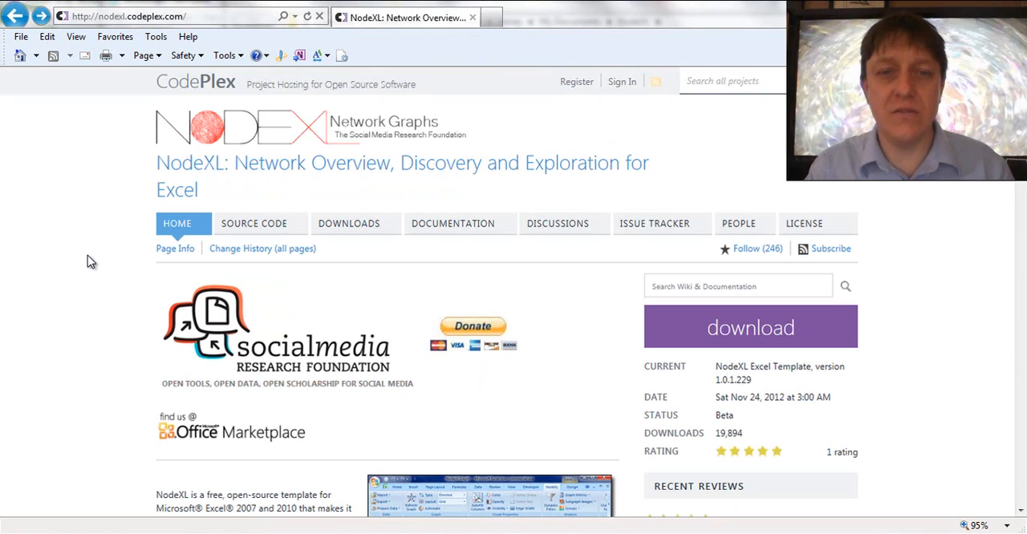
pyautogui.click(16, 18)
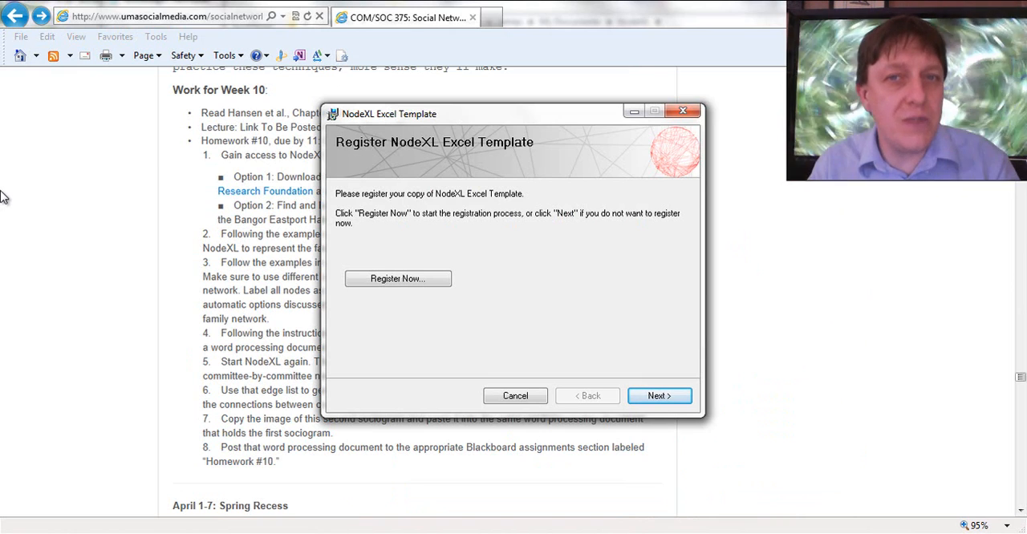
pyautogui.moveTo(635, 345)
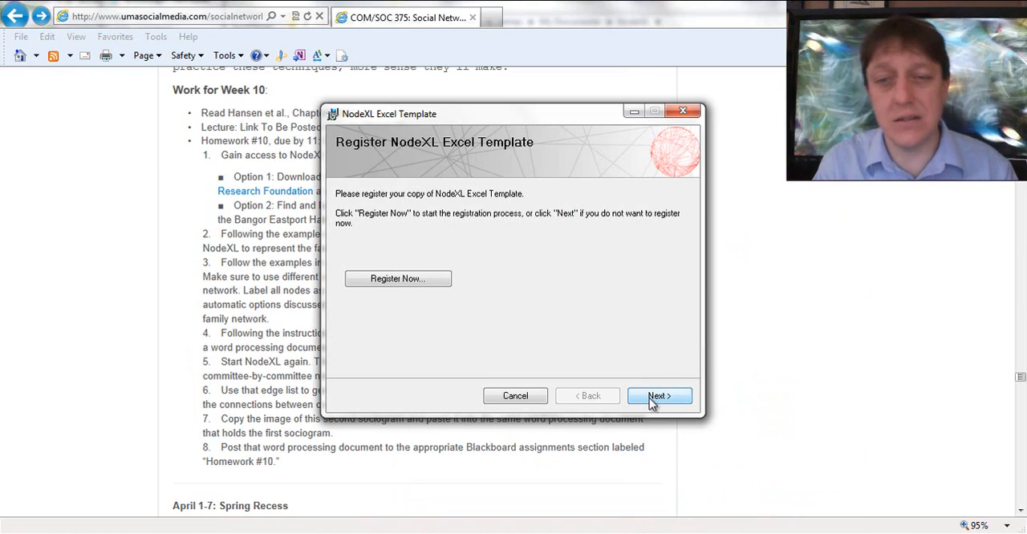
pyautogui.click(658, 395)
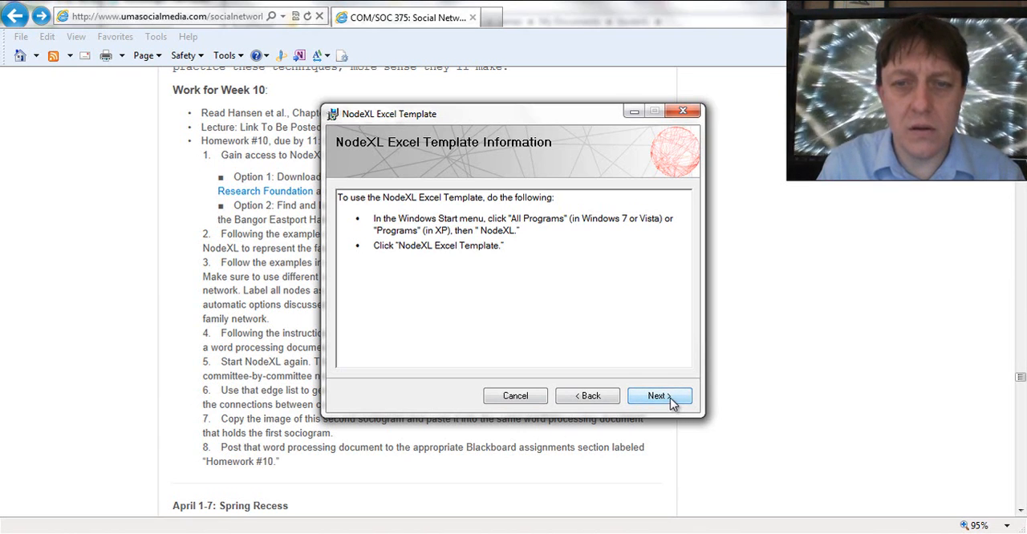
pyautogui.click(658, 395)
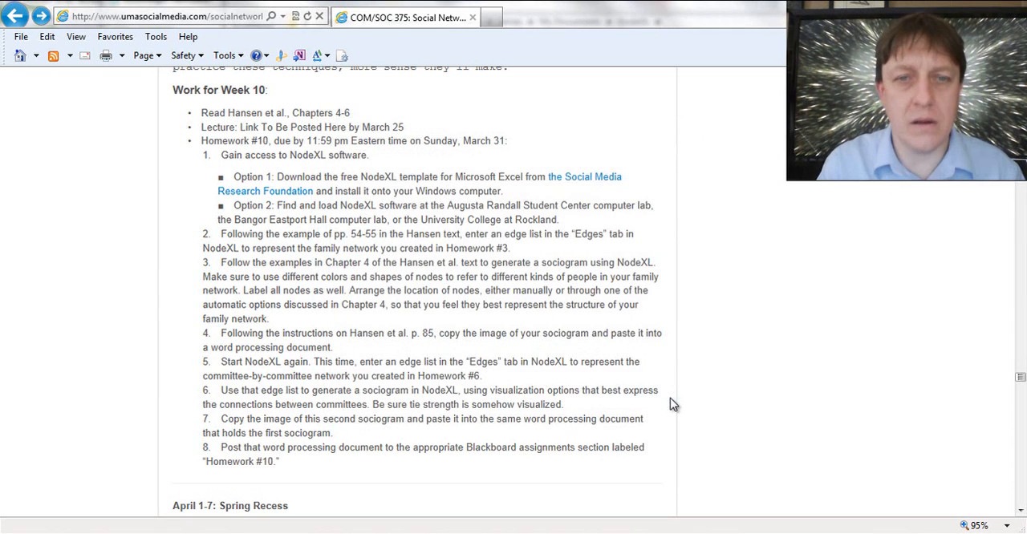
pyautogui.click(8, 529)
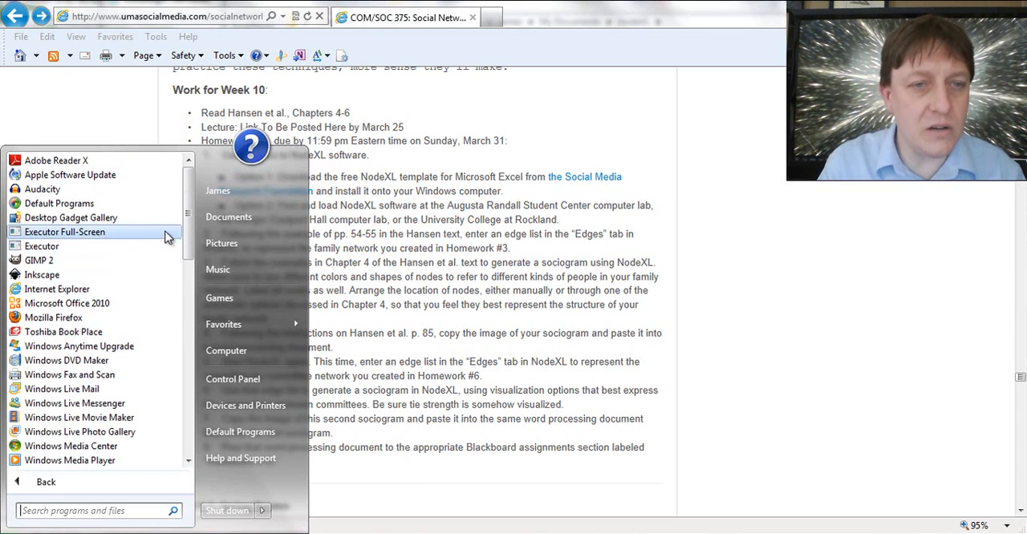
pyautogui.scroll(-3)
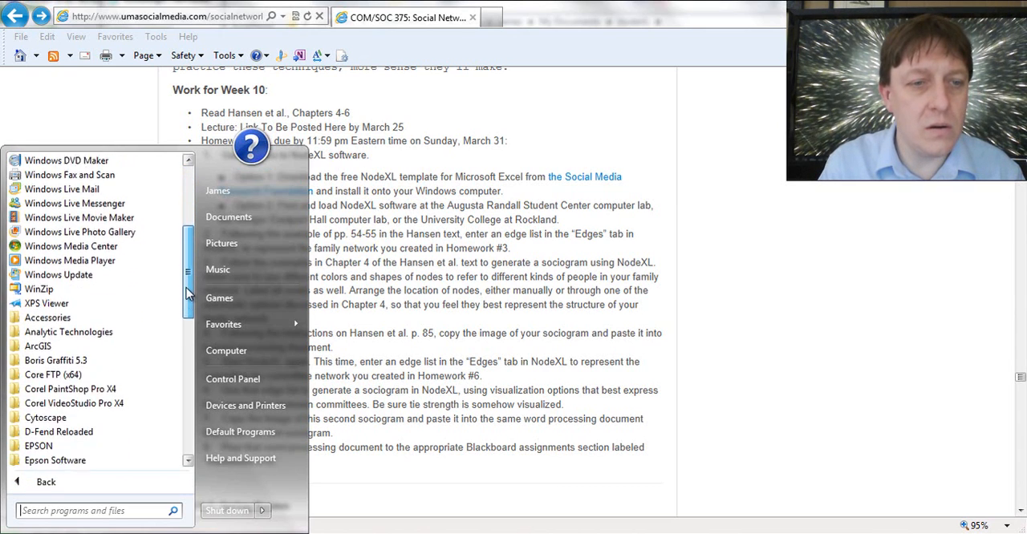
pyautogui.scroll(-3)
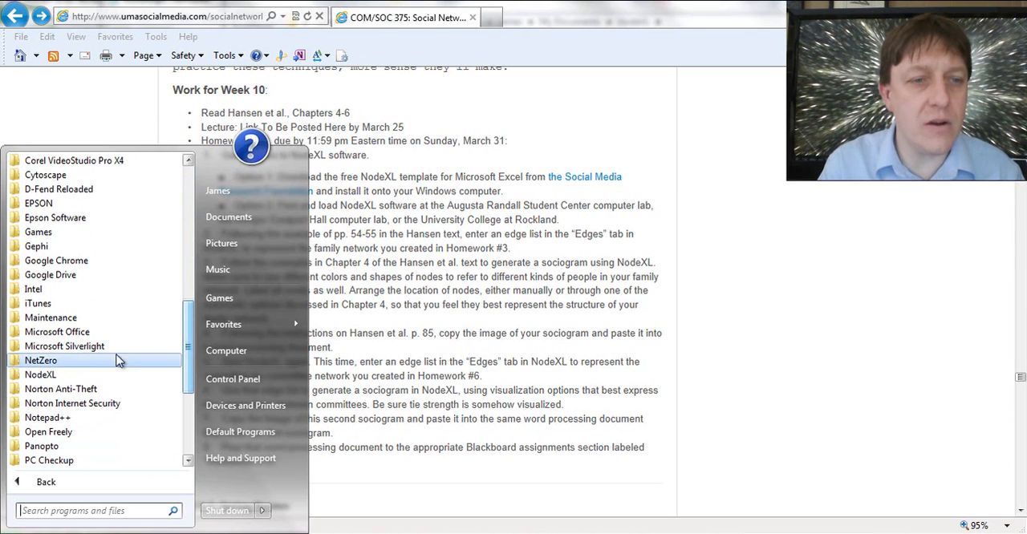
pyautogui.moveTo(52, 376)
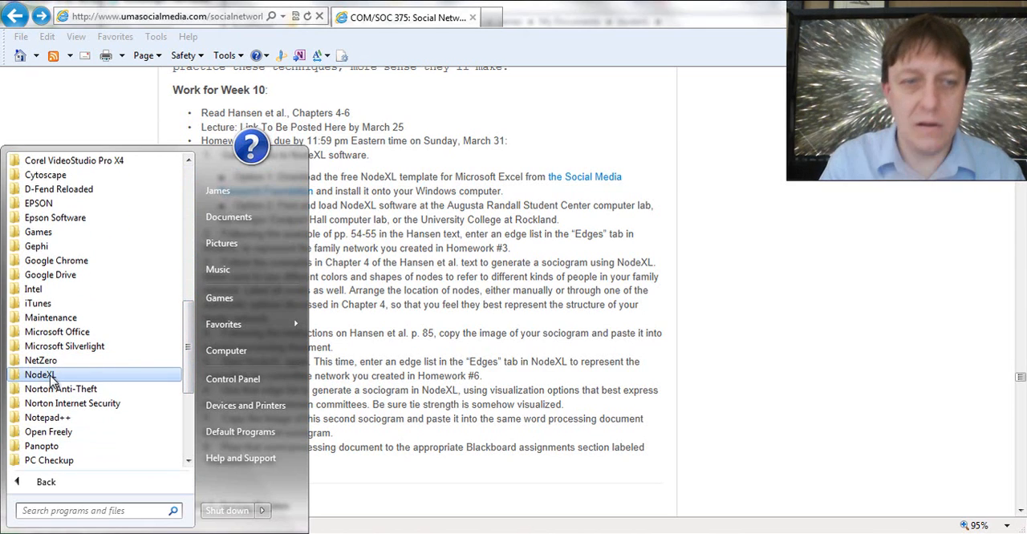
pyautogui.click(40, 375)
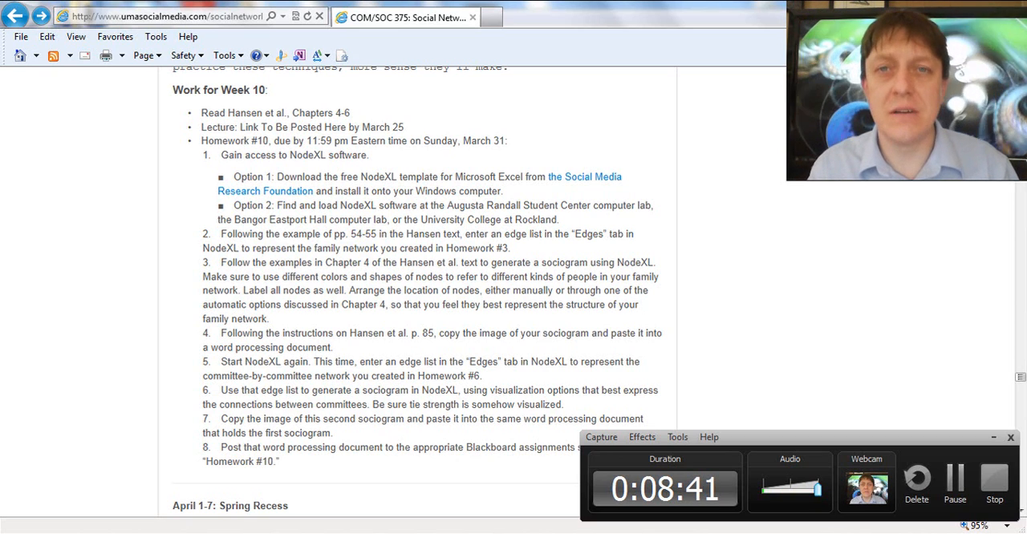
# Step: Search the Start menu for 'nodexl' and launch the NodeXL Excel Template
pyautogui.click(3, 532)
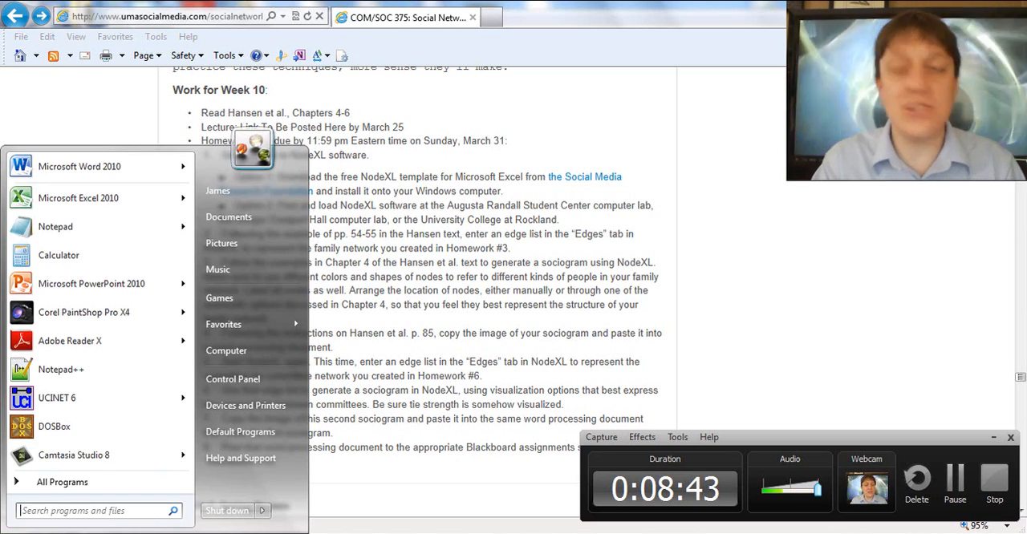
pyautogui.write('nodexl')
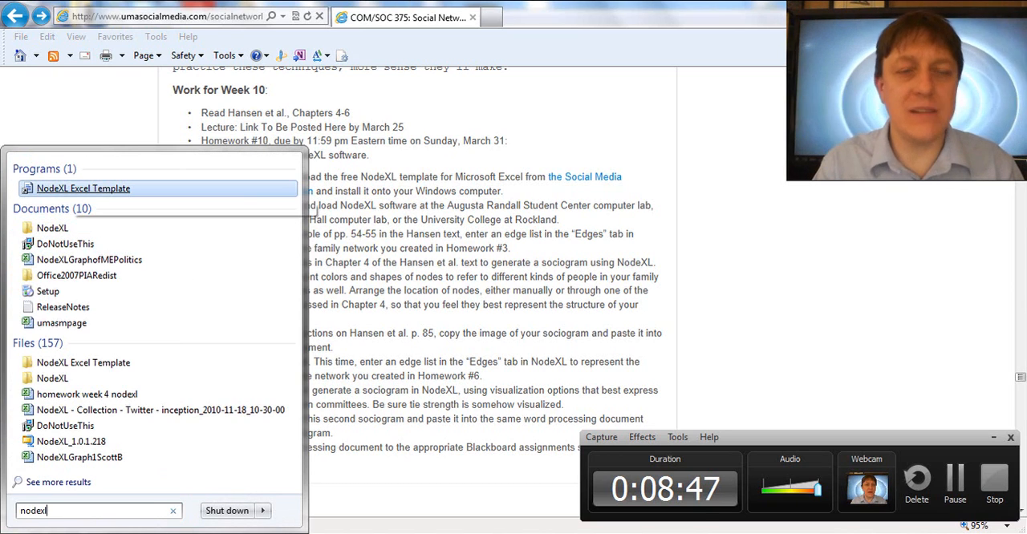
pyautogui.moveTo(89, 189)
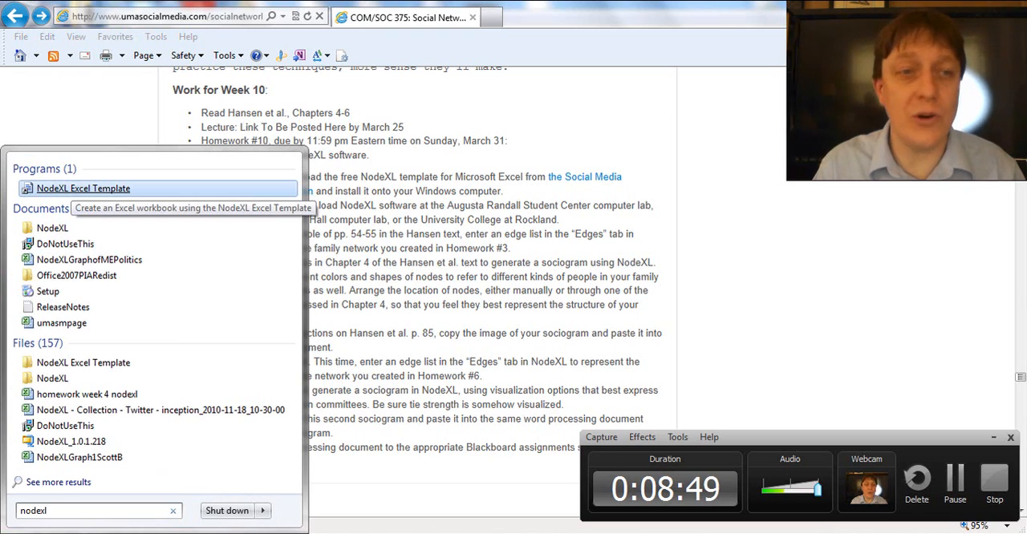
pyautogui.click(87, 188)
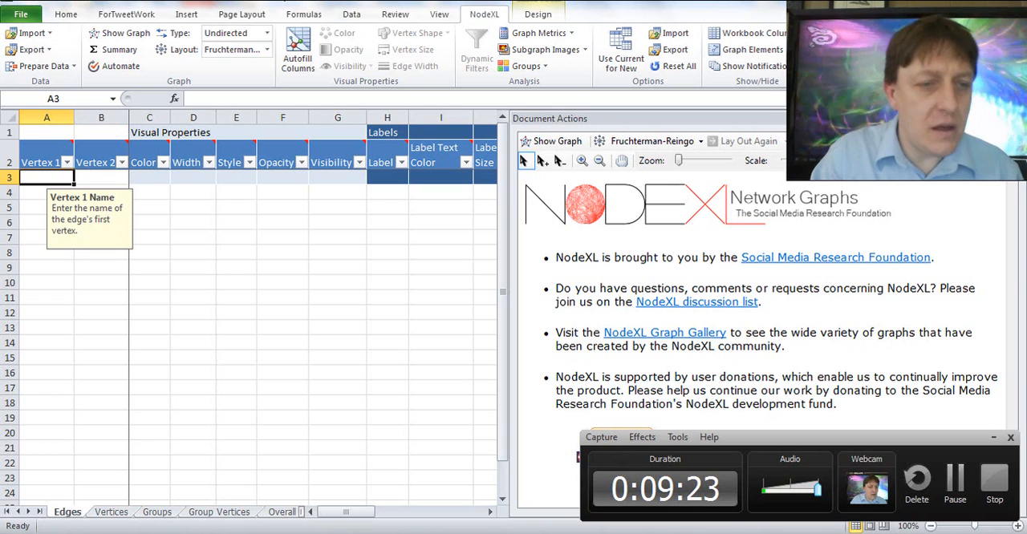
# Step: View the new workbook's Vertices and Edges sheets, ending on the empty Edges sheet
pyautogui.click(112, 511)
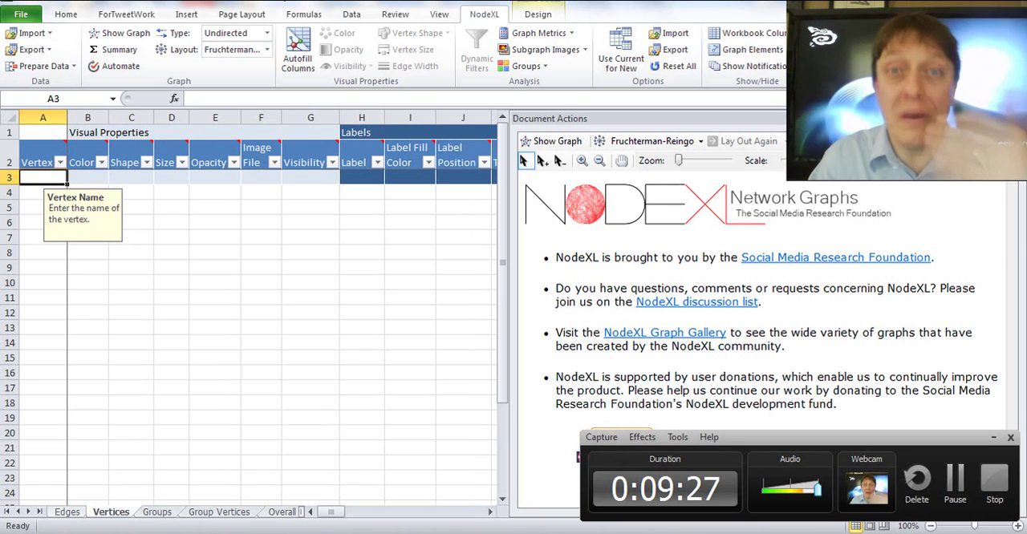
pyautogui.click(71, 511)
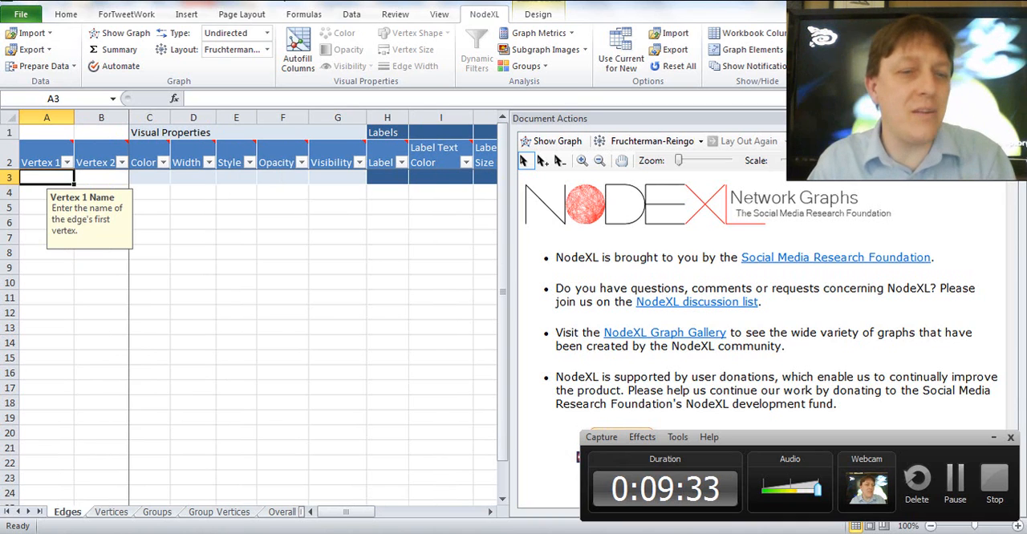
pyautogui.click(113, 512)
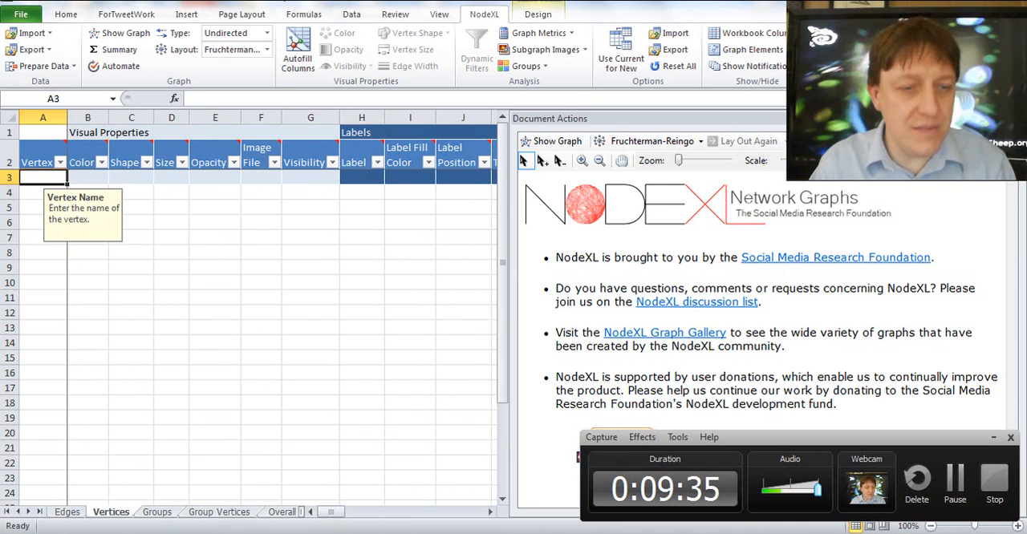
pyautogui.click(69, 512)
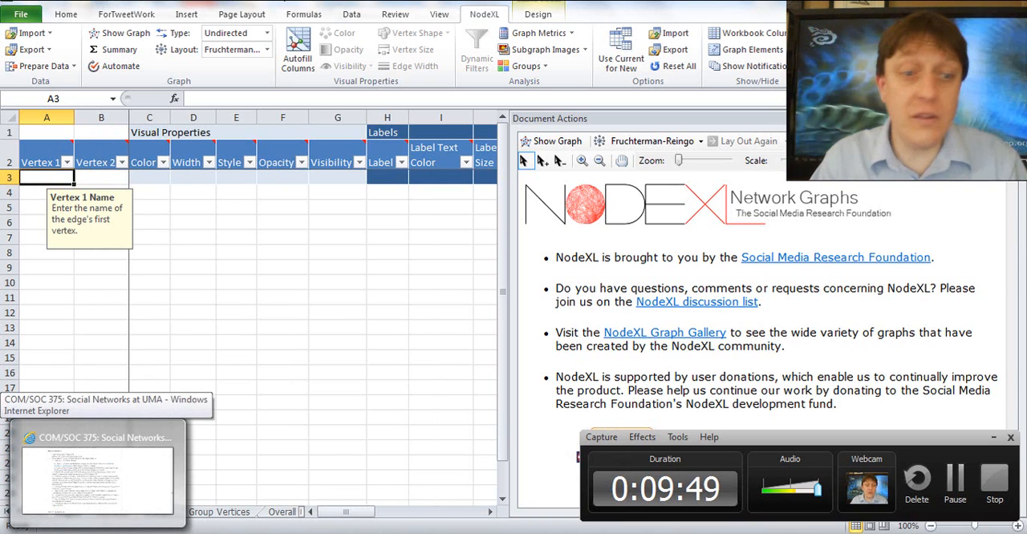
pyautogui.click(104, 474)
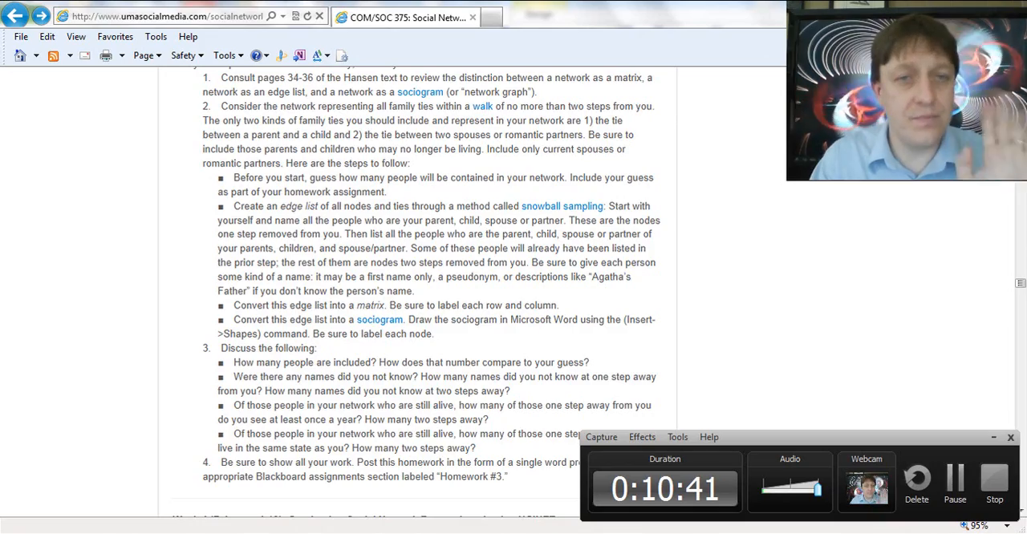
pyautogui.scroll(-3)
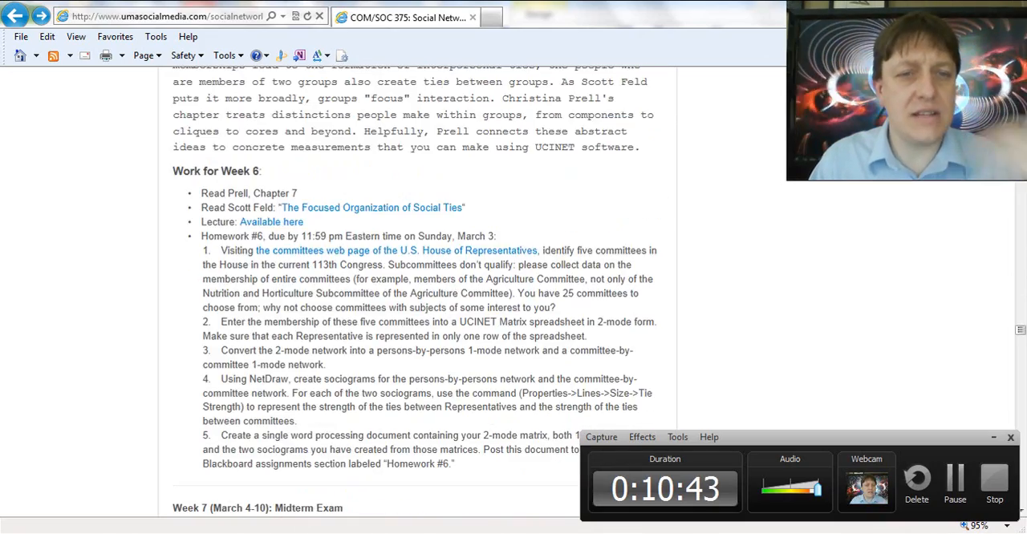
pyautogui.scroll(-3)
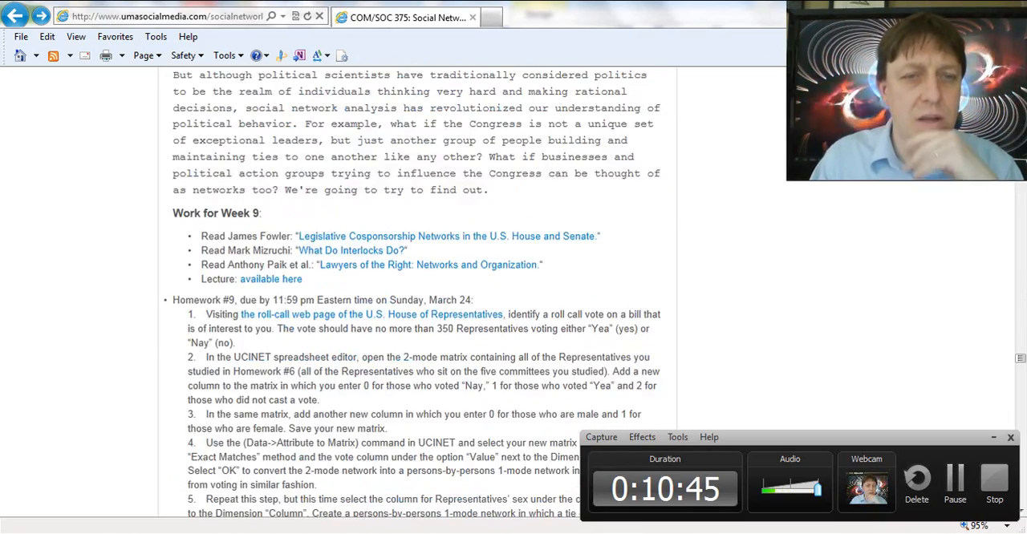
pyautogui.scroll(-3)
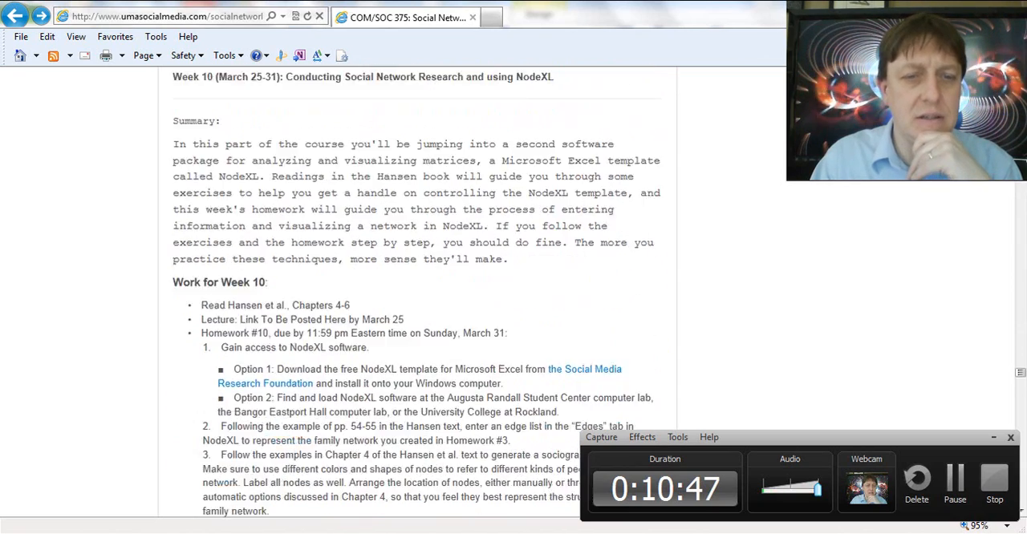
pyautogui.scroll(-3)
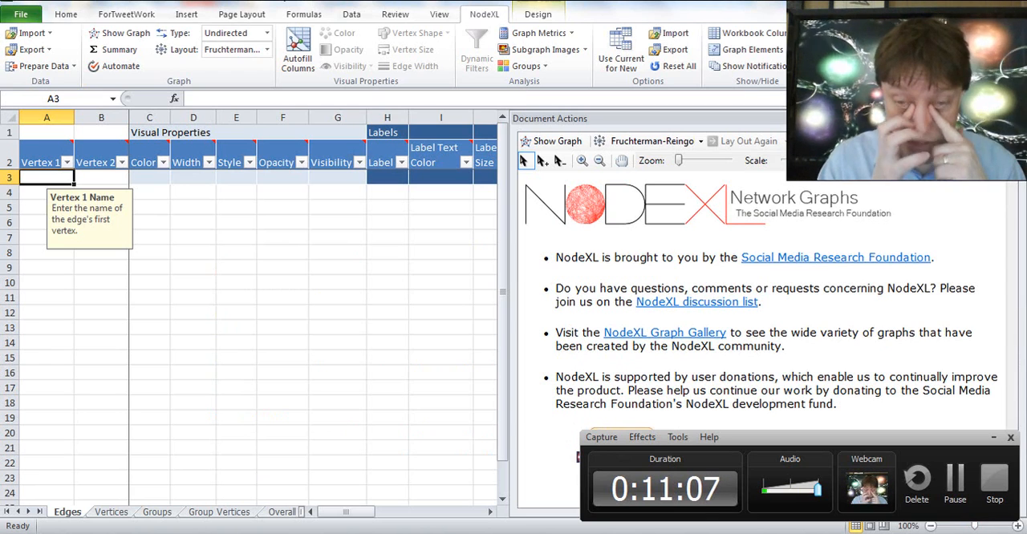
# Step: Enter James's ties to Margaret, Clifford, Theresa, Noah and Tracy as vertex pairs
pyautogui.write('James')
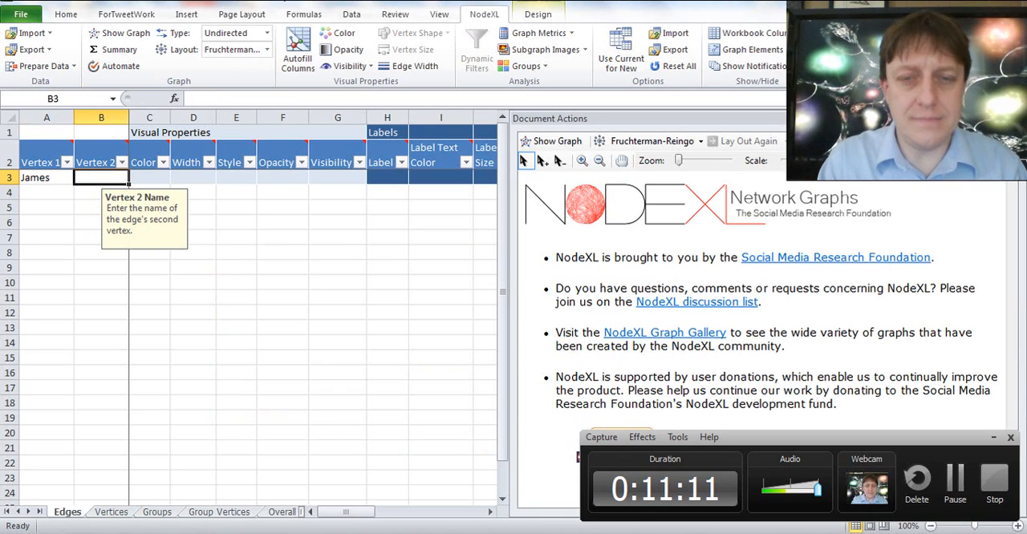
pyautogui.write('Mom')
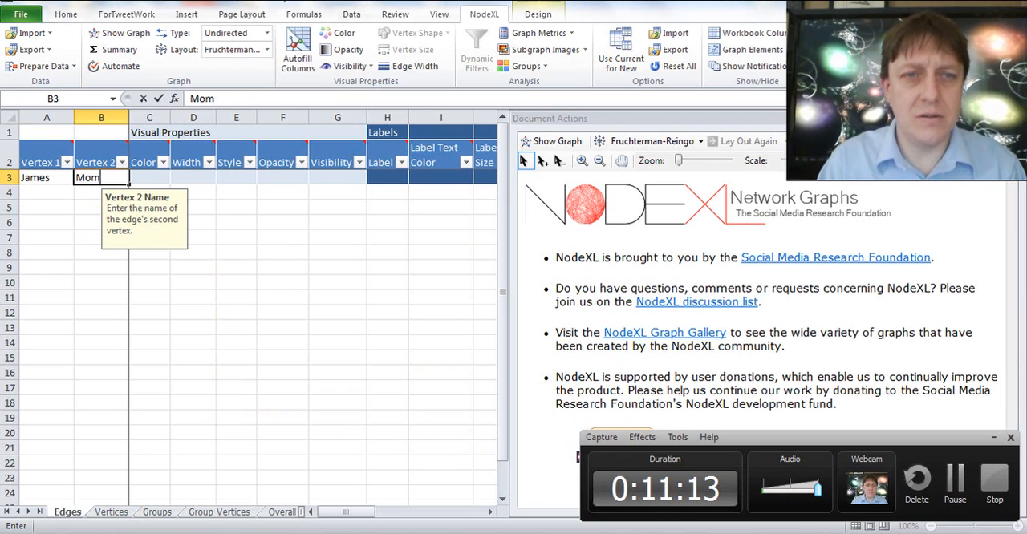
pyautogui.write('Mar')
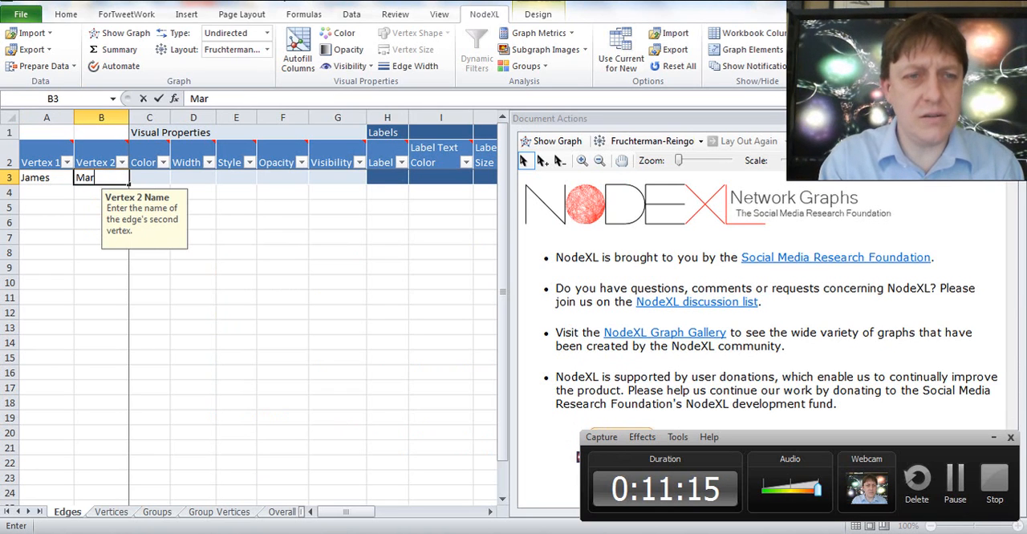
pyautogui.write('garet')
pyautogui.click(47, 192)
pyautogui.write('James')
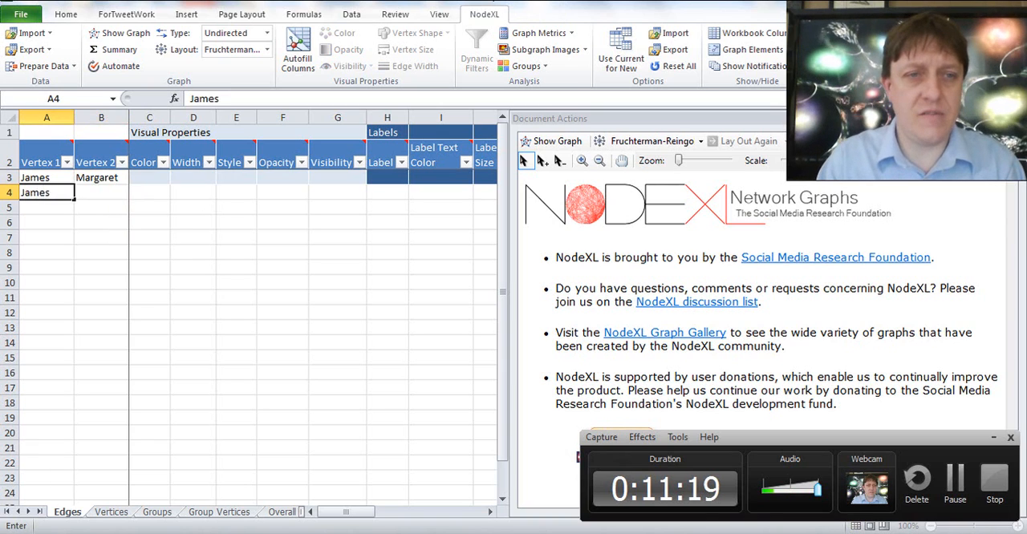
pyautogui.write('Clifford')
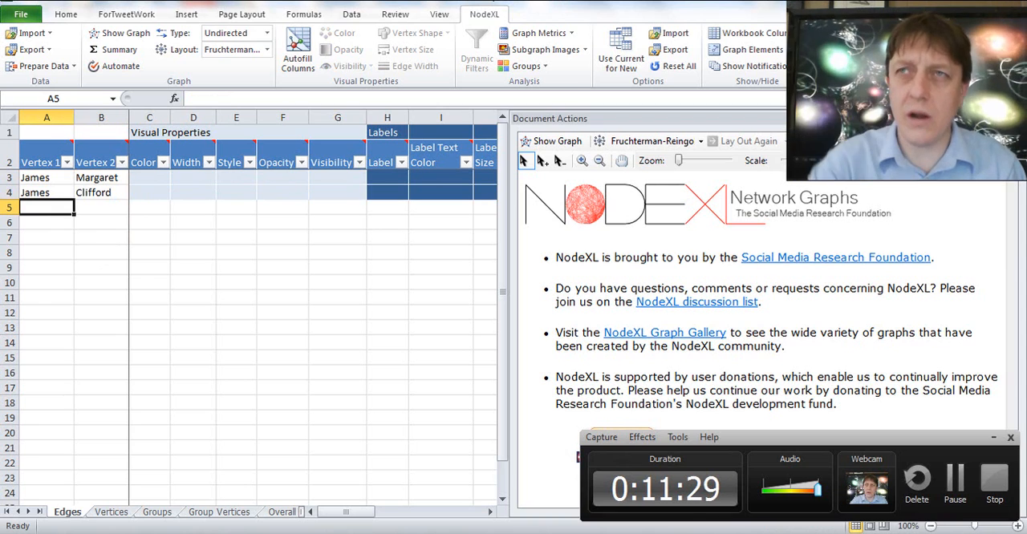
pyautogui.write('T')
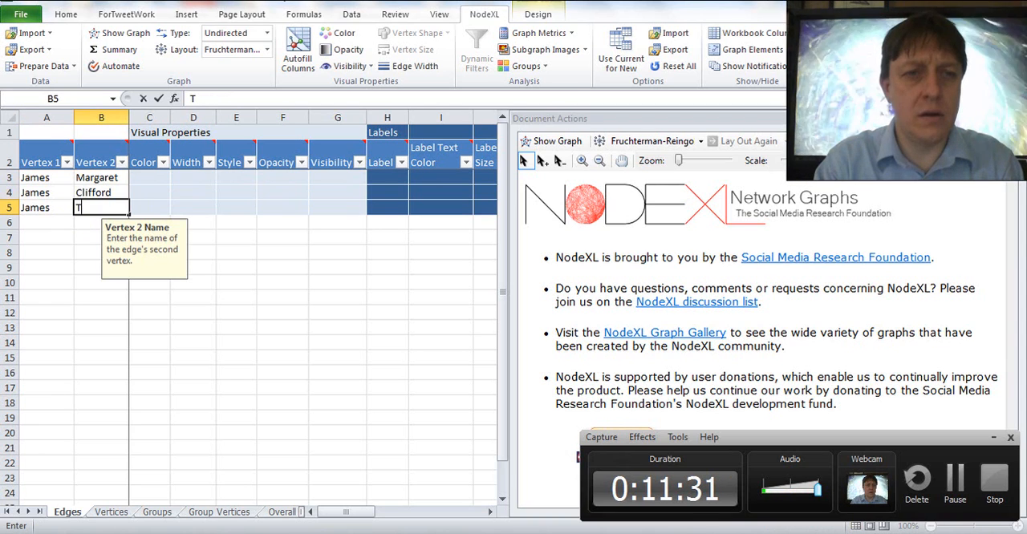
pyautogui.write('Theresa')
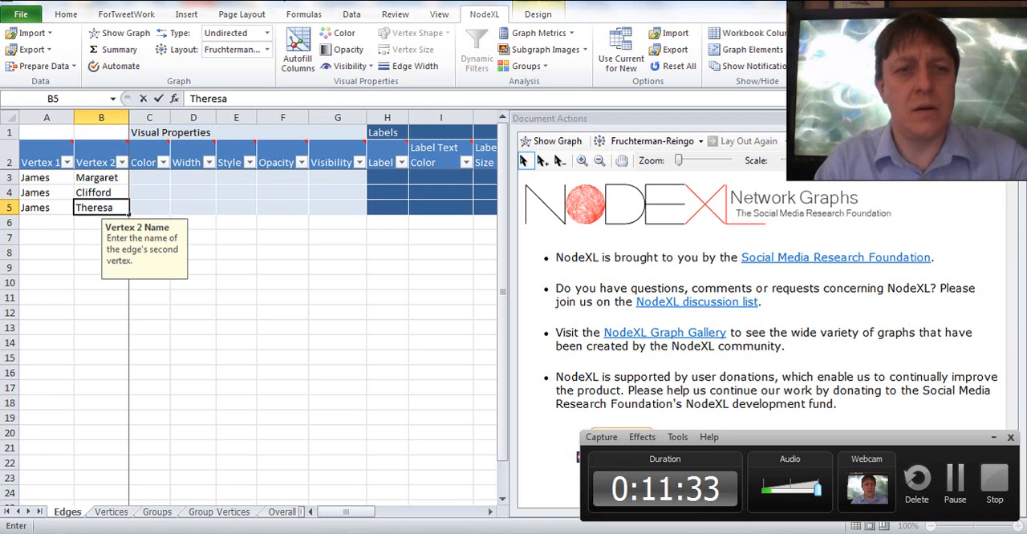
pyautogui.click(45, 222)
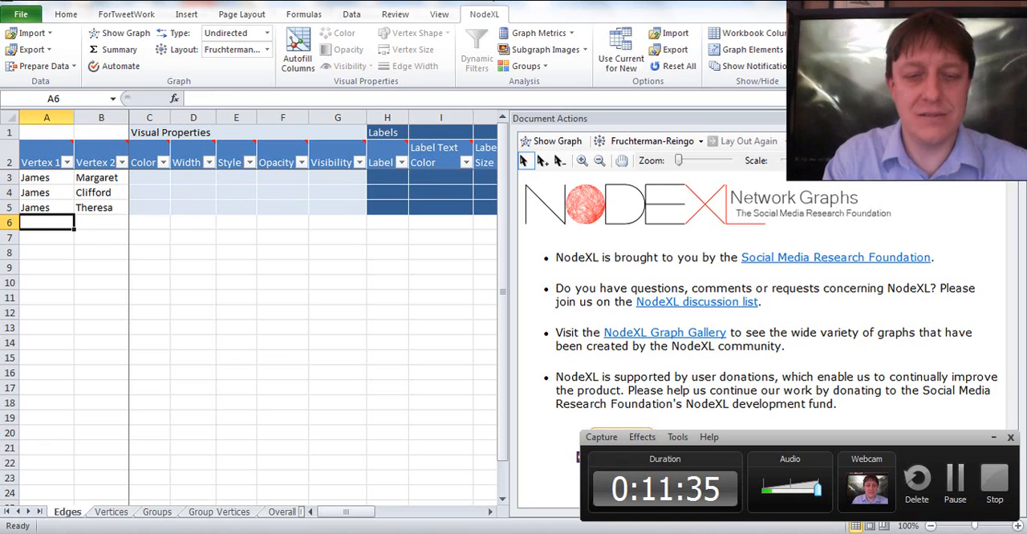
pyautogui.write('James')
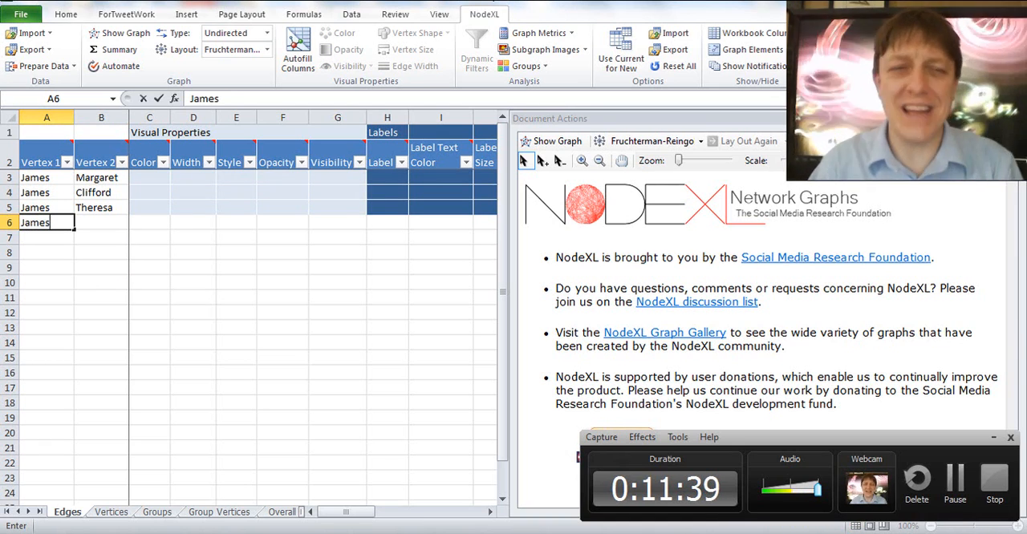
pyautogui.write('Noah')
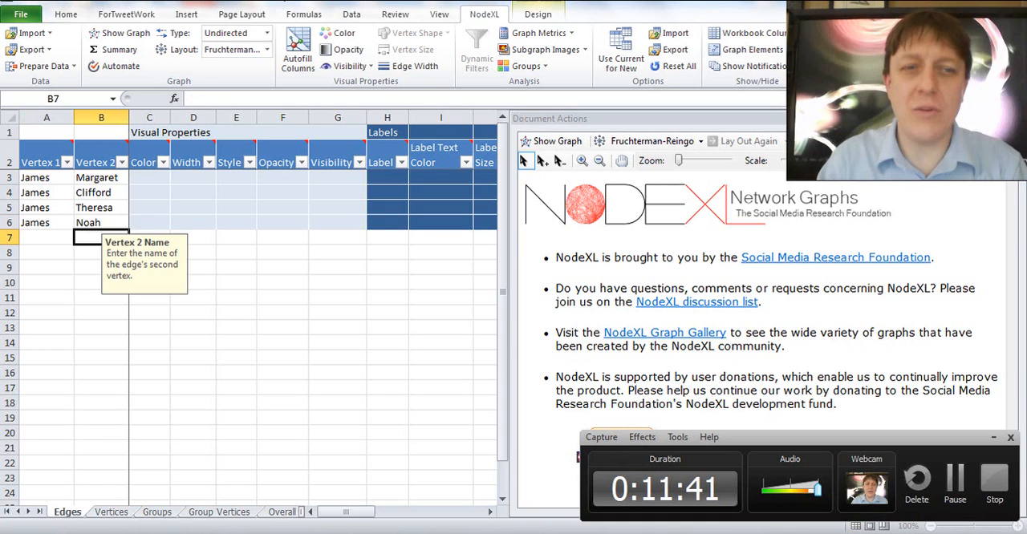
pyautogui.click(45, 237)
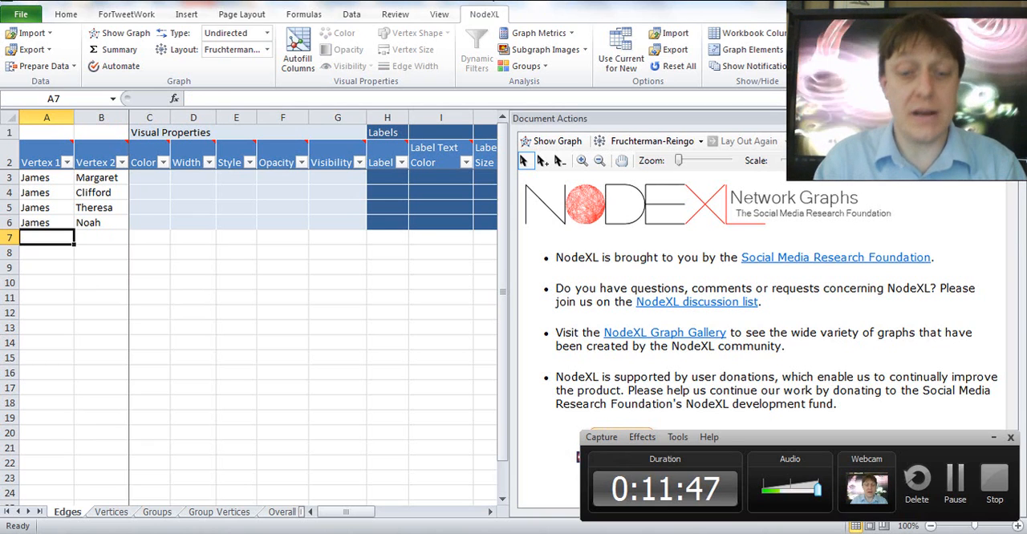
pyautogui.write('Tracy')
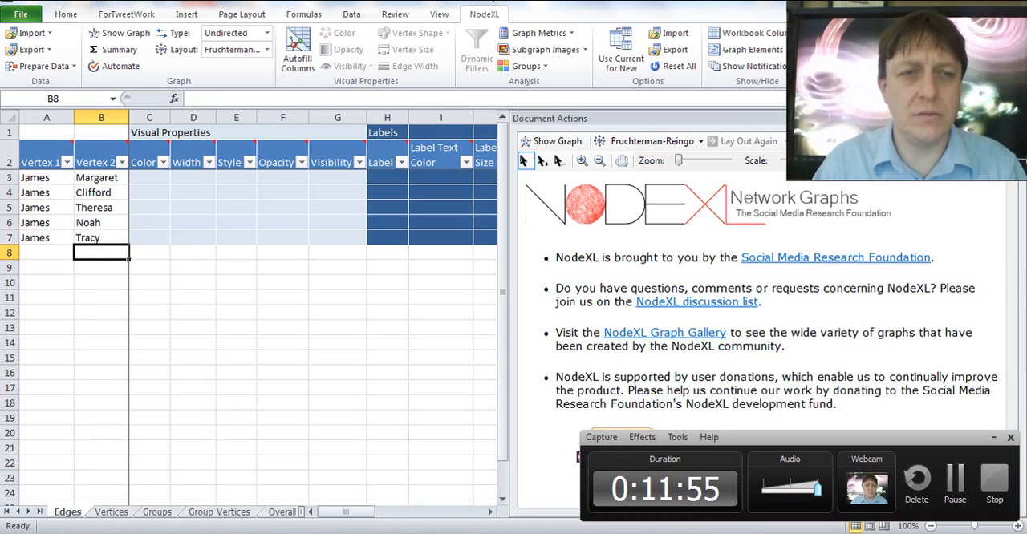
# Step: Enter Margaret's ties to Gladys, George, Clifford, Jonathan and Theodore as vertex pairs
pyautogui.click(45, 252)
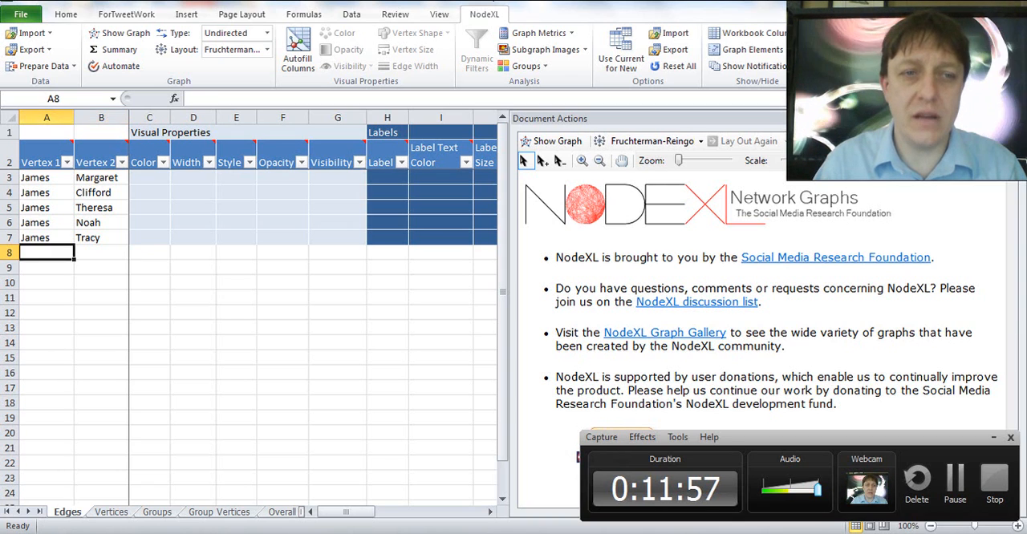
pyautogui.write('Margaret')
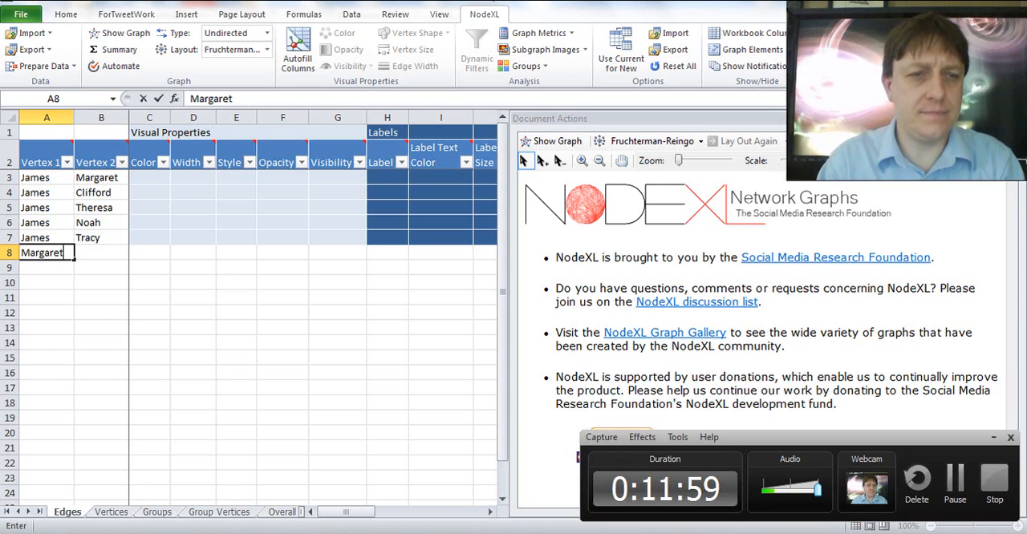
pyautogui.write('Glady')
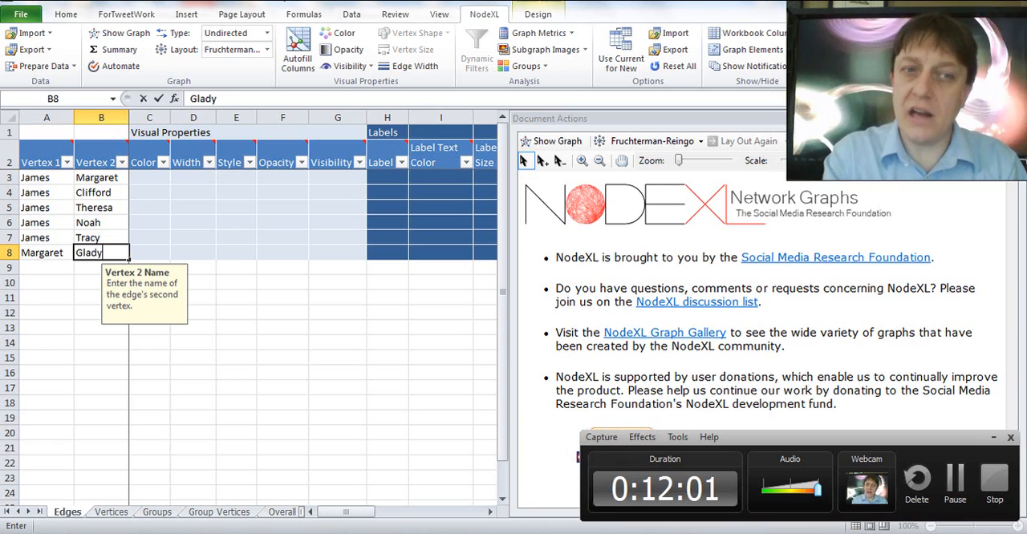
pyautogui.write('Margaret')
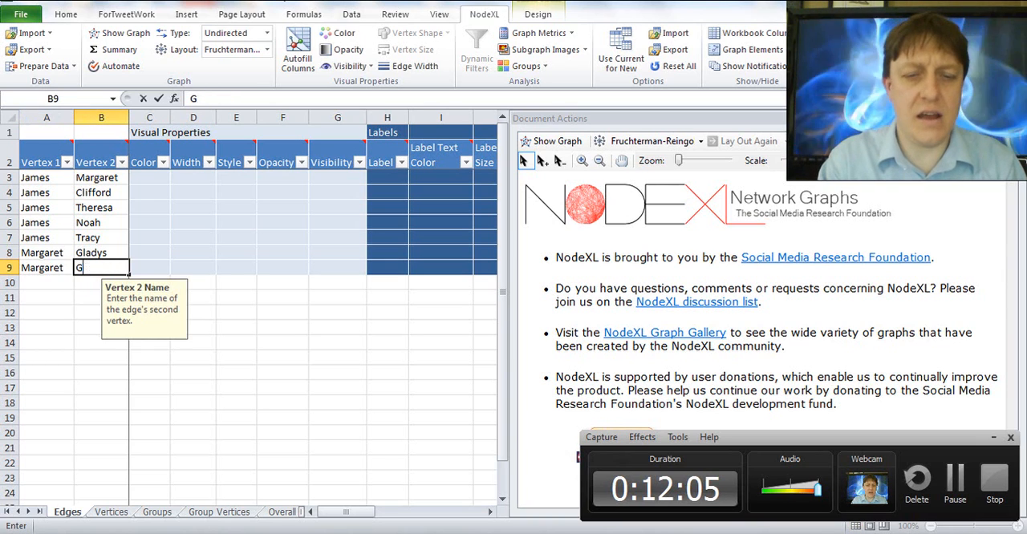
pyautogui.write('George')
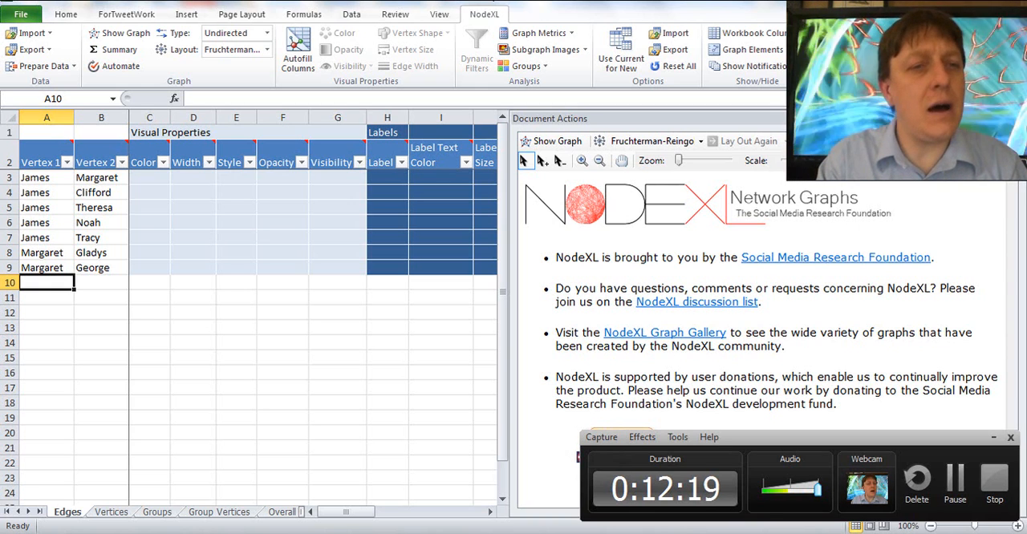
pyautogui.write('CM')
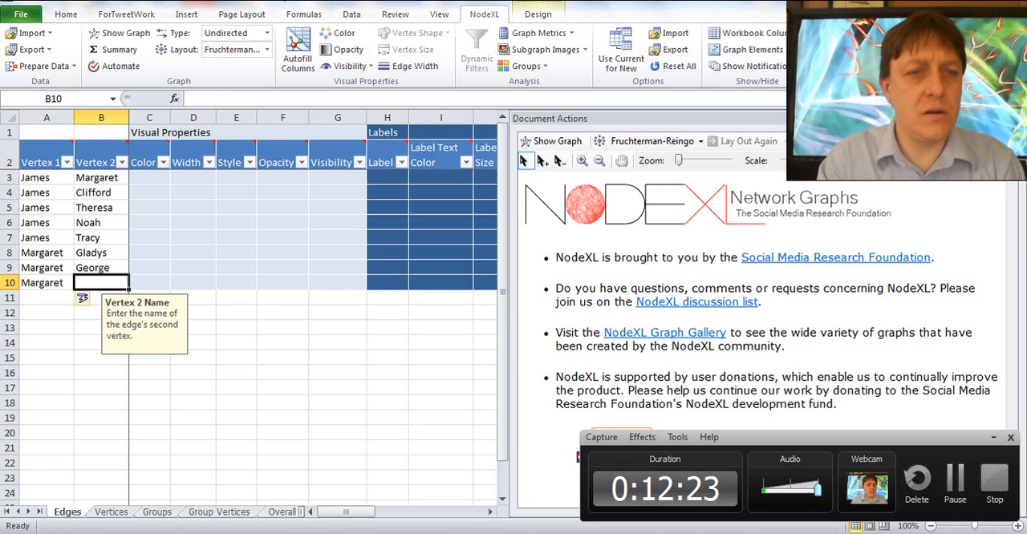
pyautogui.write('Clifford')
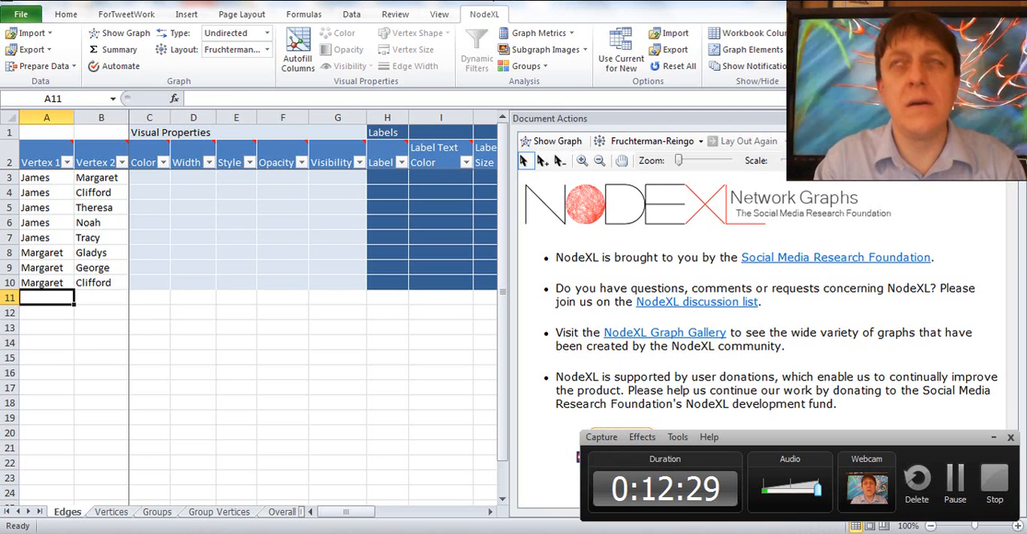
pyautogui.write('Margaret')
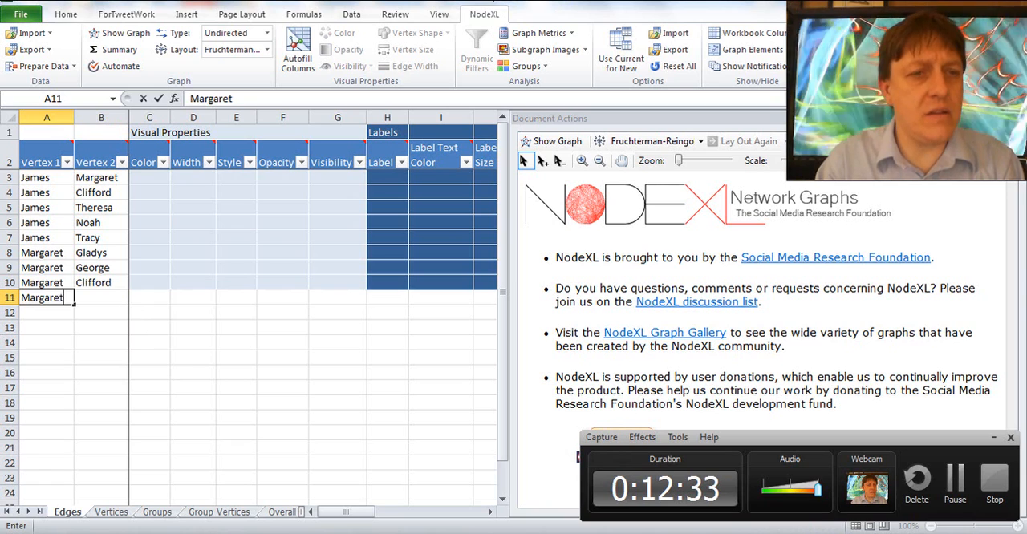
pyautogui.click(100, 298)
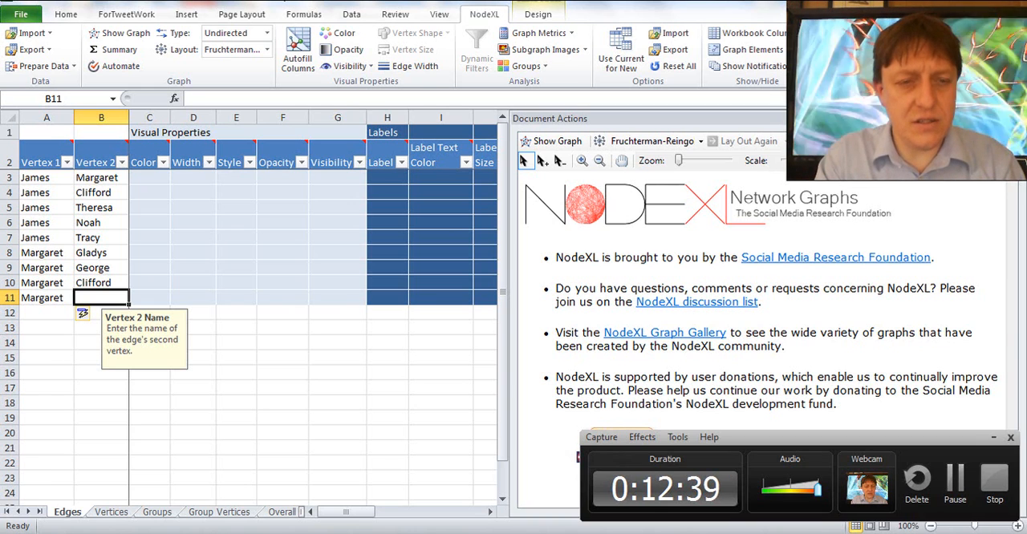
pyautogui.write('Jonathan')
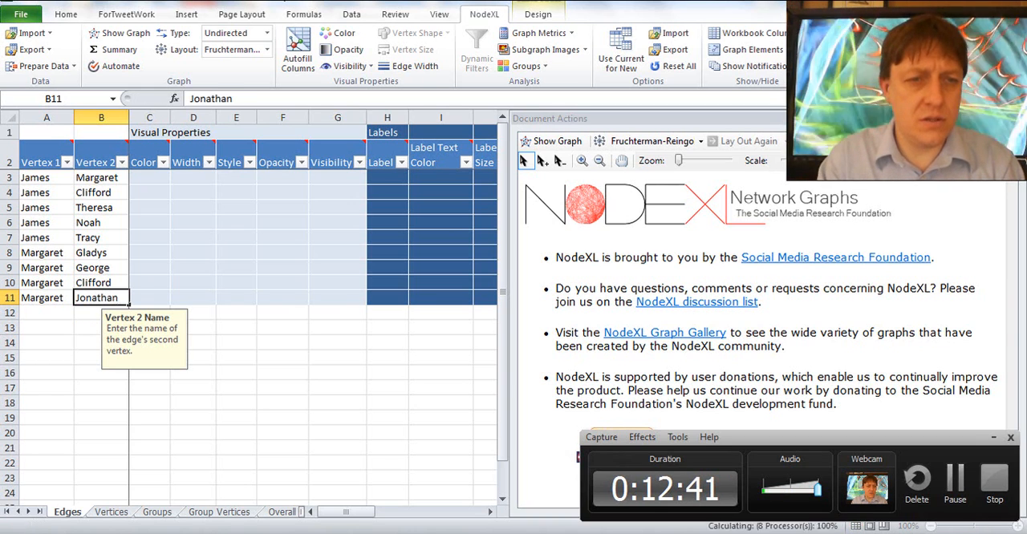
pyautogui.write('Margara')
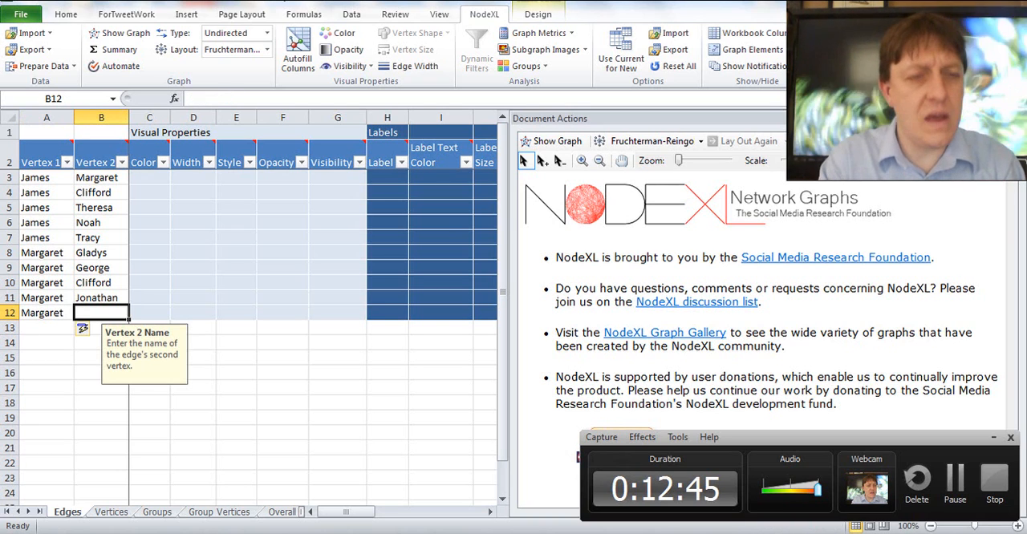
pyautogui.write('T')
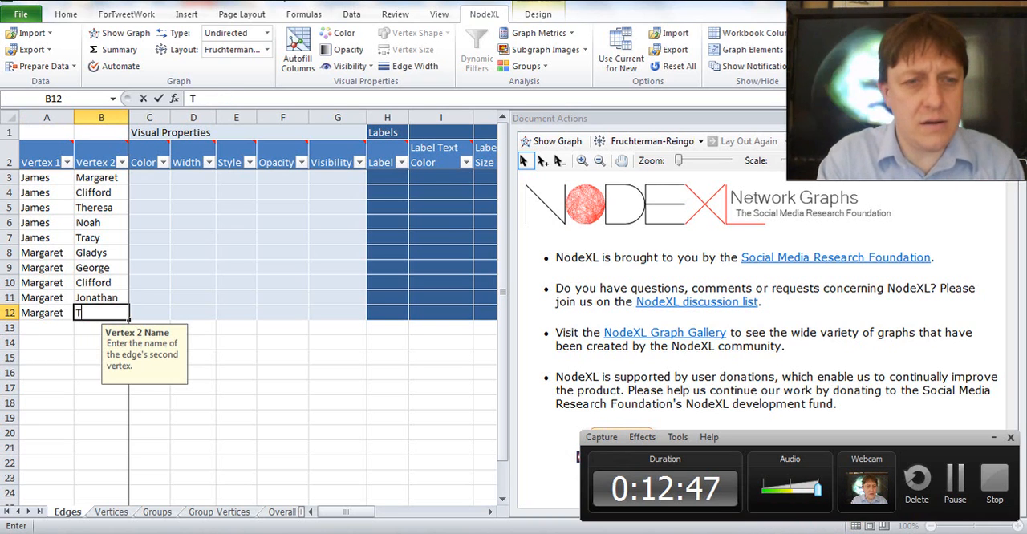
pyautogui.write('Theodore')
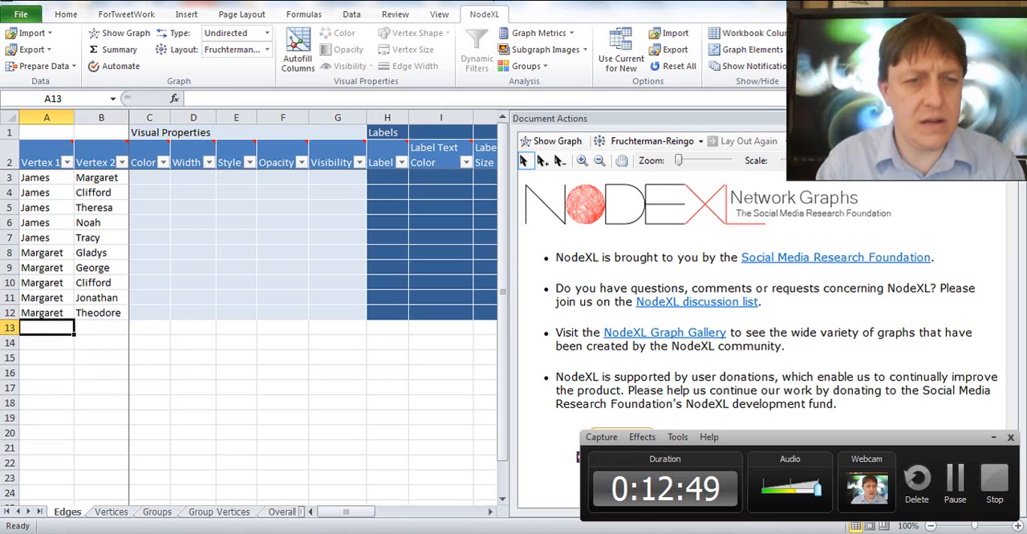
# Step: Start Clifford's edge rows, typing Clifford in the Vertex 1 column
pyautogui.write('Clifford')
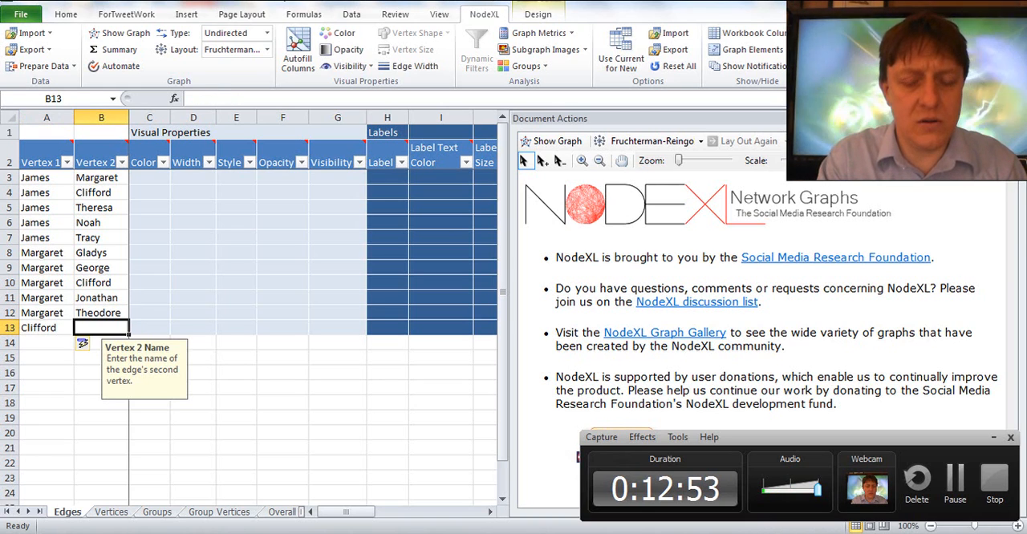
pyautogui.write('Clifford M')
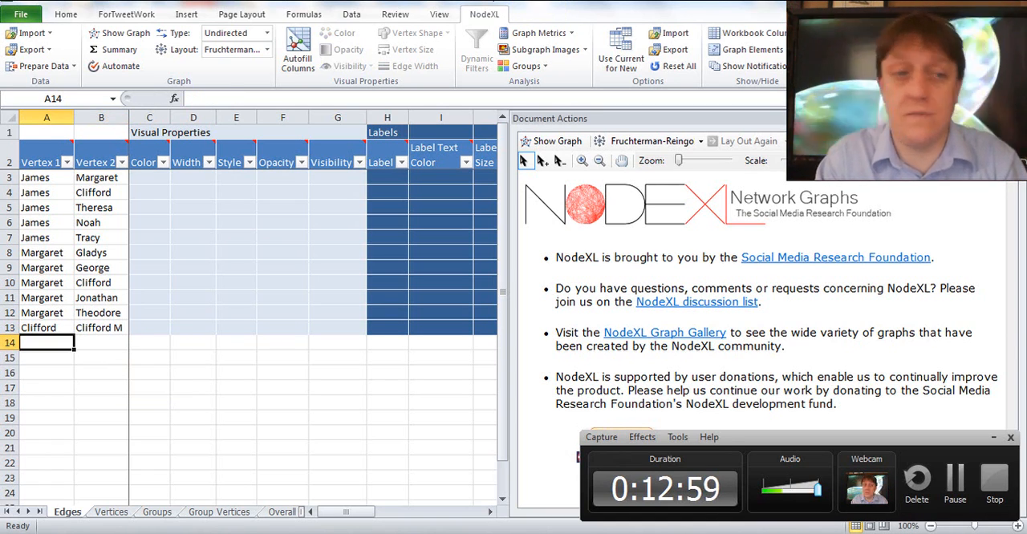
pyautogui.write('Clifford')
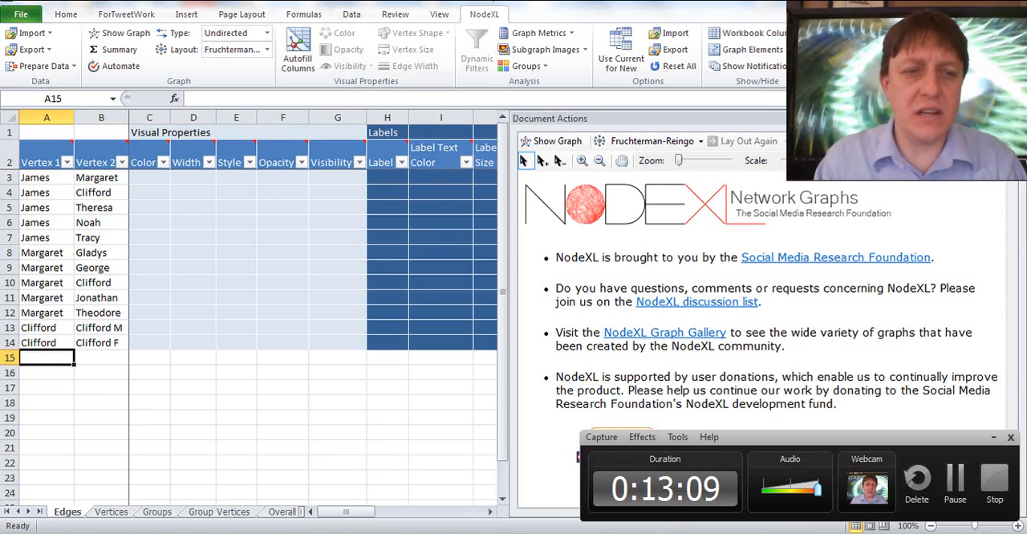
# Step: Enter the Clifford–Jonathan and Clifford–Theodore ties
pyautogui.write('Clifford')
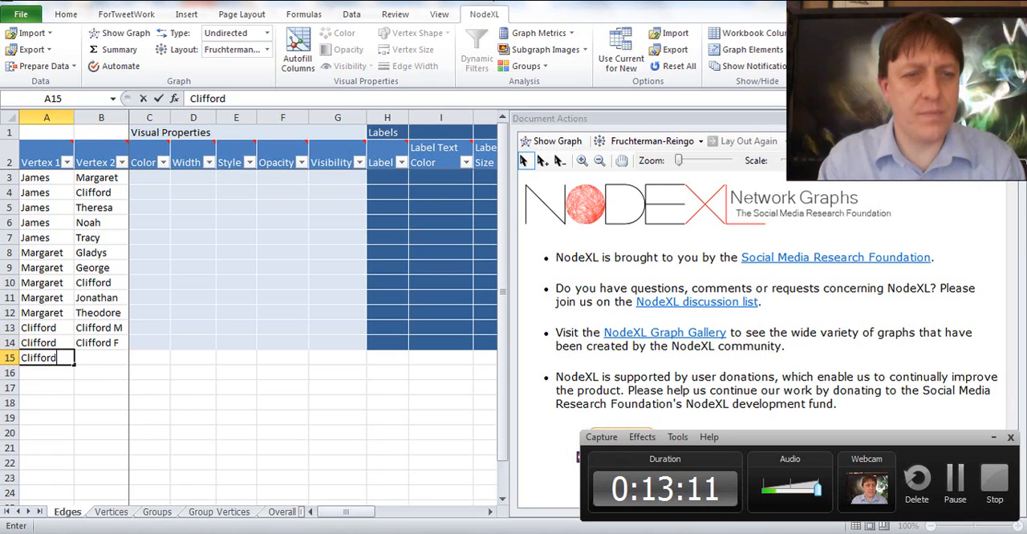
pyautogui.write('Jonathan')
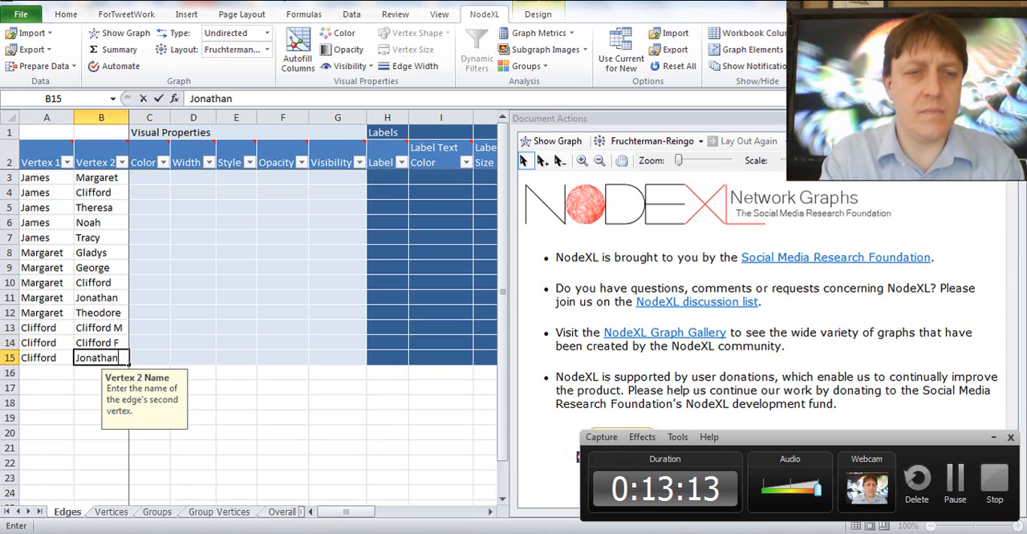
pyautogui.press('Enter')
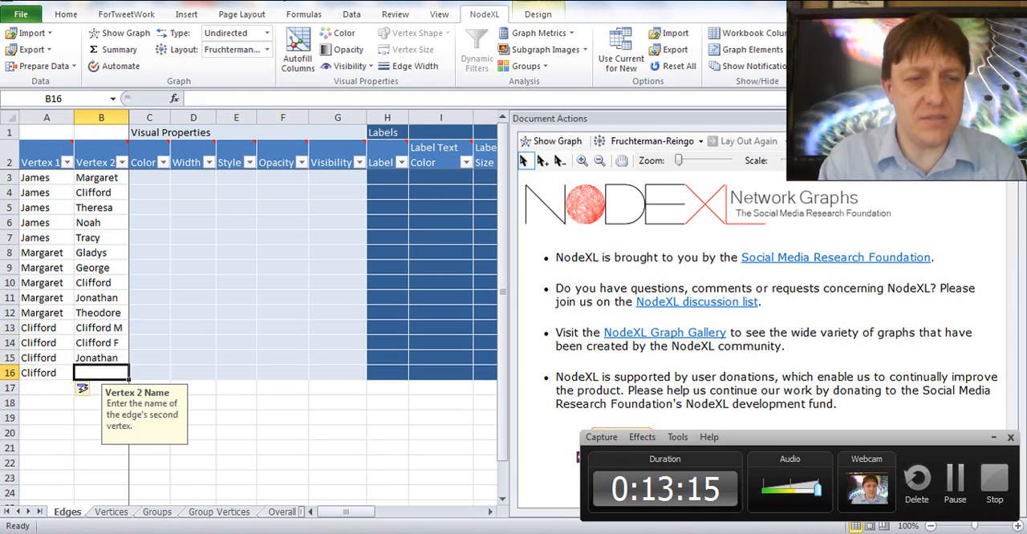
pyautogui.write('Theodore')
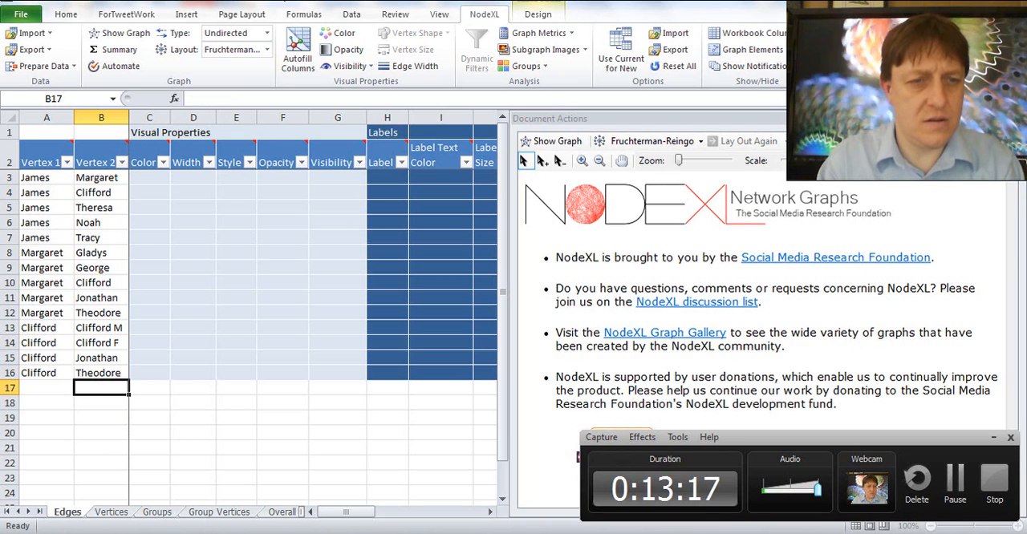
pyautogui.click(45, 388)
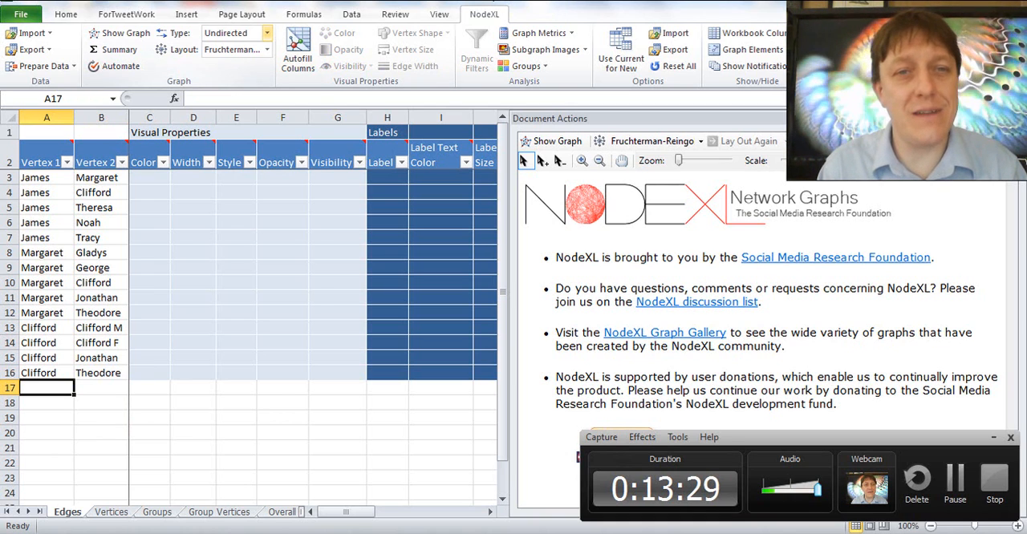
# Step: Enter the Theresa–Tracy and Noah–Tracy ties
pyautogui.click(265, 32)
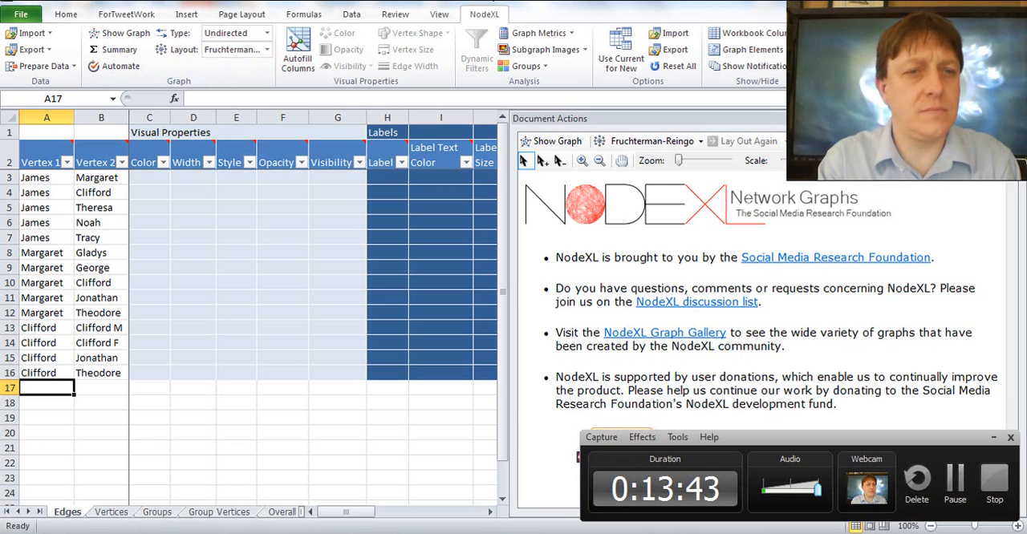
pyautogui.write('Theresa')
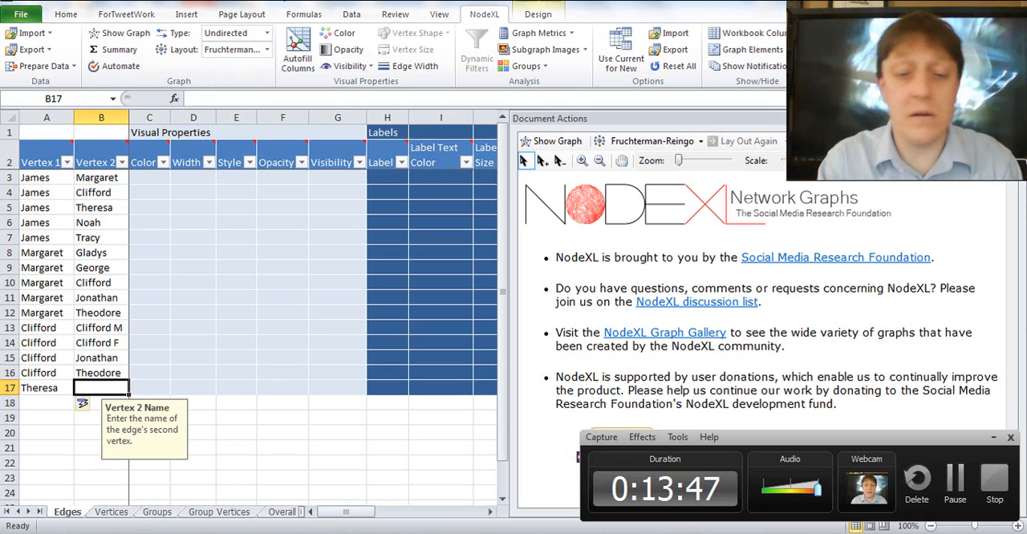
pyautogui.write('T')
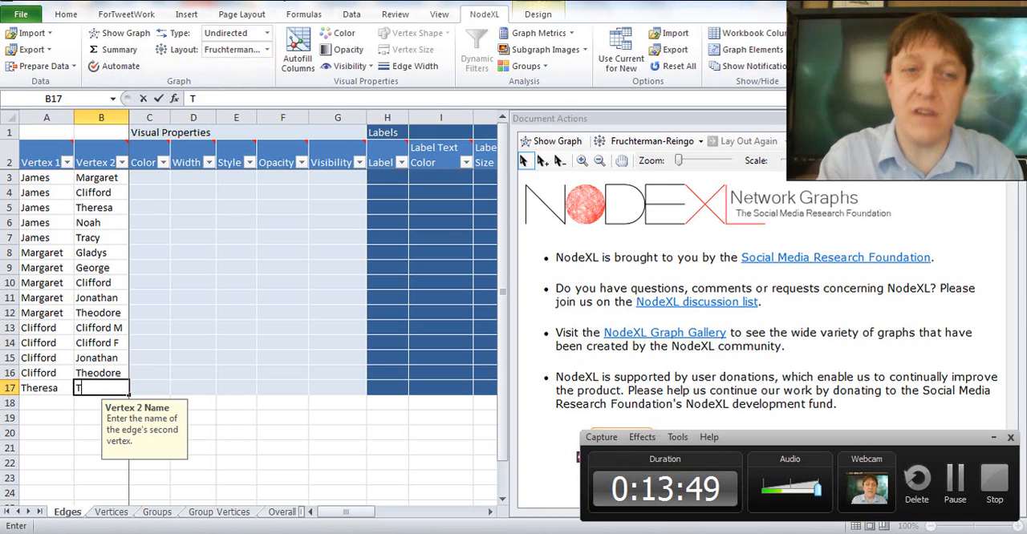
pyautogui.write('racy')
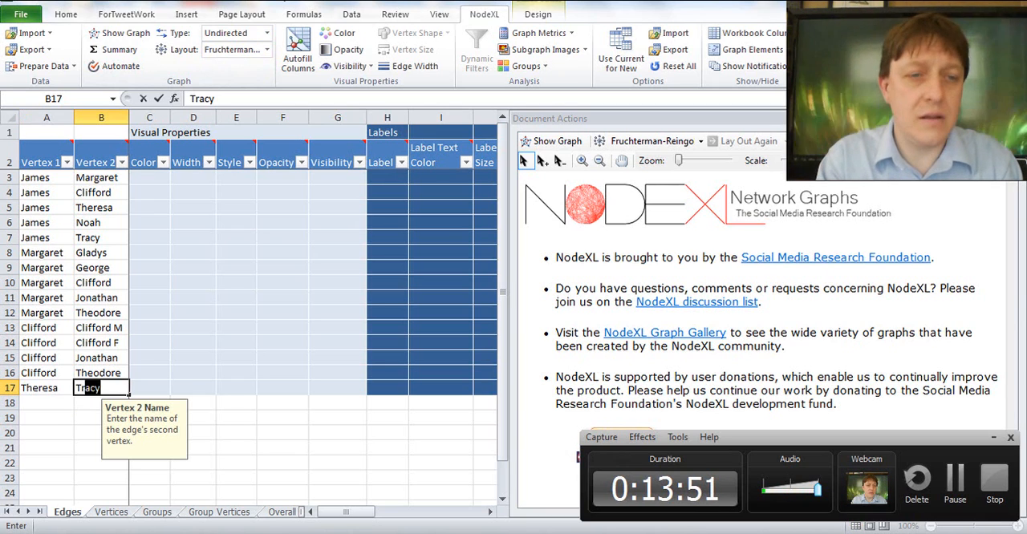
pyautogui.write('No')
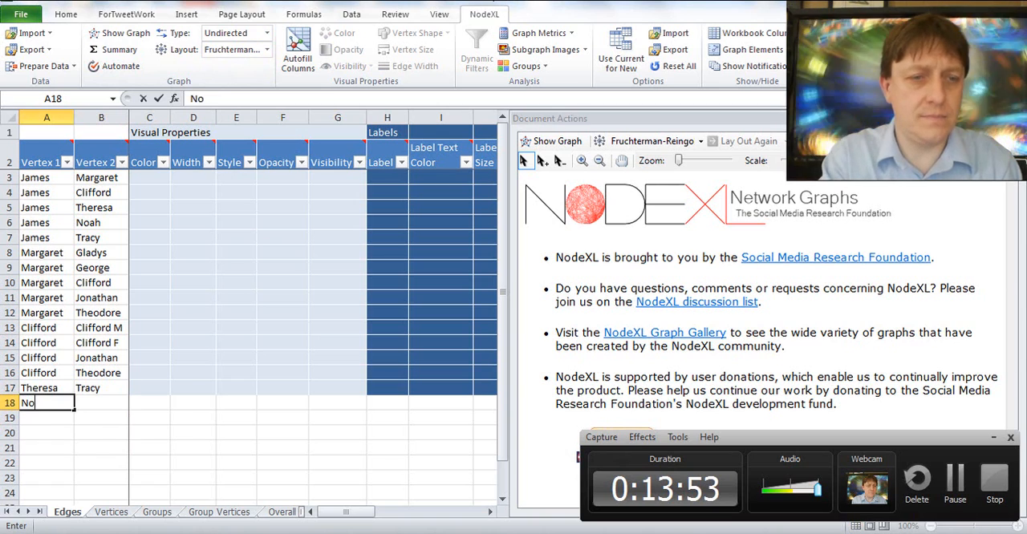
pyautogui.write('Tracy')
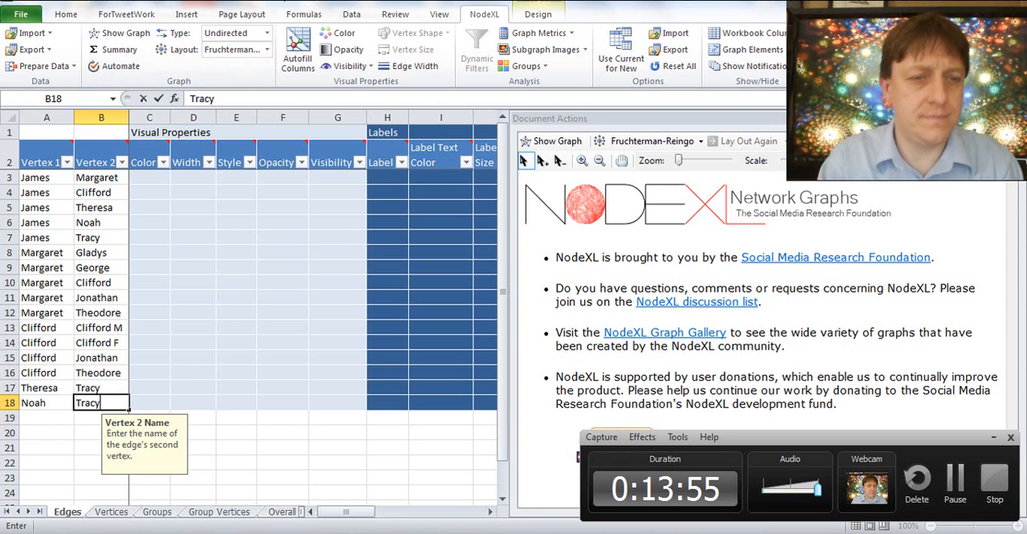
pyautogui.press('Enter')
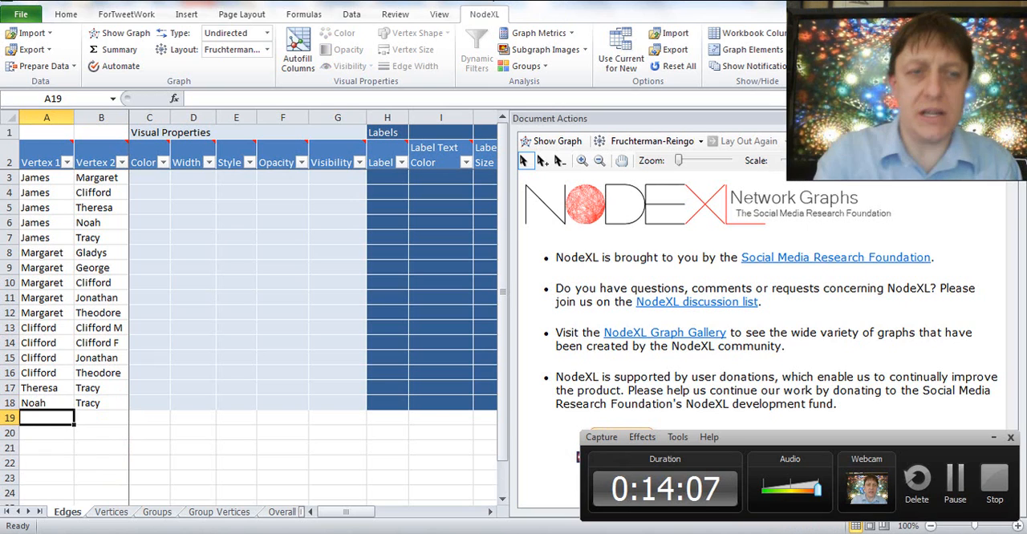
# Step: Begin Tracy's ties, entering Tracy and her partner Kathryn
pyautogui.write('Tracy')
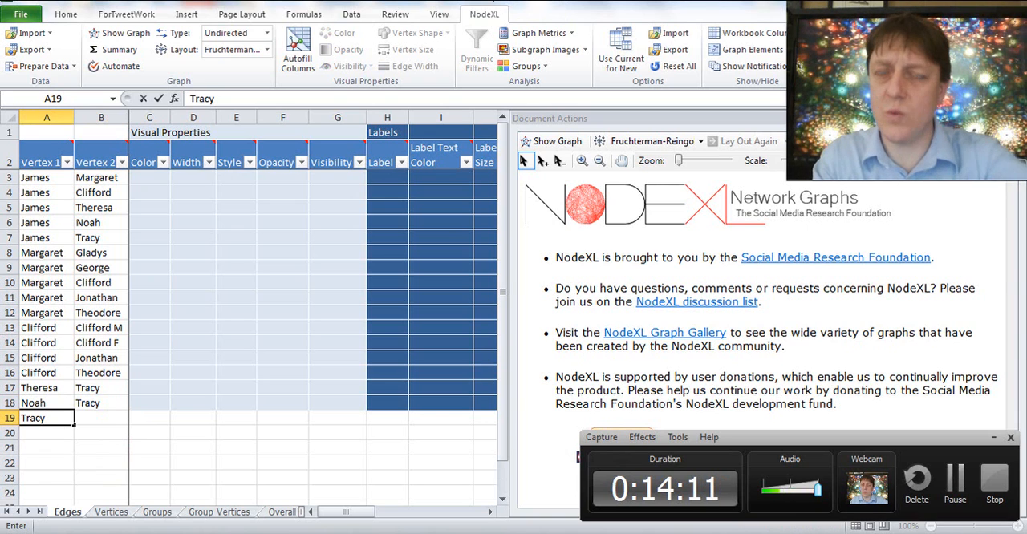
pyautogui.click(98, 417)
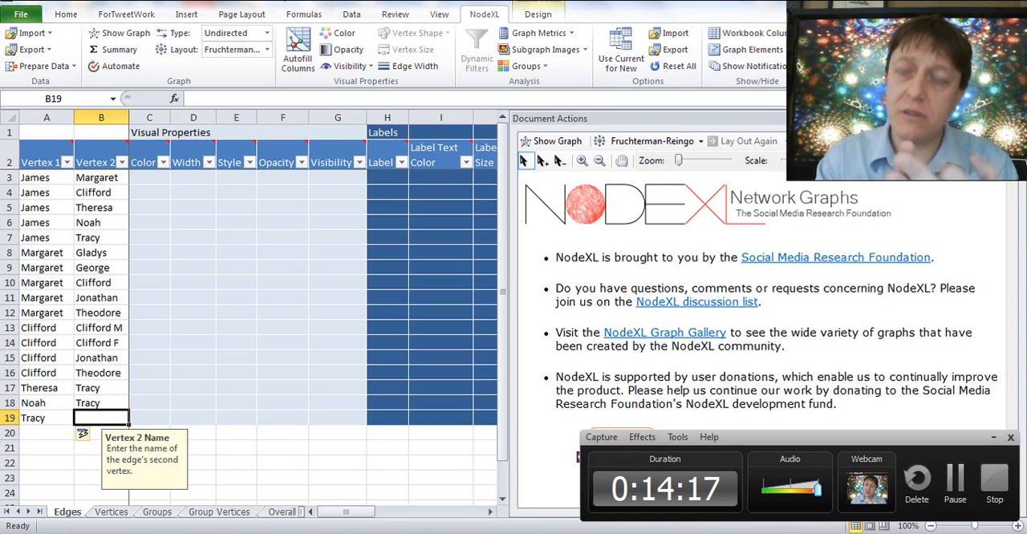
pyautogui.write('Kathryn')
pyautogui.click(101, 433)
pyautogui.write('Numeriano')
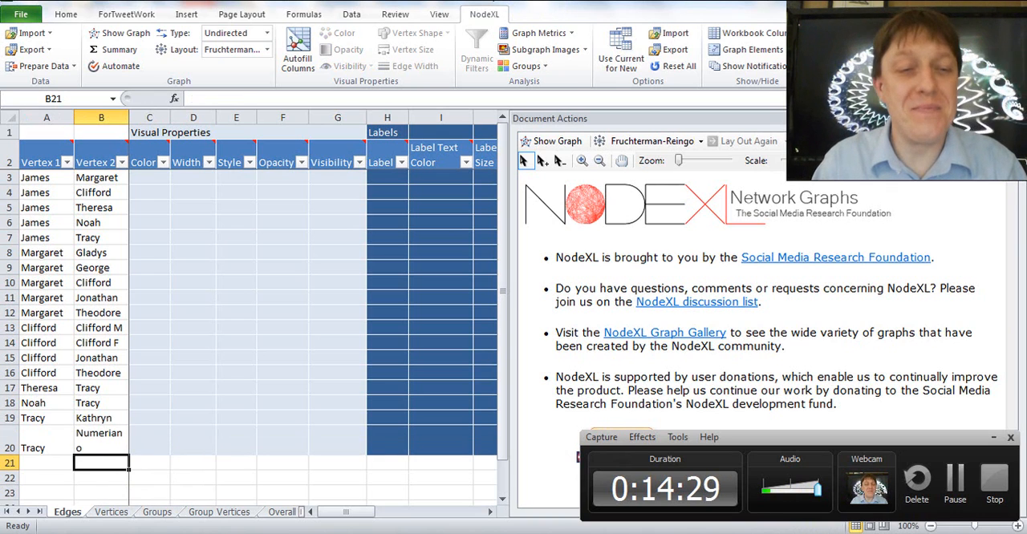
# Step: Widen the Vertex 2 column so Numeriano fits on one line
pyautogui.click(99, 440)
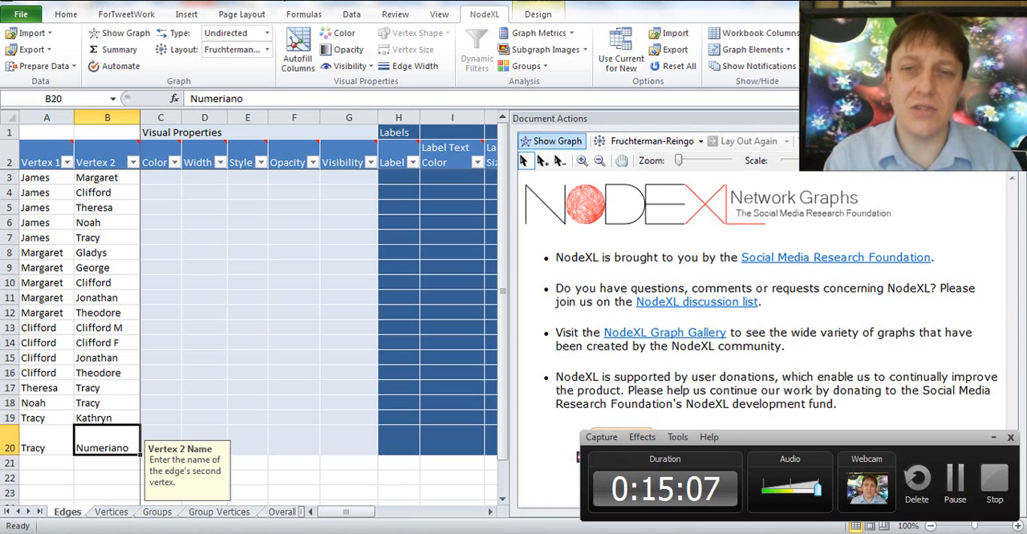
# Step: Draw the network with Show Graph and view the Vertices sheet listing fourteen people
pyautogui.click(555, 141)
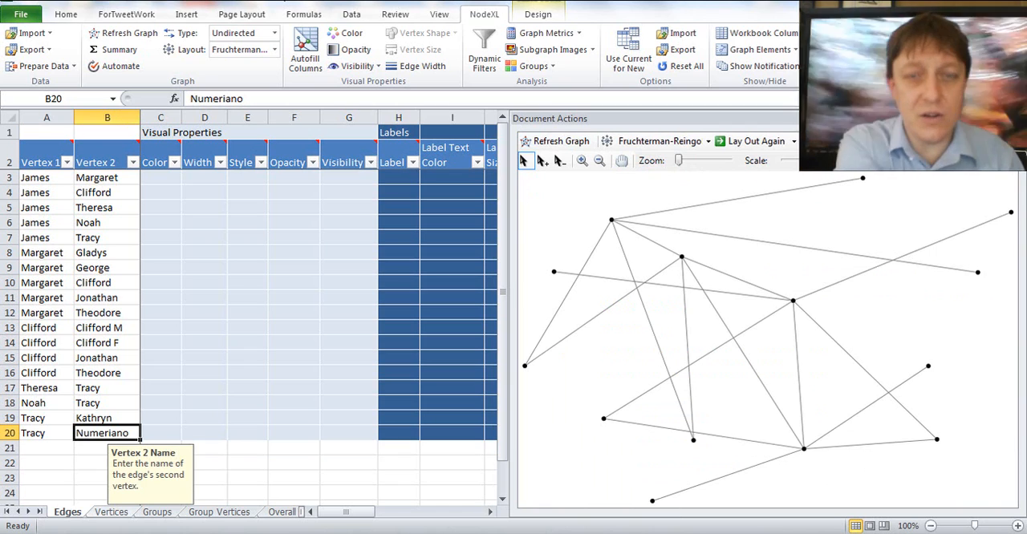
pyautogui.click(112, 512)
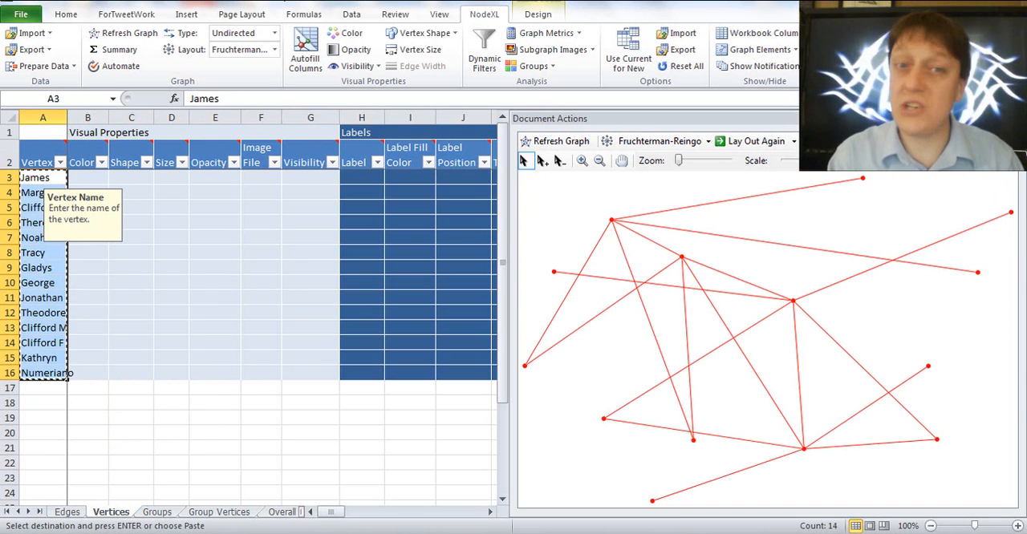
# Step: Paste the vertex names into the Label column and refresh the graph to show them
pyautogui.click(361, 177)
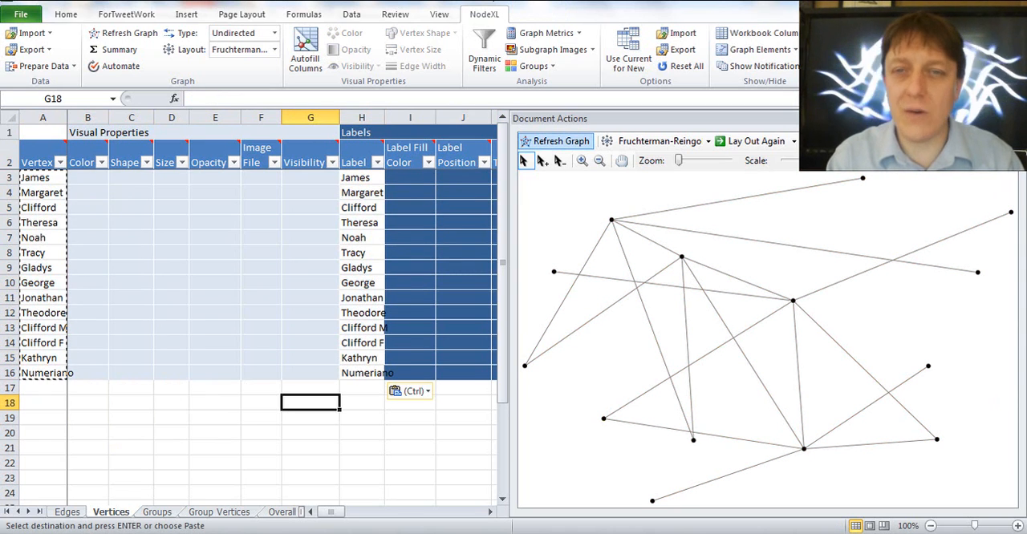
pyautogui.click(555, 141)
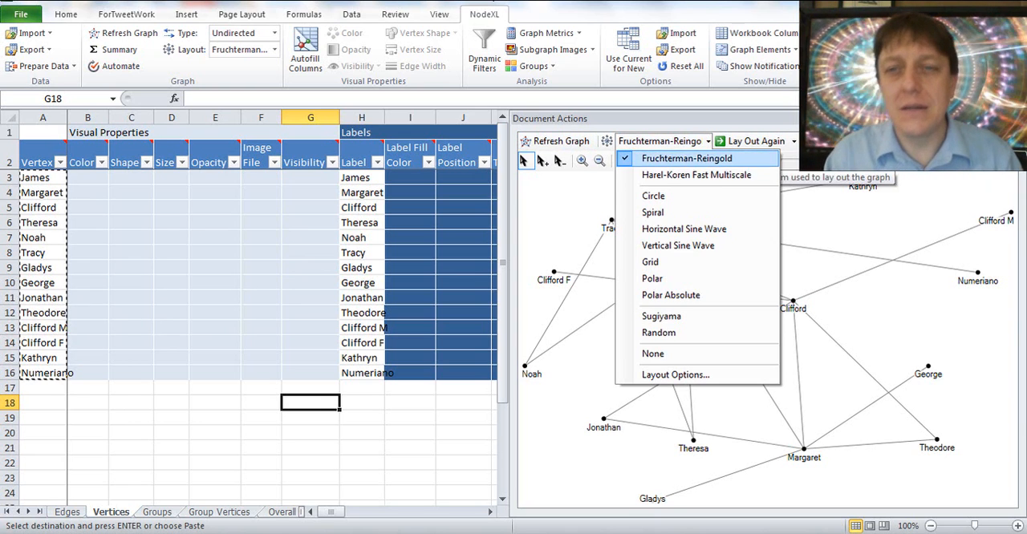
pyautogui.moveTo(697, 174)
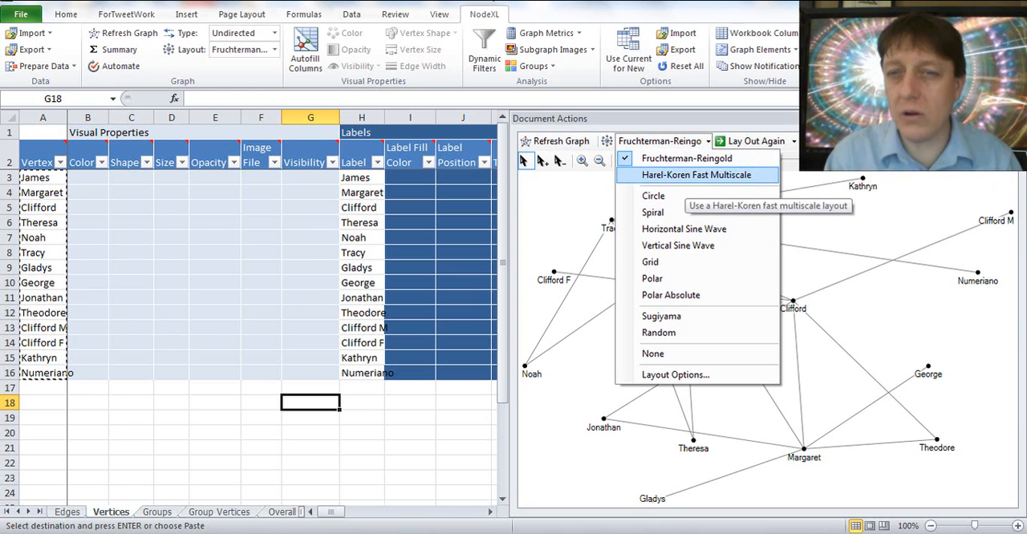
# Step: Switch the layout to Harel-Koren Fast Multiscale and redraw the labeled network
pyautogui.click(696, 175)
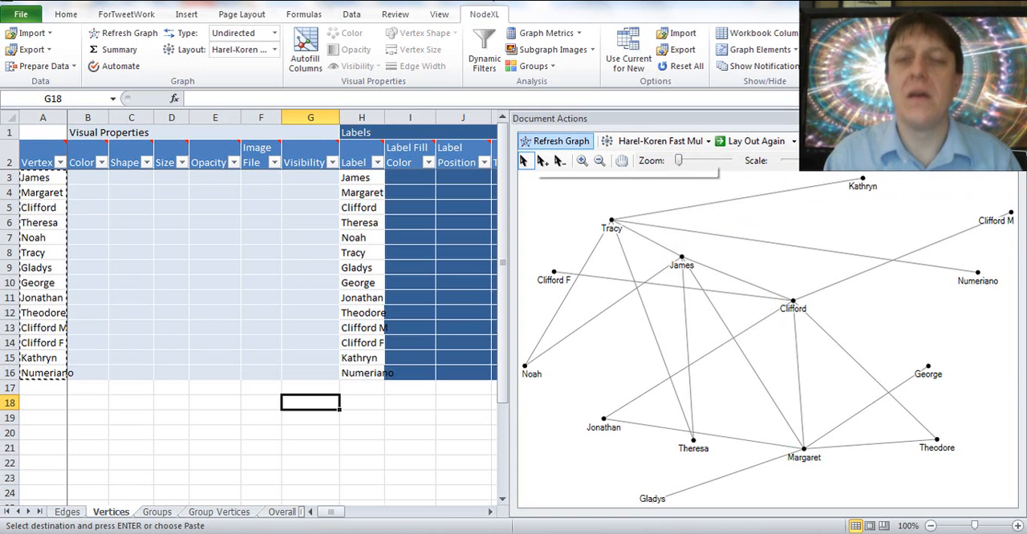
pyautogui.moveTo(524, 161)
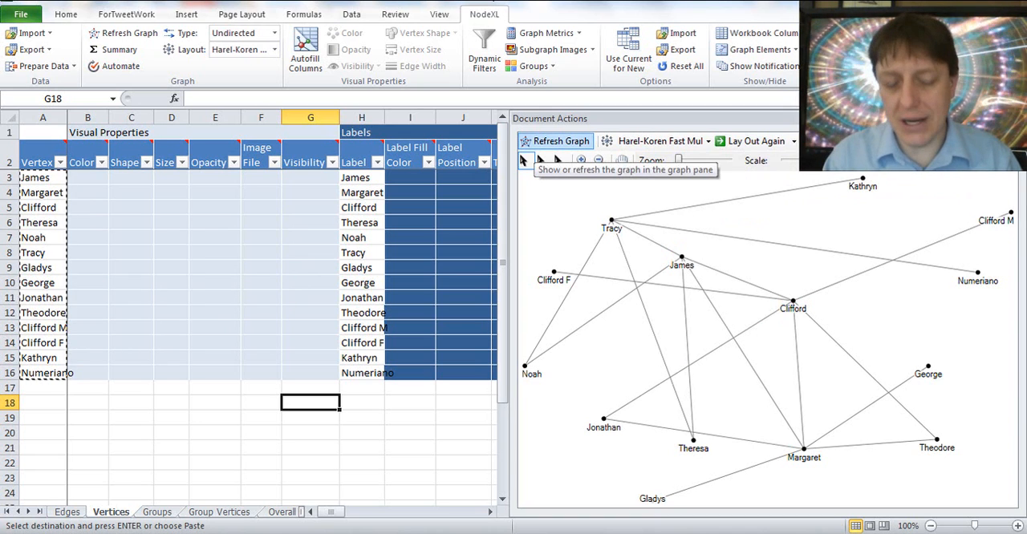
pyautogui.click(555, 141)
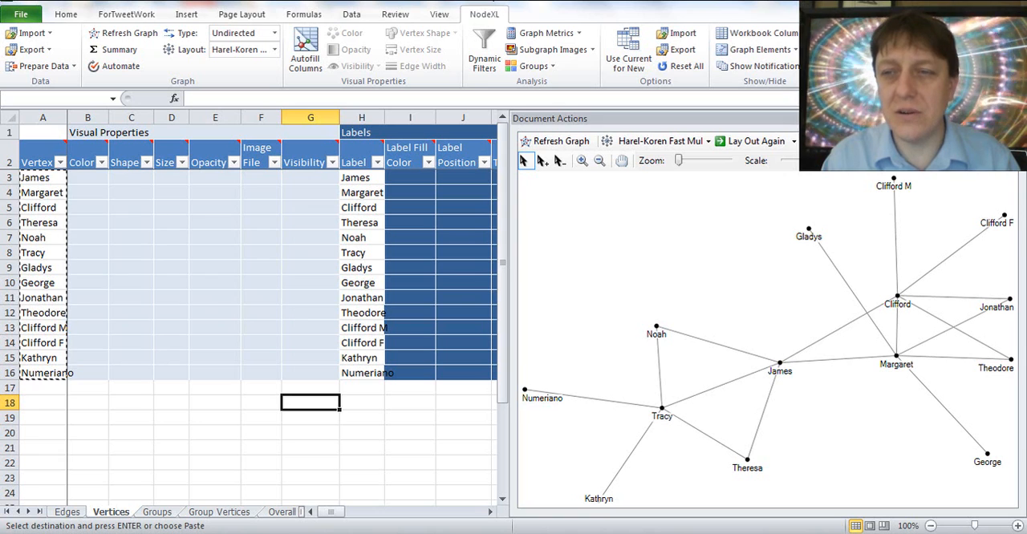
pyautogui.click(42, 266)
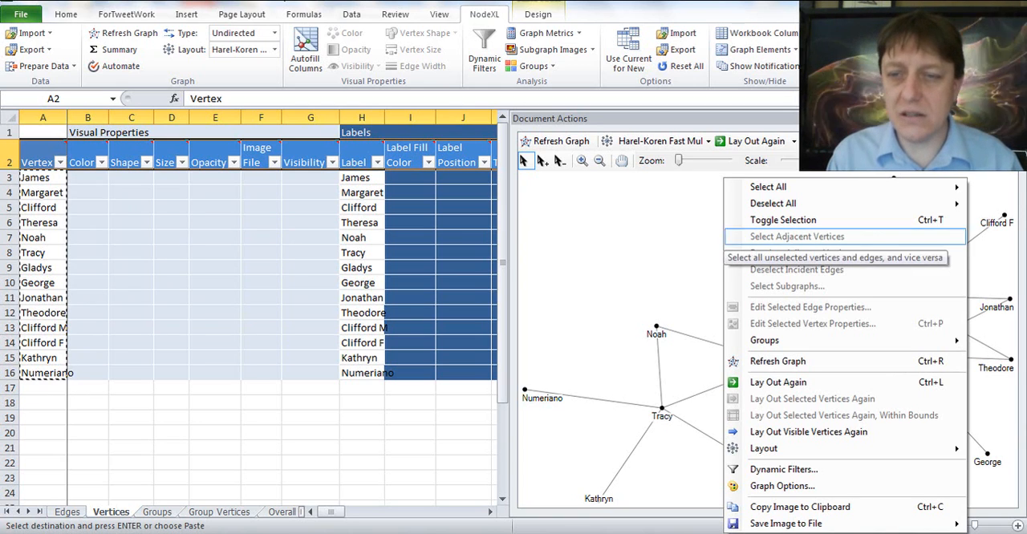
pyautogui.moveTo(795, 507)
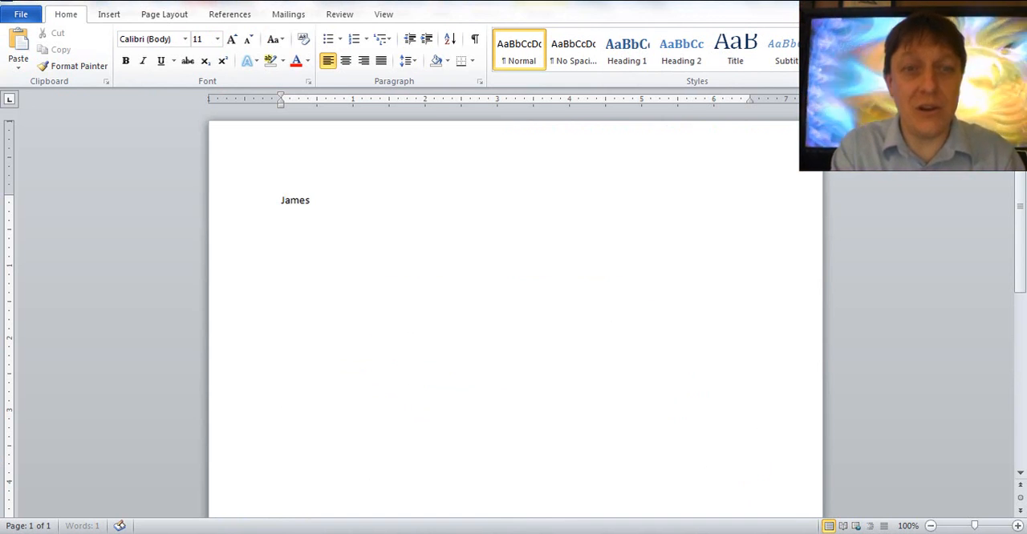
# Step: Paste the labeled graph image into the Word document beneath James and return to NodeXL
pyautogui.write('Cook')
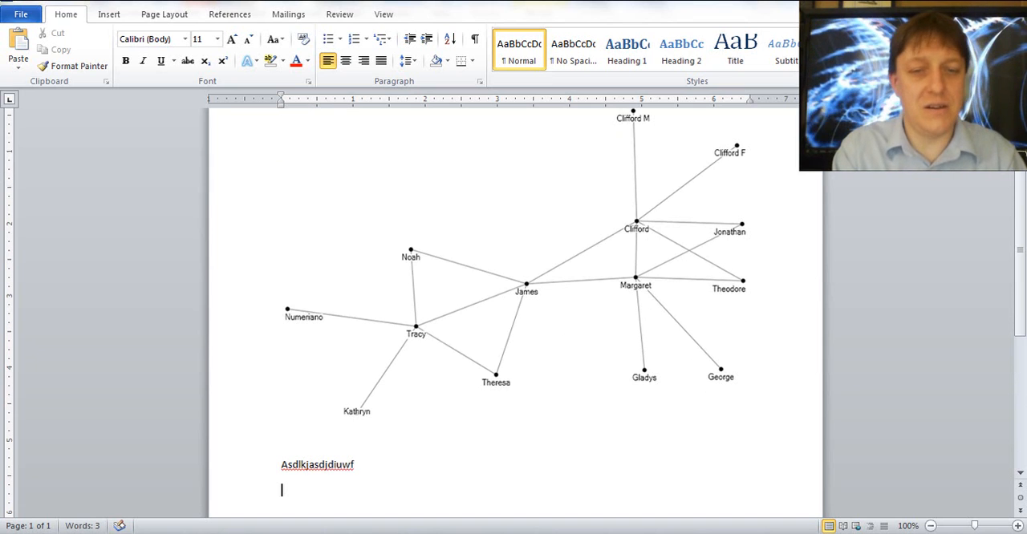
pyautogui.write('owerisdfnsdfksdfj')
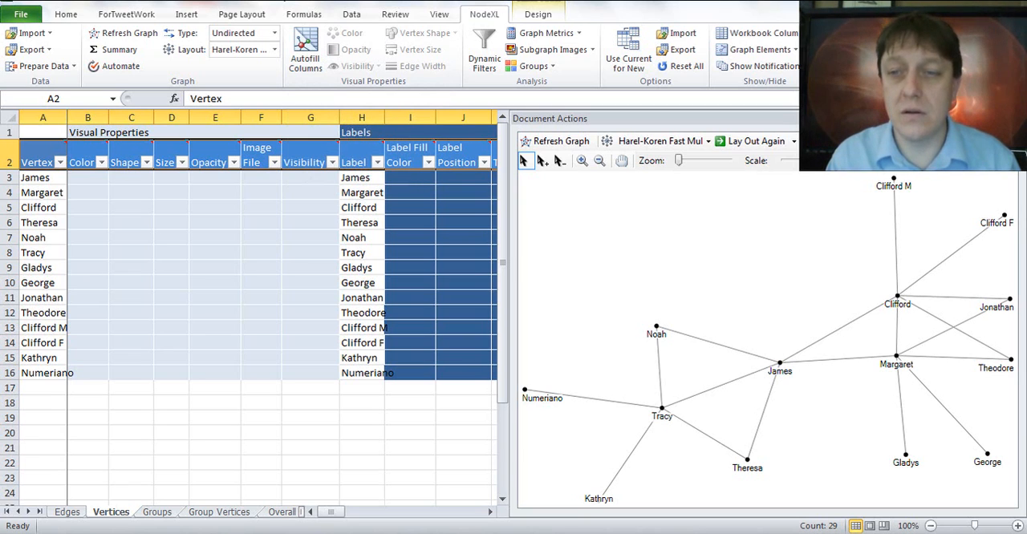
# Step: Set vertex colors: James red, Margaret through Tracy green, Gladys through Numeriano blue
pyautogui.click(82, 176)
pyautogui.write('red')
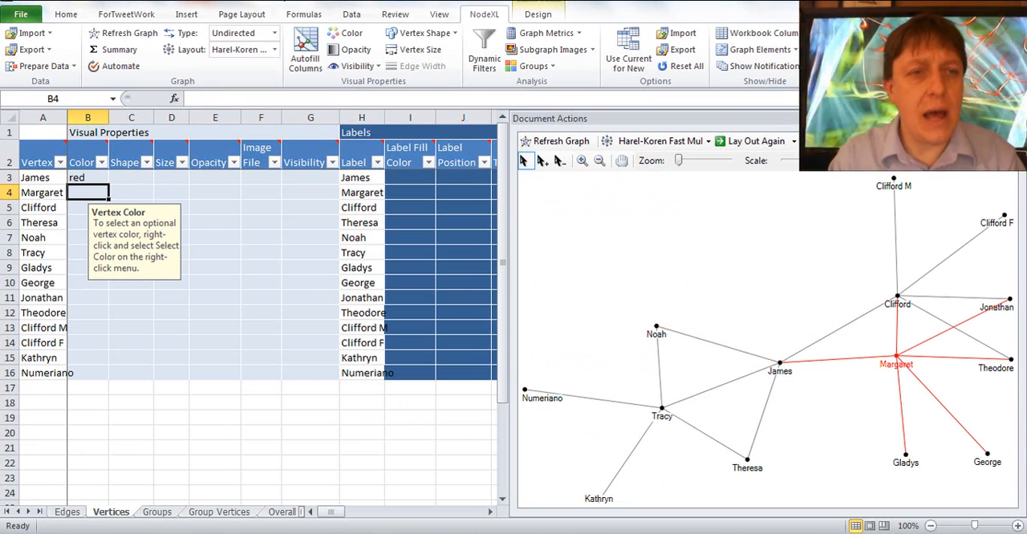
pyautogui.write('gren')
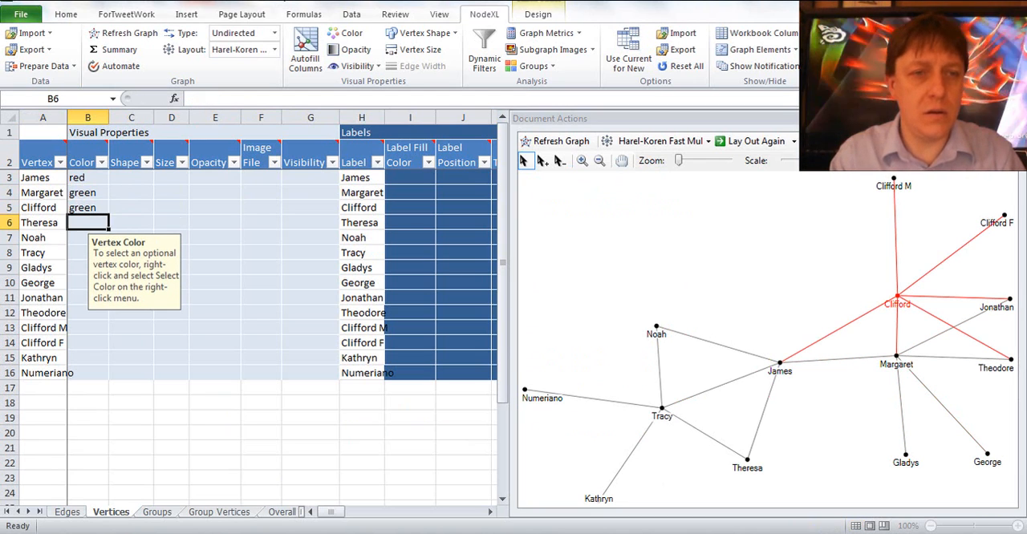
pyautogui.write('green')
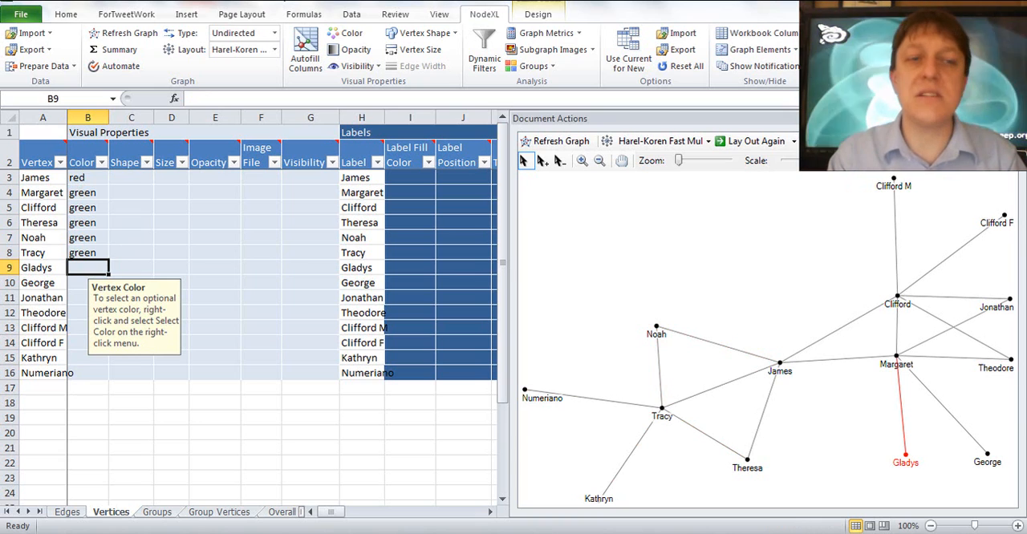
pyautogui.write('blue')
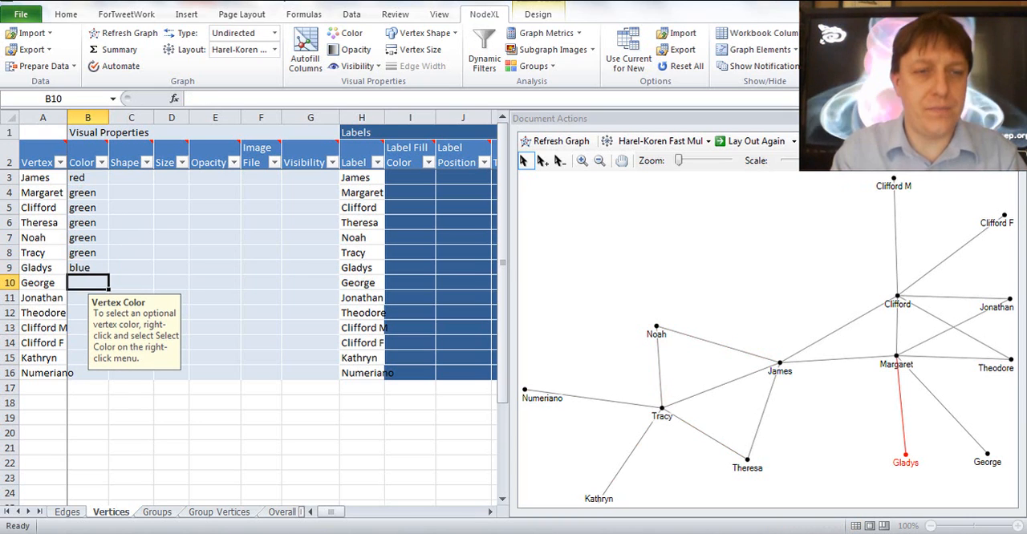
pyautogui.write('blue')
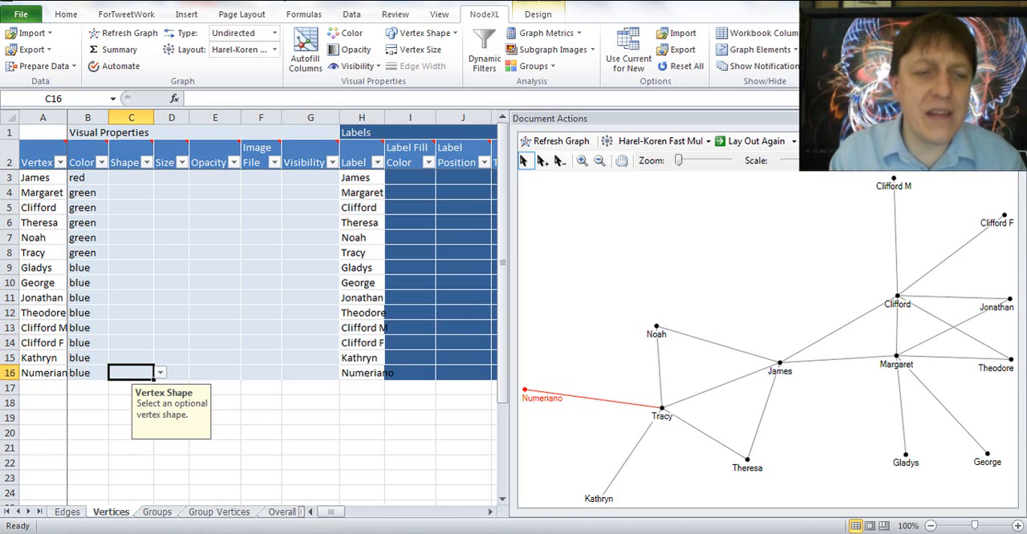
# Step: On the Edges sheet, set style 2 for the James–Tracy and Margaret–Clifford edges
pyautogui.click(68, 511)
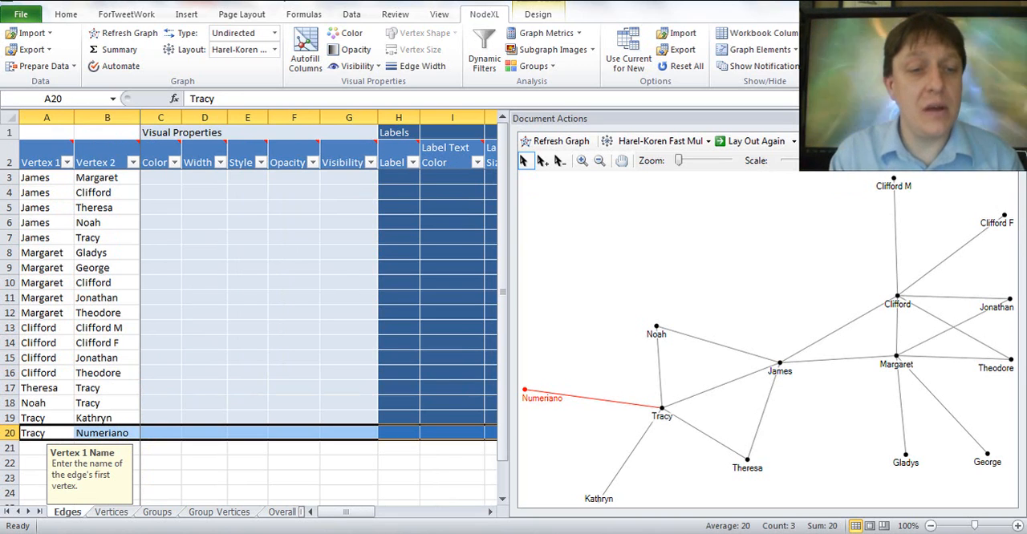
pyautogui.click(113, 512)
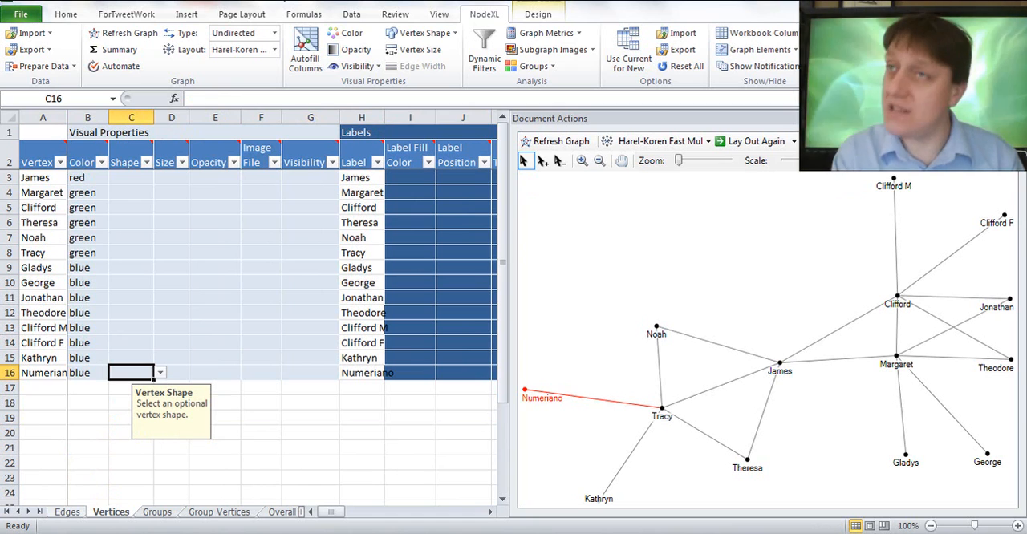
pyautogui.click(67, 510)
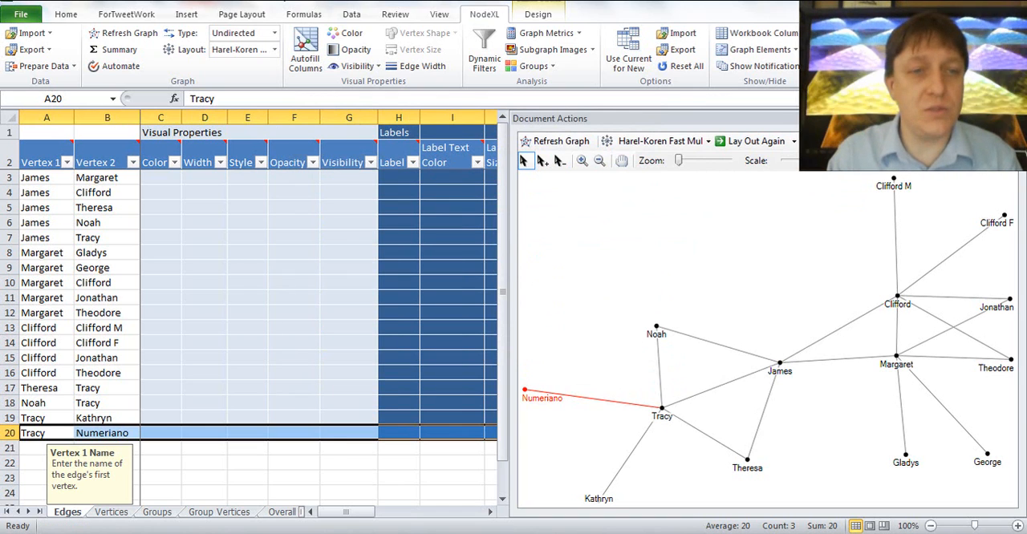
pyautogui.click(247, 221)
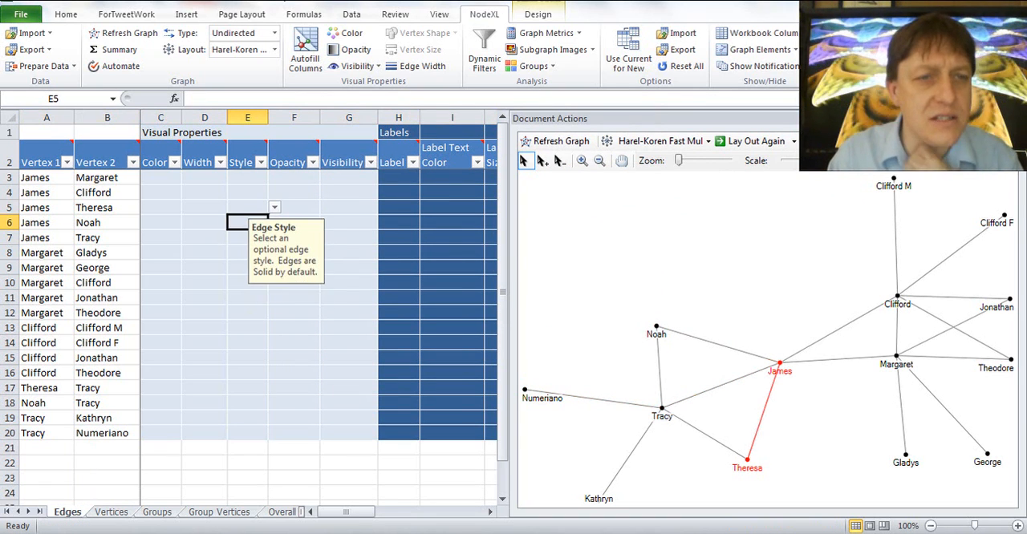
pyautogui.click(247, 253)
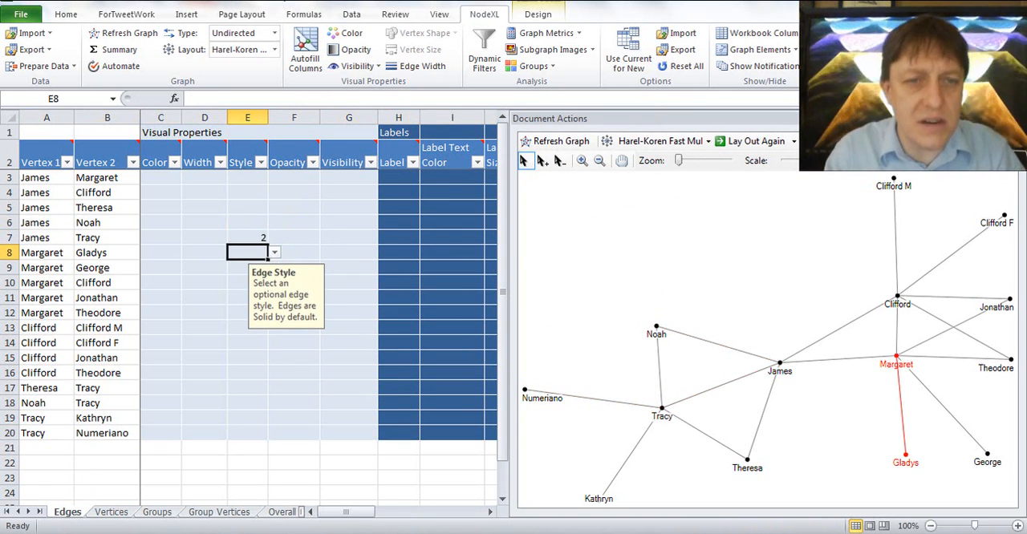
pyautogui.click(247, 283)
pyautogui.write('2')
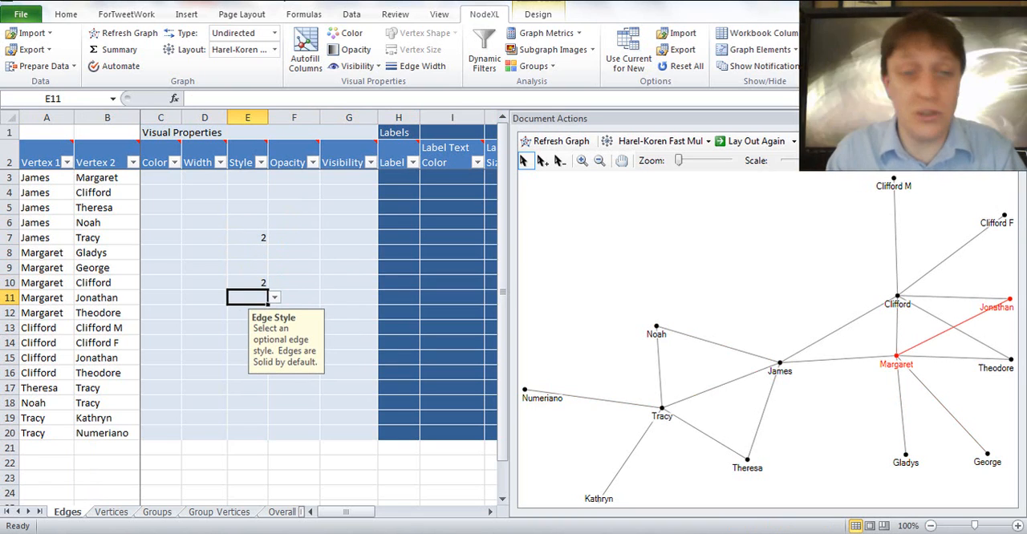
pyautogui.click(247, 358)
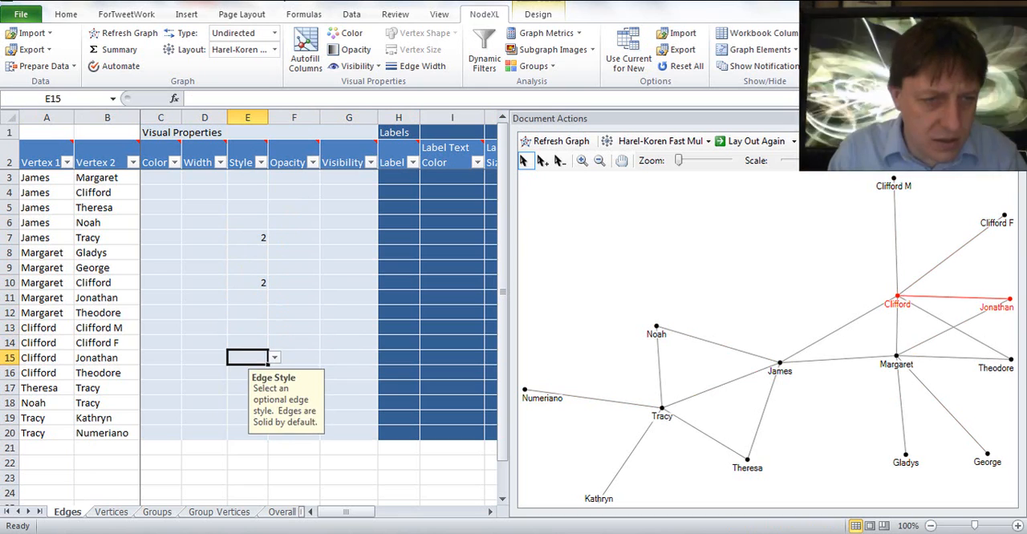
pyautogui.click(247, 417)
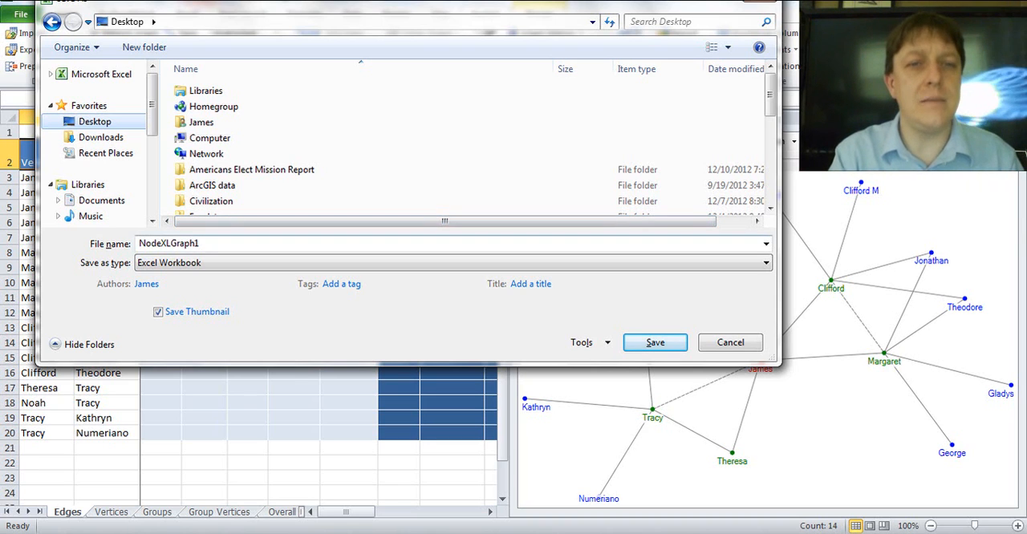
# Step: Save the workbook as Family Network in the Social networks folder
pyautogui.write('prof.##h')
pyautogui.write('social')
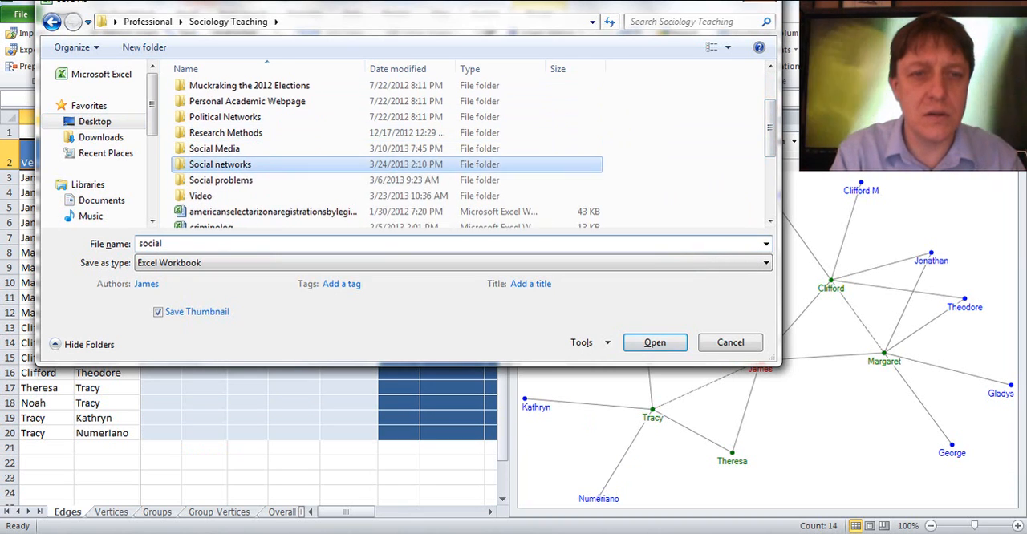
pyautogui.doubleClick(220, 164)
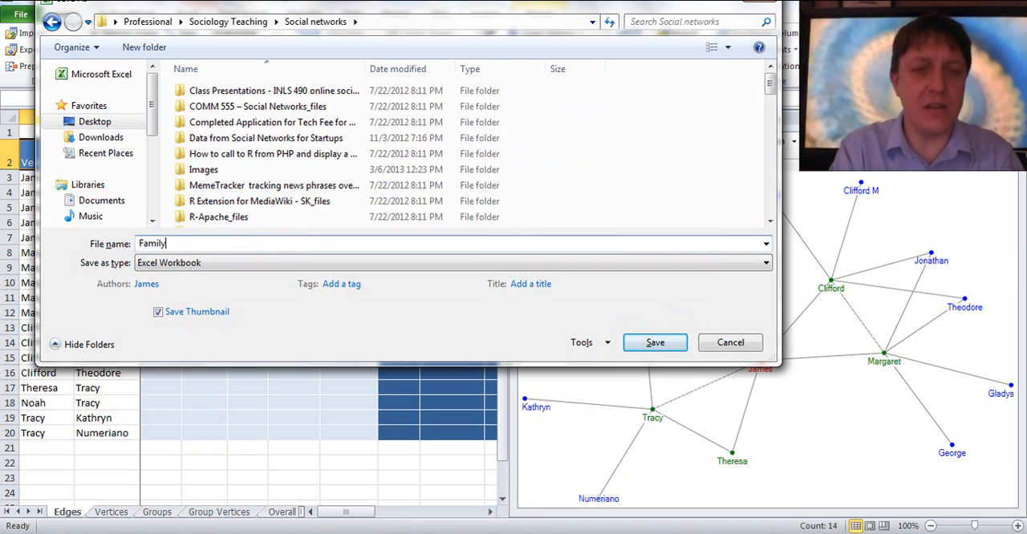
pyautogui.write('Network')
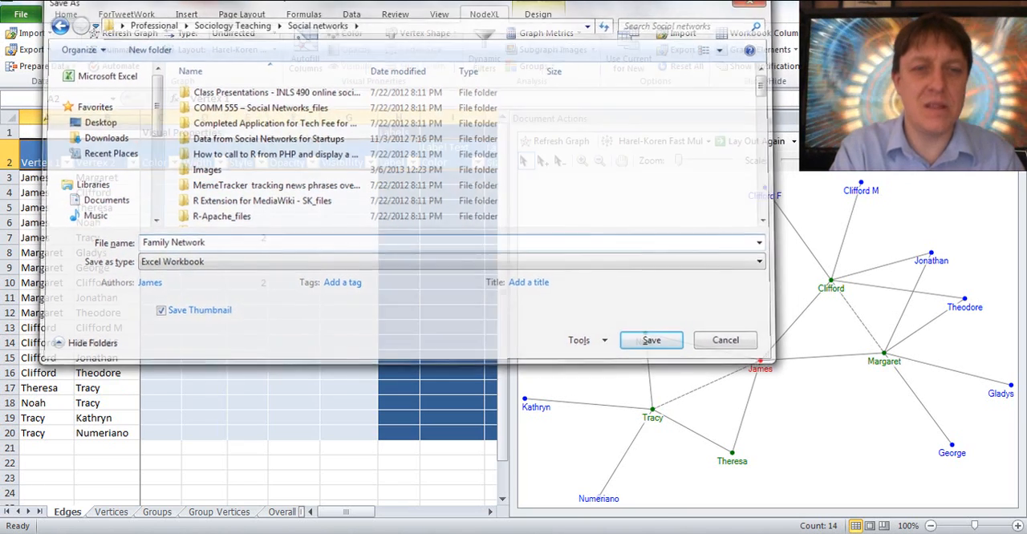
pyautogui.click(651, 340)
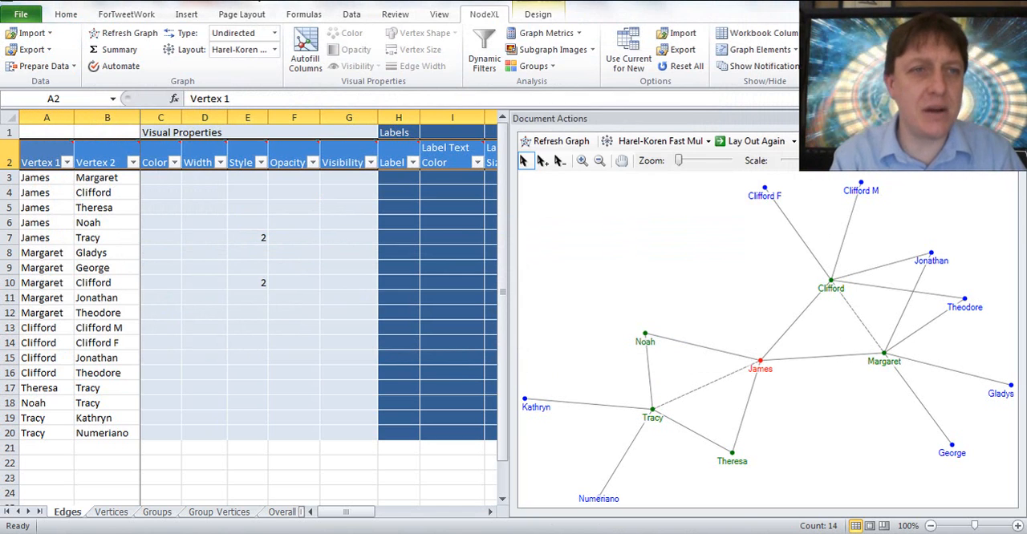
pyautogui.click(24, 9)
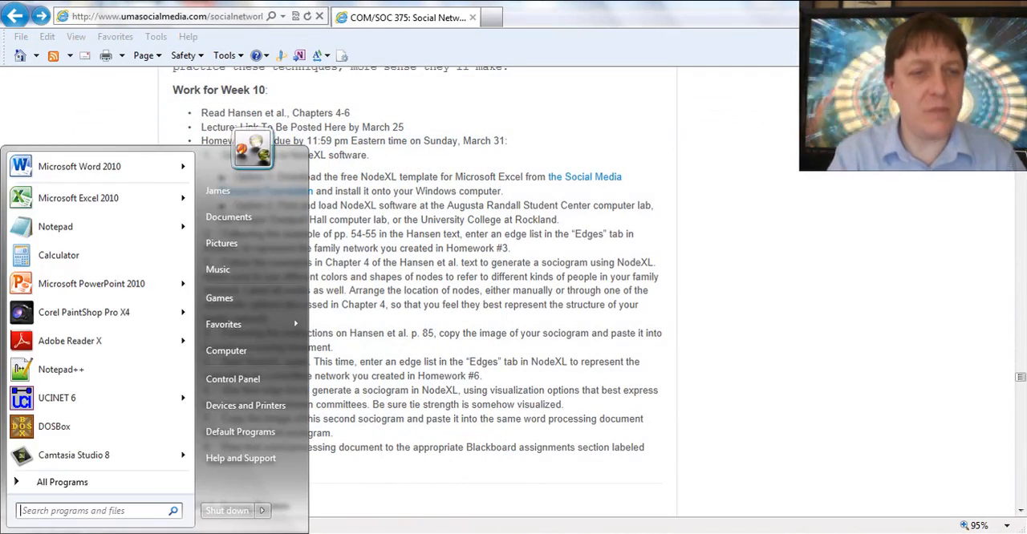
# Step: Launch a new NodeXL Excel Template workbook by searching 'nodexl' in the Start menu
pyautogui.write('nodexl')
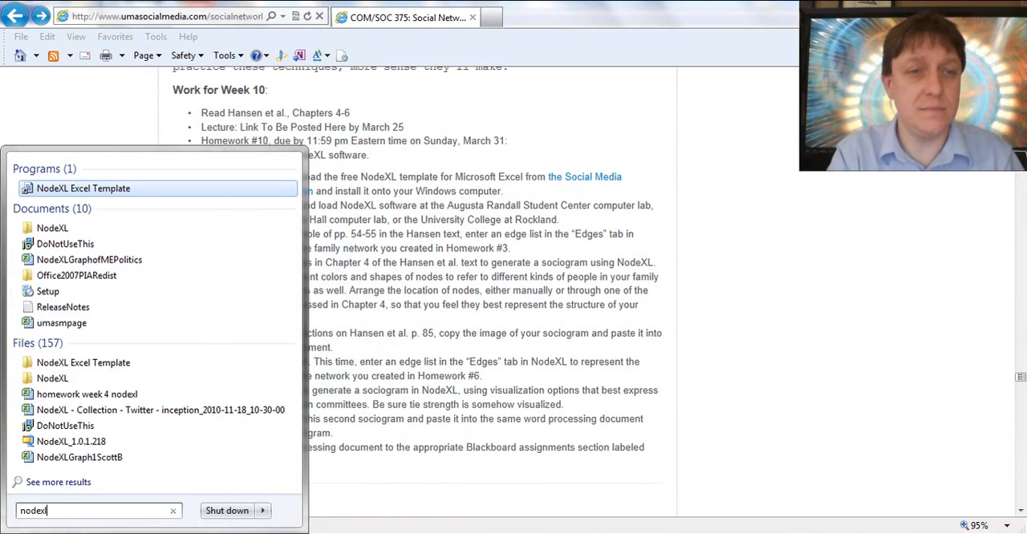
pyautogui.click(89, 188)
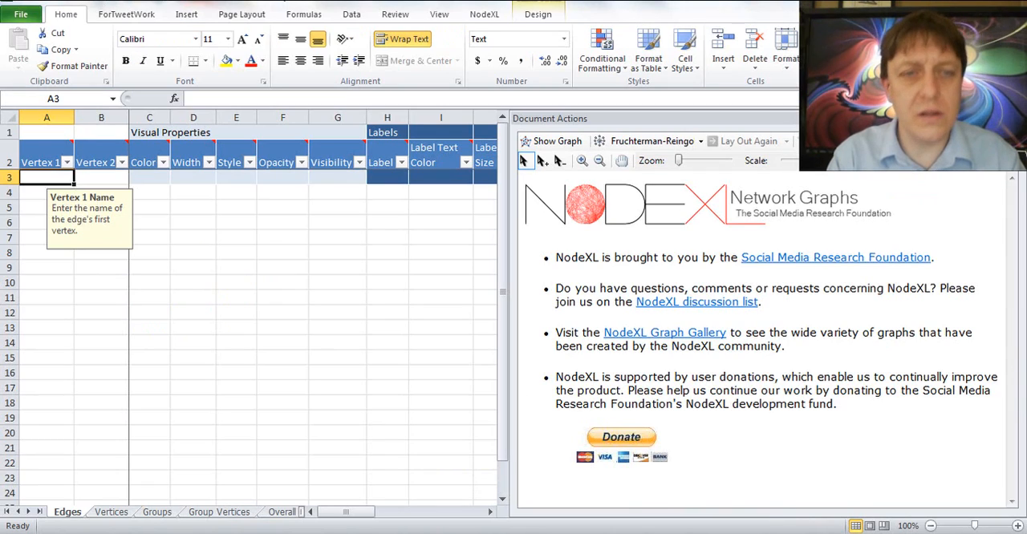
# Step: Enter an Agriculture–Ethics edge and list Ethics, Rules, Natural Resources and Veterans Affairs below it
pyautogui.write('Agriculture')
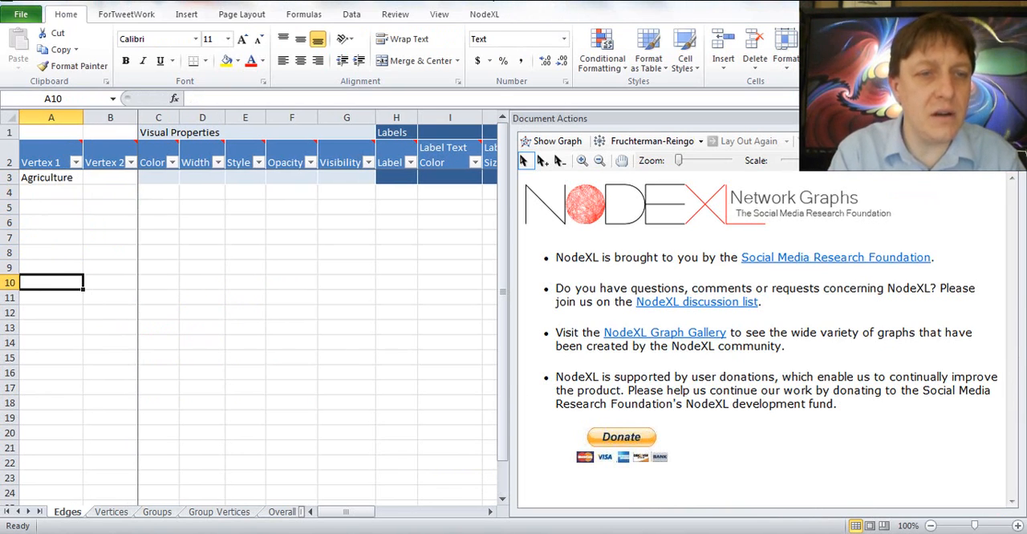
pyautogui.write('Ethics')
pyautogui.click(51, 402)
pyautogui.write('Natural Resources')
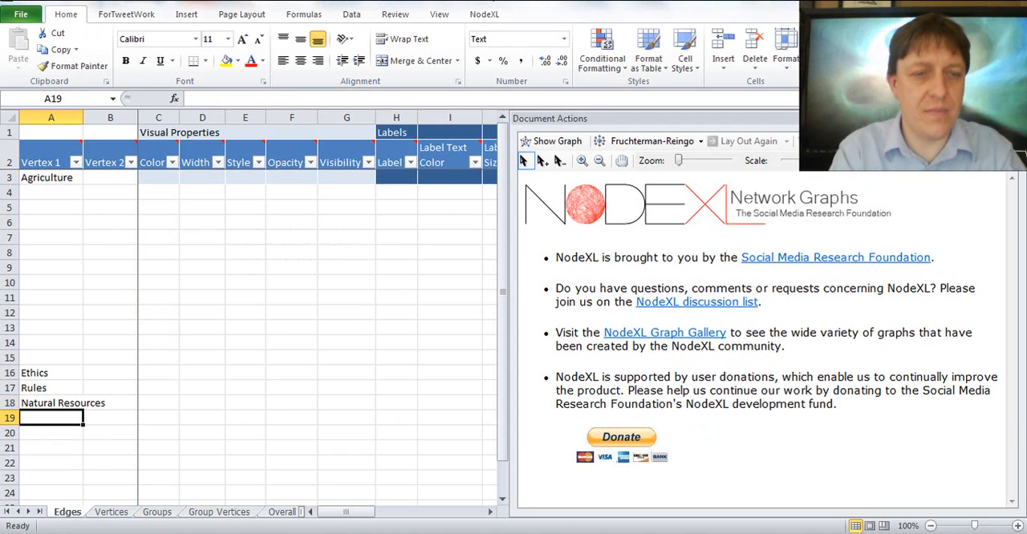
pyautogui.write('Veterans Affairs')
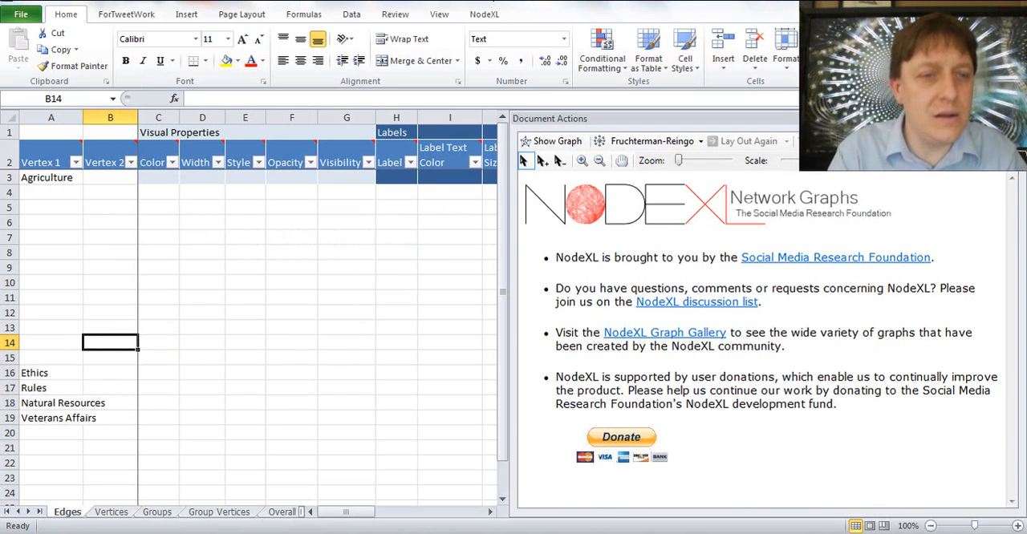
pyautogui.write('Eth')
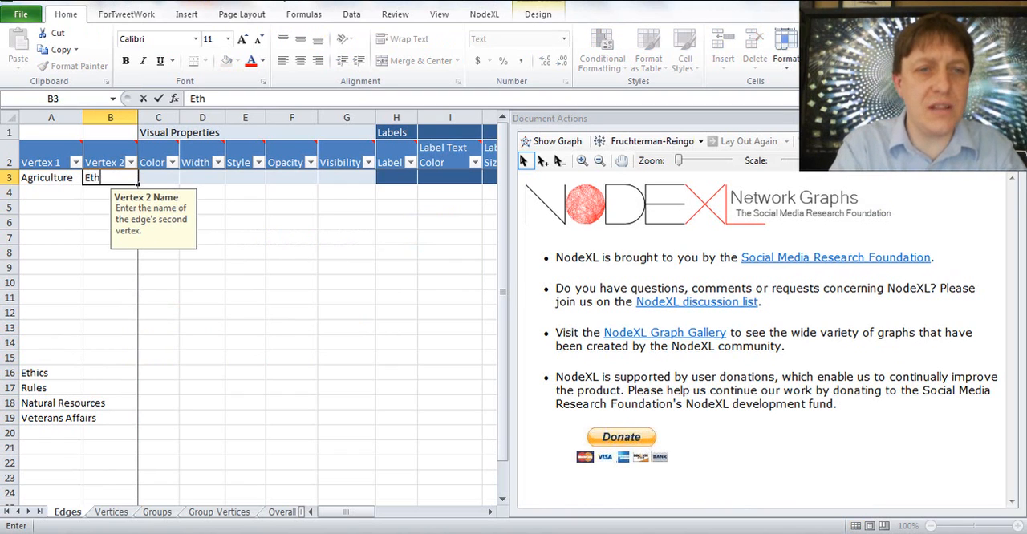
pyautogui.click(202, 176)
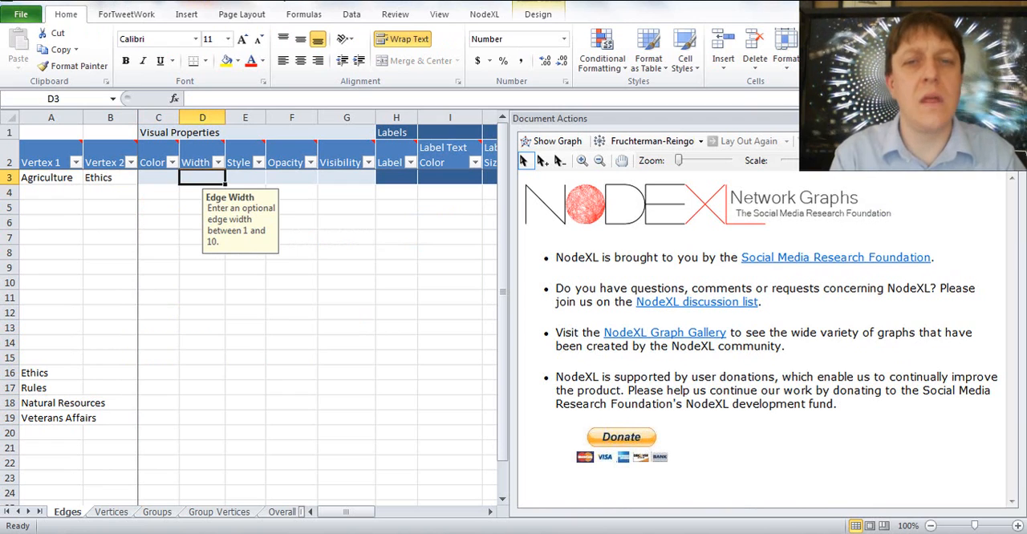
pyautogui.click(346, 176)
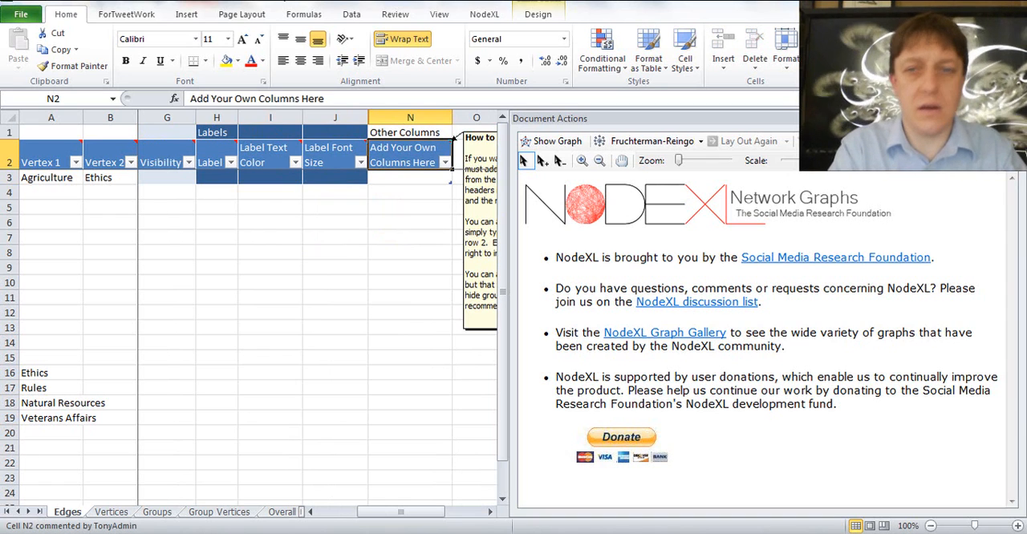
# Step: Add a Strength column and fill seven committee pairs with tie values from 1 to 6
pyautogui.write('Strength')
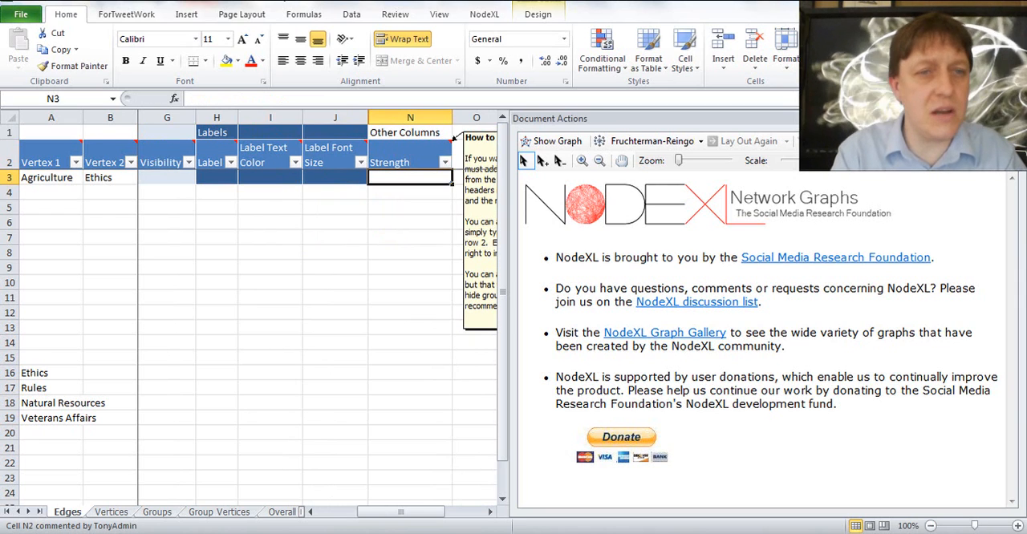
pyautogui.write('1')
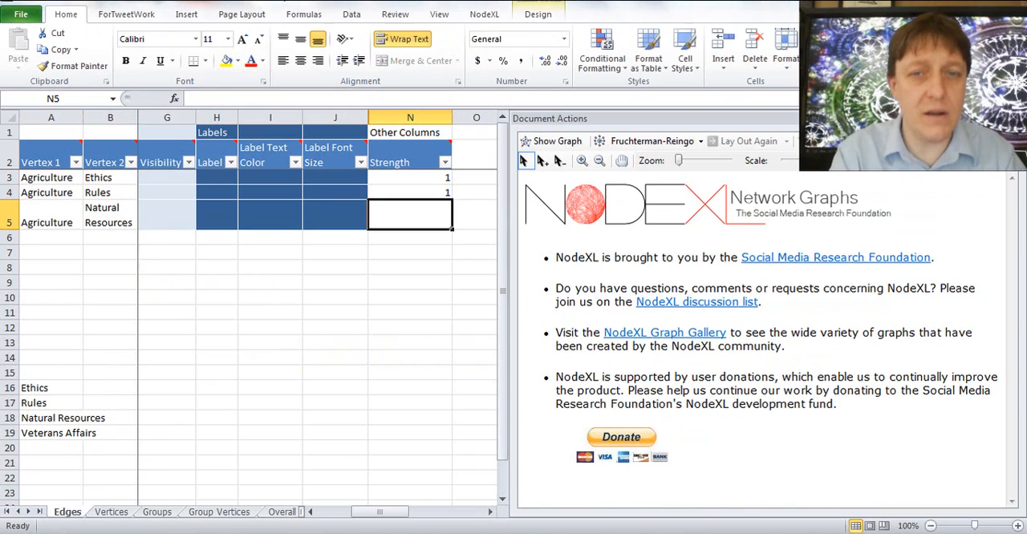
pyautogui.write('6')
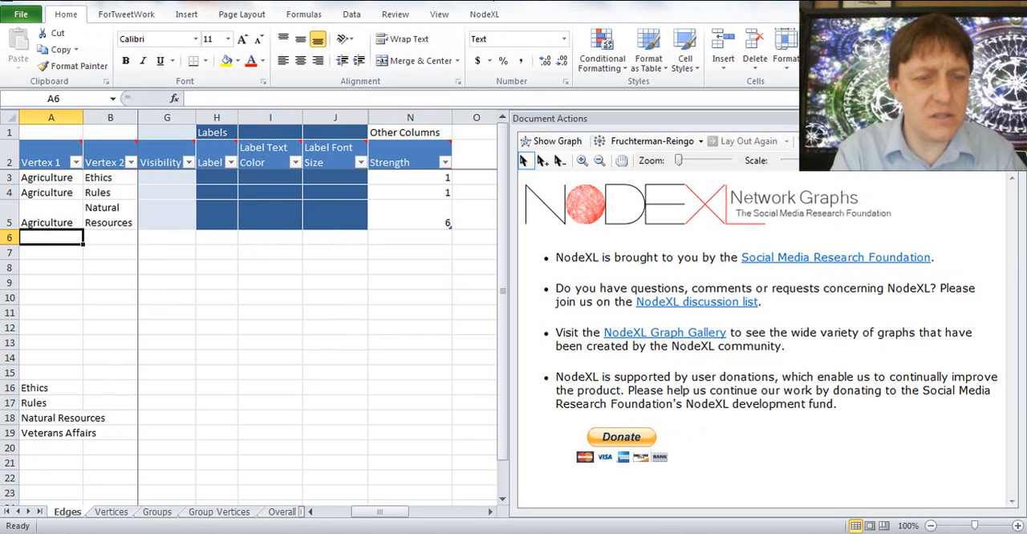
pyautogui.write('Agriculture')
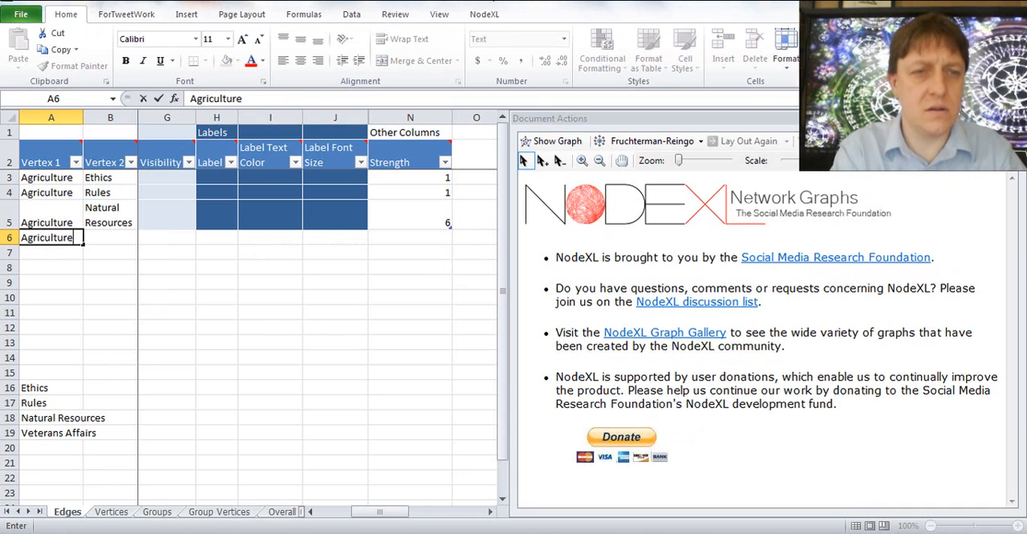
pyautogui.write('Veteran')
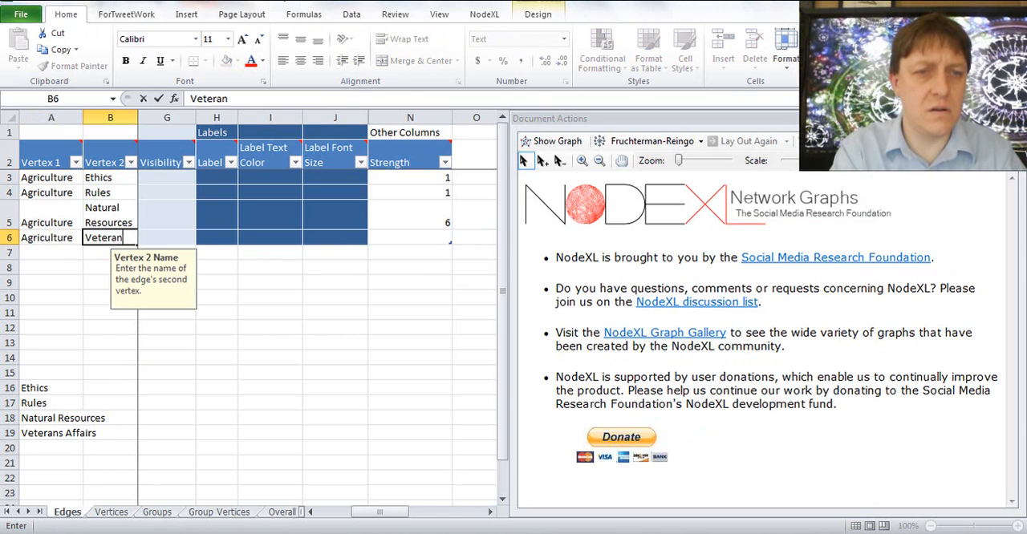
pyautogui.click(157, 244)
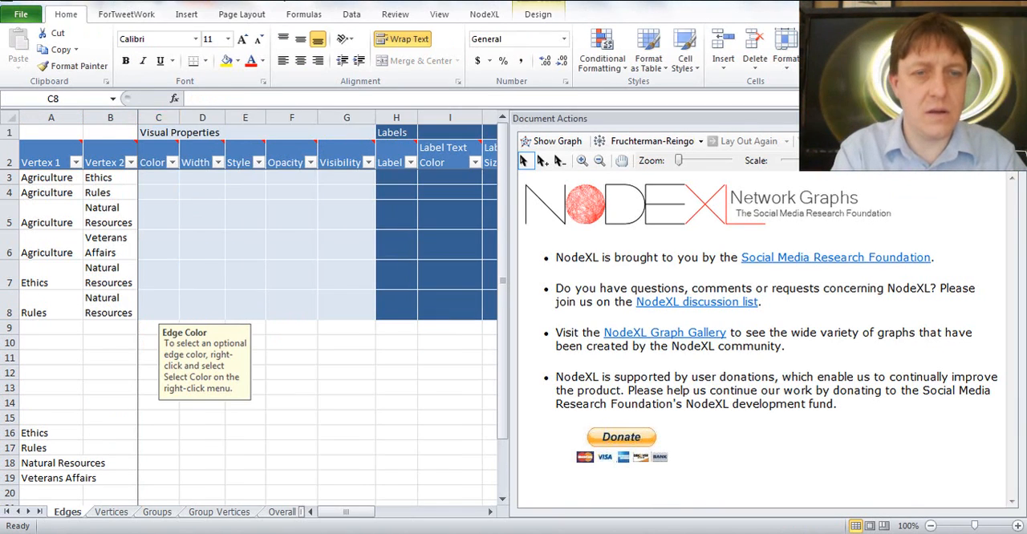
pyautogui.click(243, 304)
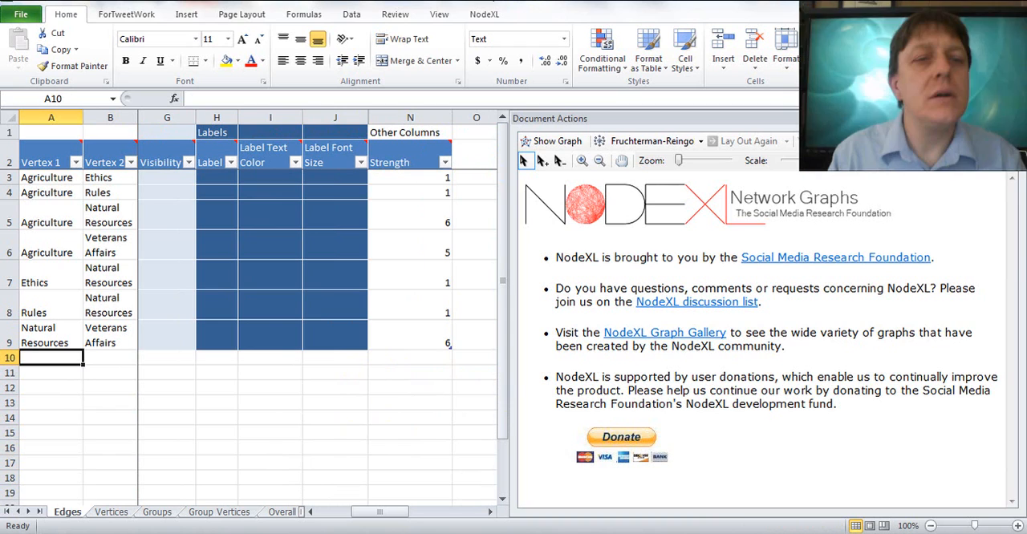
# Step: Copy the Strength values into the edge Label column and show the graph with numbered edges
pyautogui.click(215, 357)
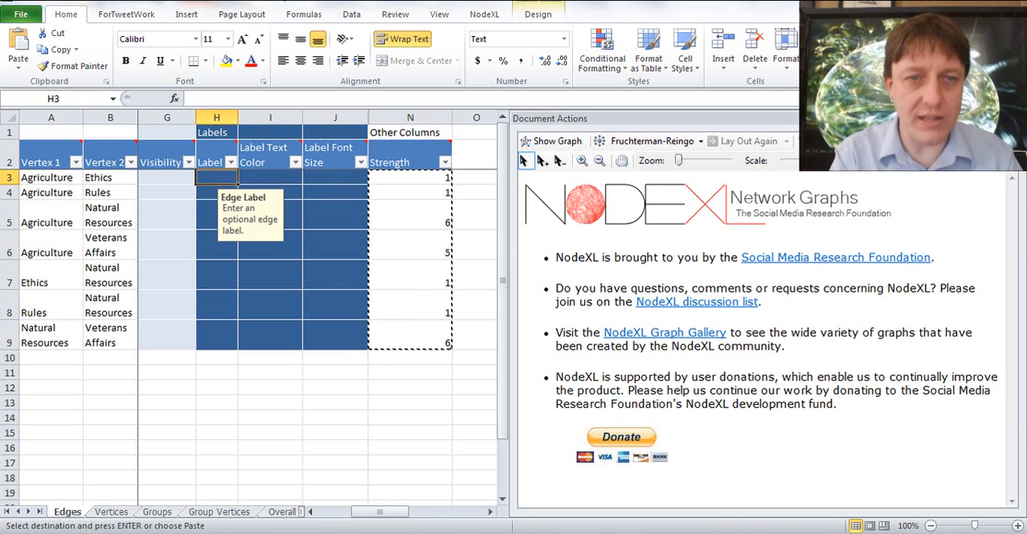
pyautogui.press('ctrl+v')
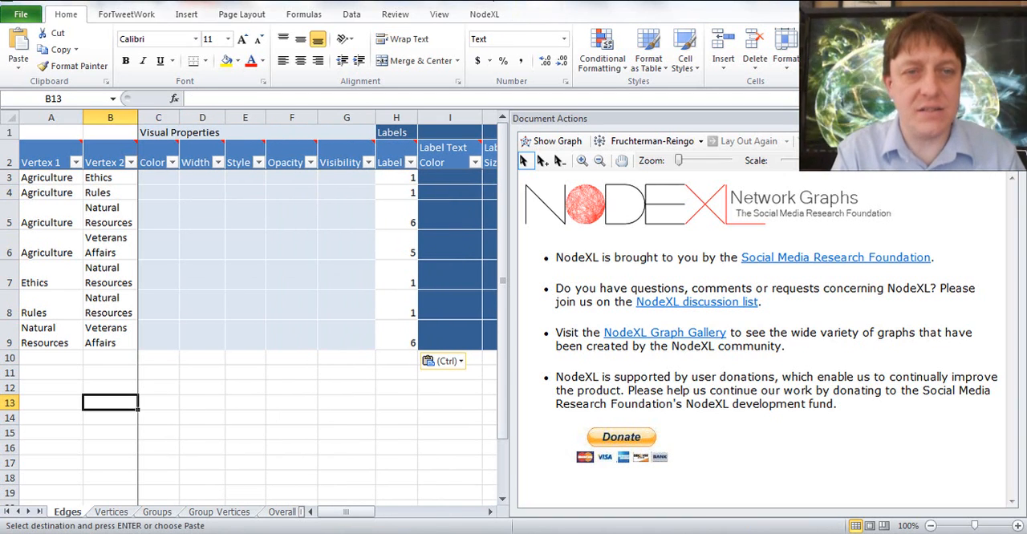
pyautogui.moveTo(555, 141)
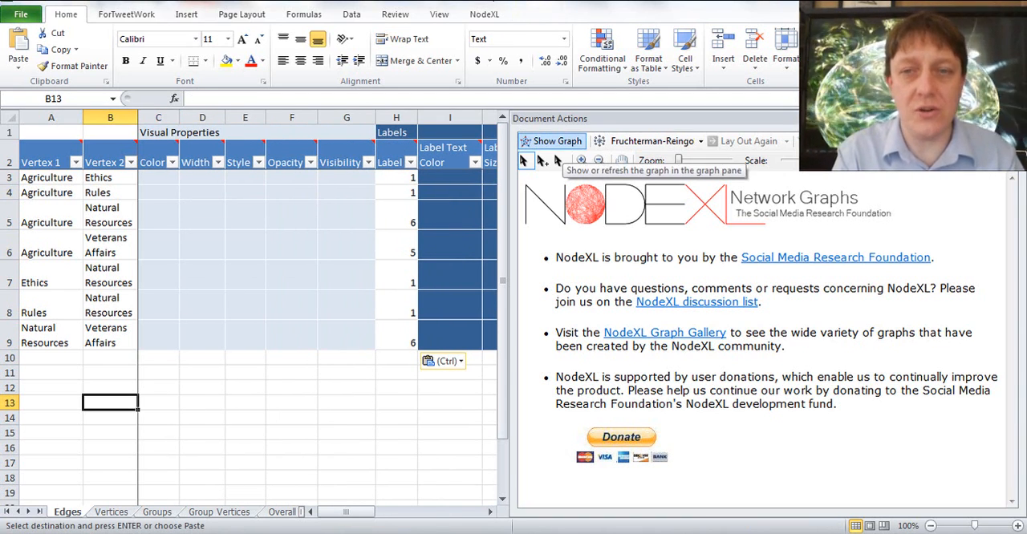
pyautogui.click(552, 141)
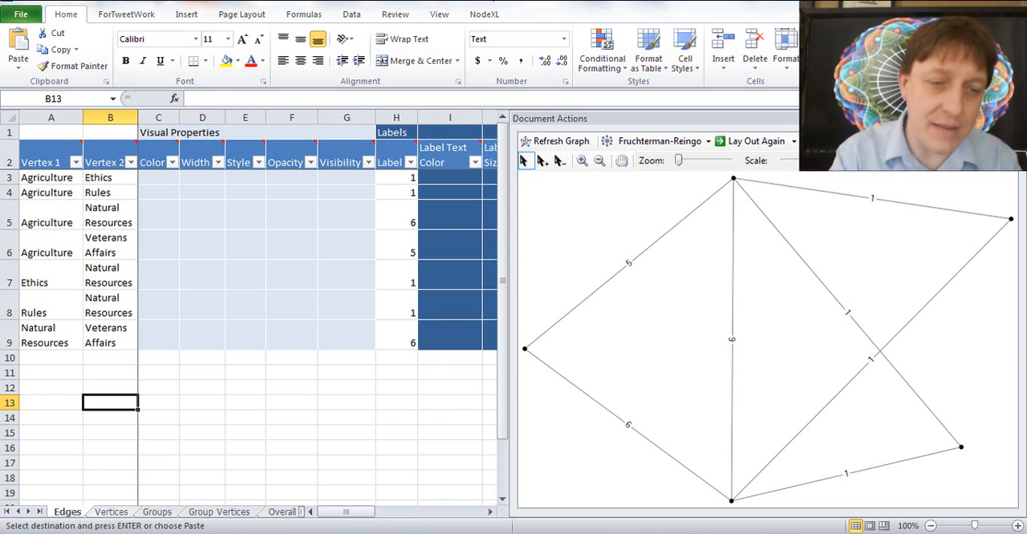
# Step: Copy the Vertex names into the vertex Label column and refresh the graph to show committee names
pyautogui.click(109, 512)
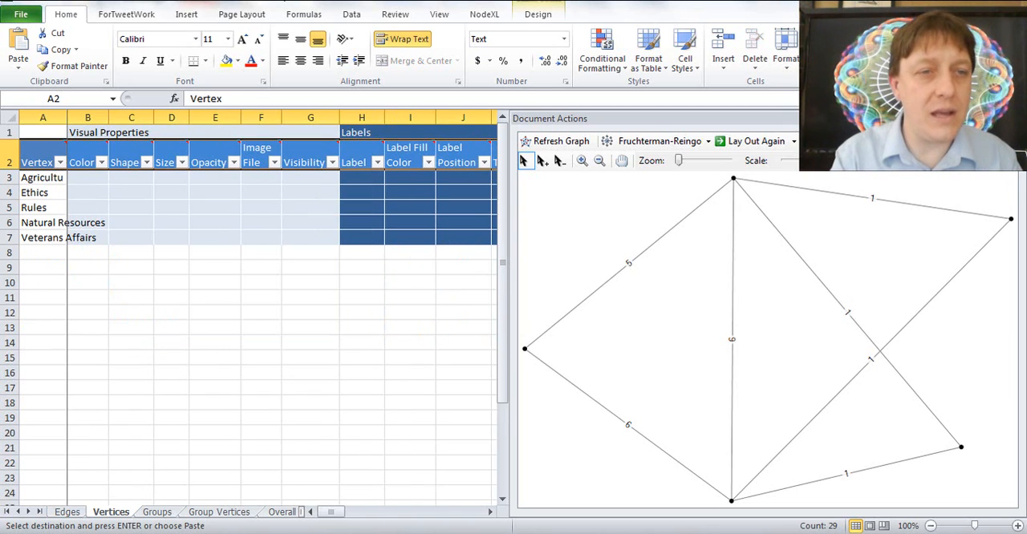
pyautogui.click(42, 176)
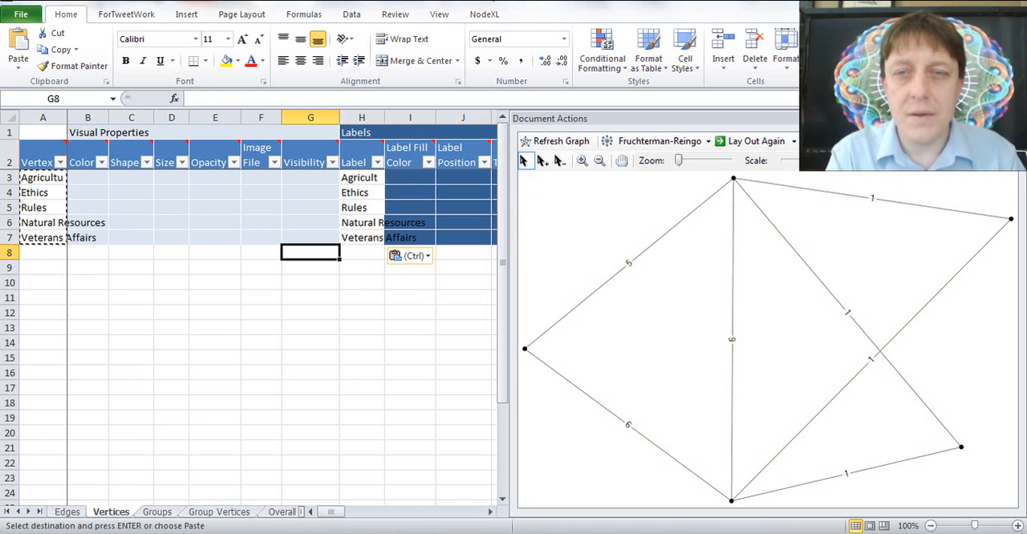
pyautogui.moveTo(556, 141)
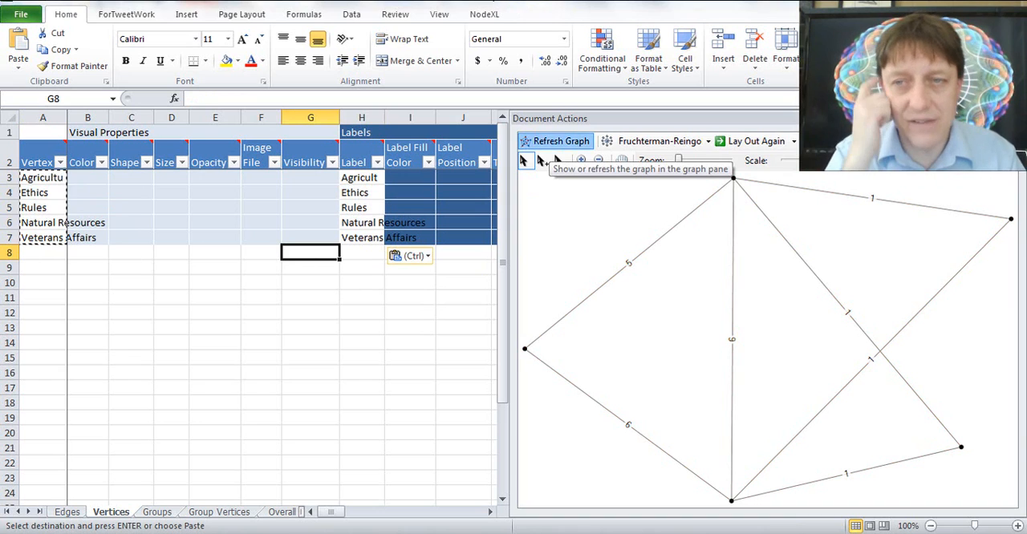
pyautogui.click(555, 141)
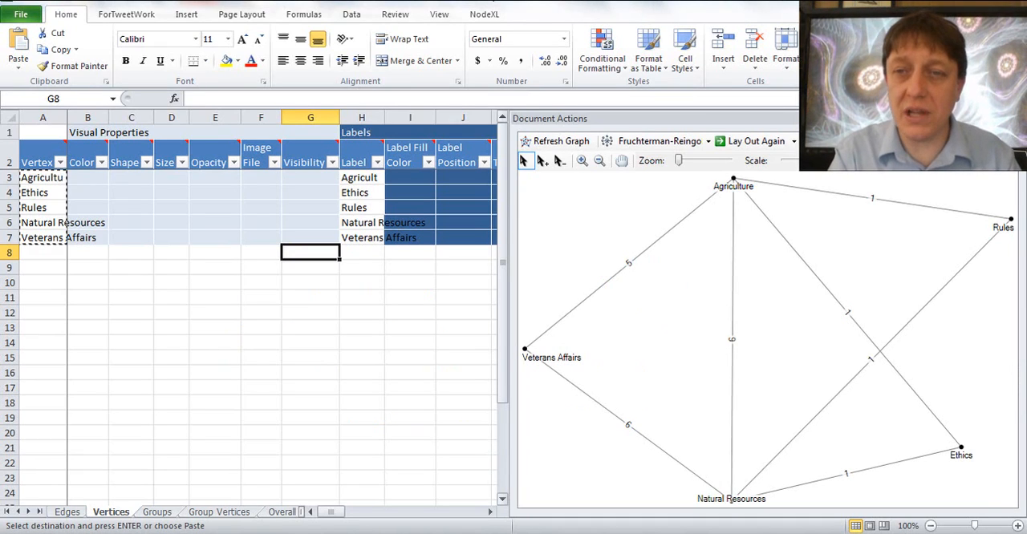
# Step: Try the Circle layout, settle on Harel-Koren Fast Multiscale, lay out again, and return to the Edges sheet
pyautogui.click(709, 141)
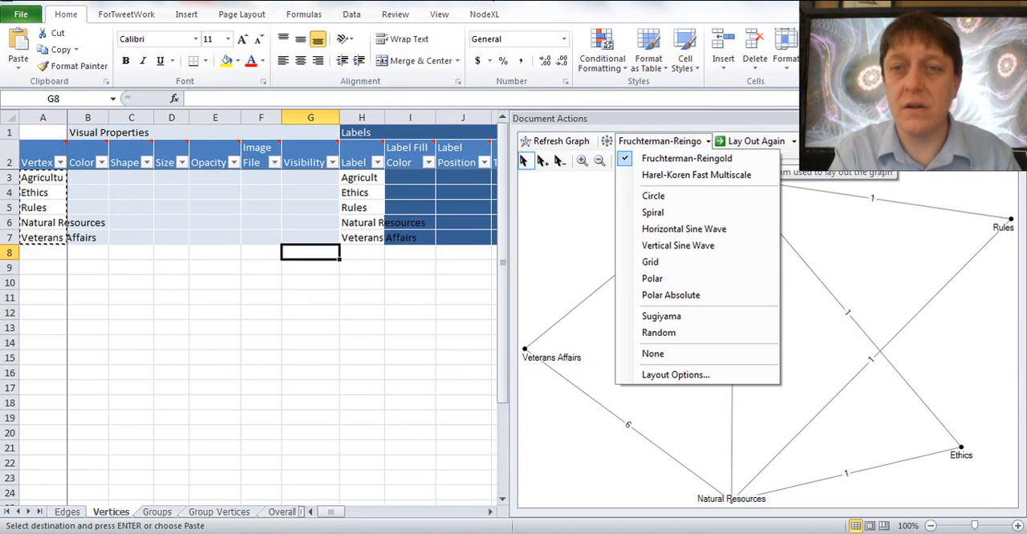
pyautogui.moveTo(653, 196)
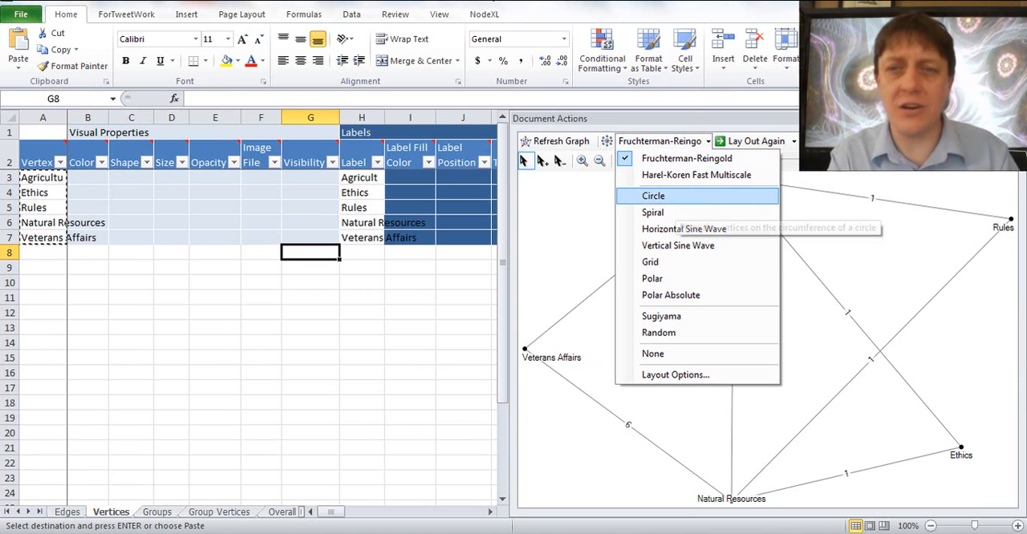
pyautogui.click(653, 195)
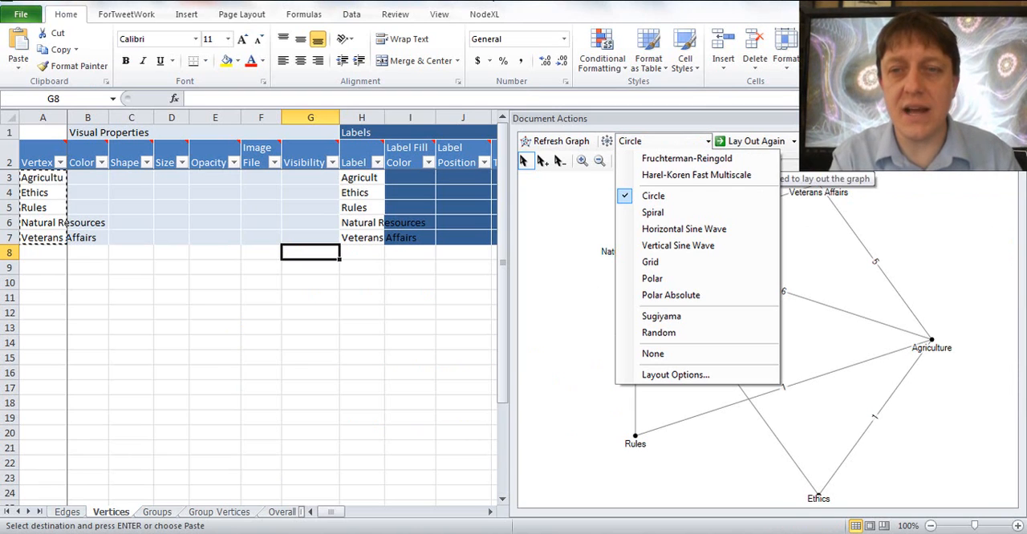
pyautogui.click(695, 175)
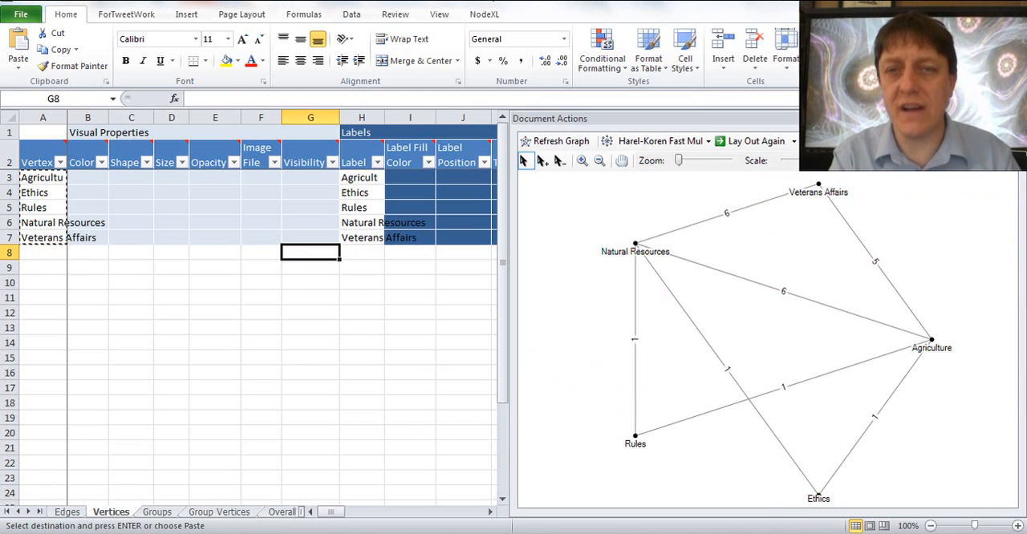
pyautogui.click(561, 141)
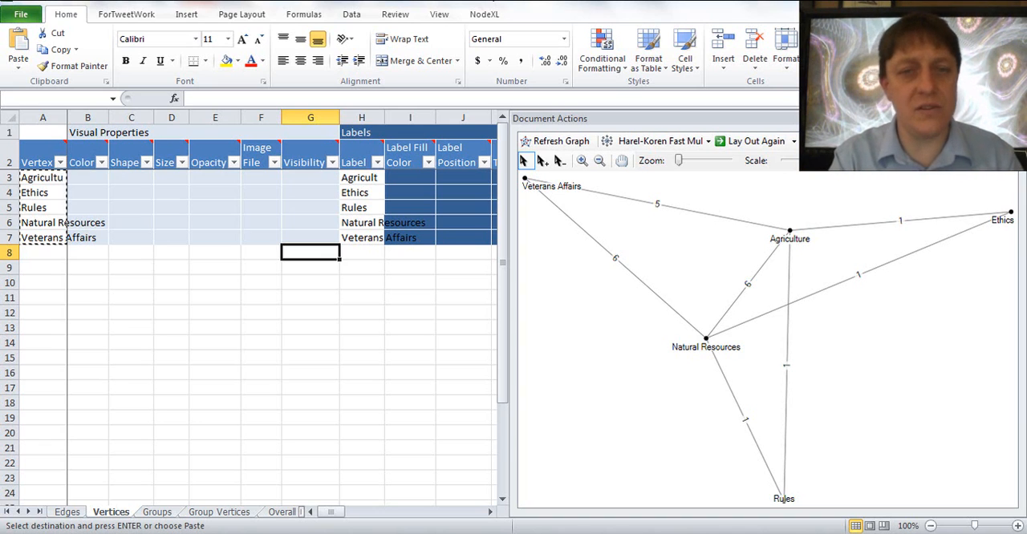
pyautogui.click(462, 281)
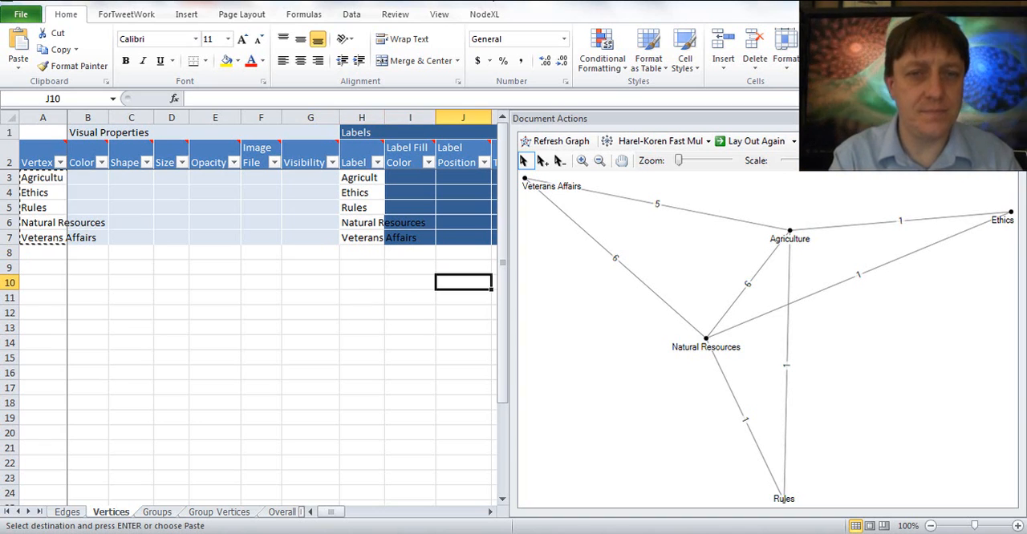
pyautogui.click(361, 281)
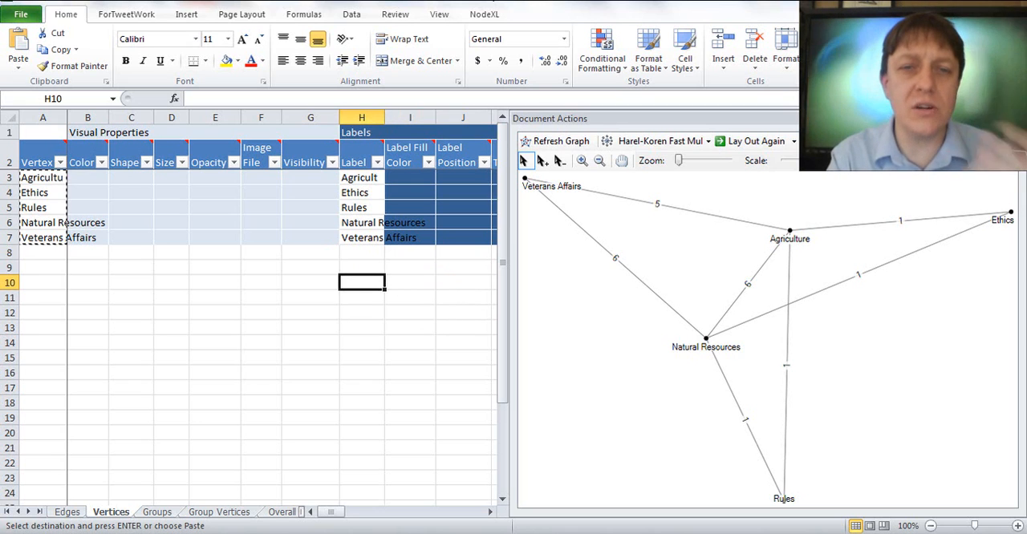
pyautogui.click(67, 512)
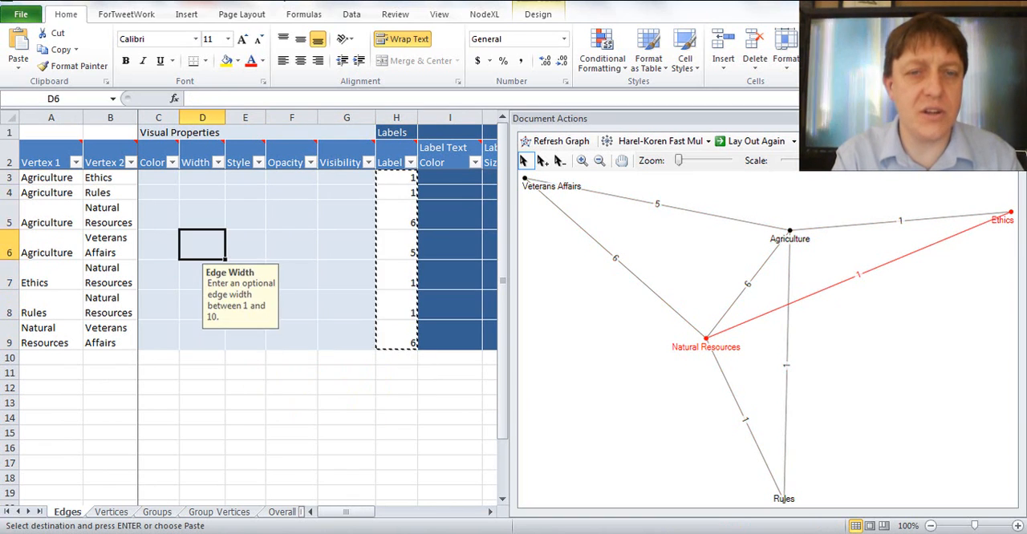
# Step: Move the tie strengths from the Label column into the Width column and refresh the graph
pyautogui.click(202, 176)
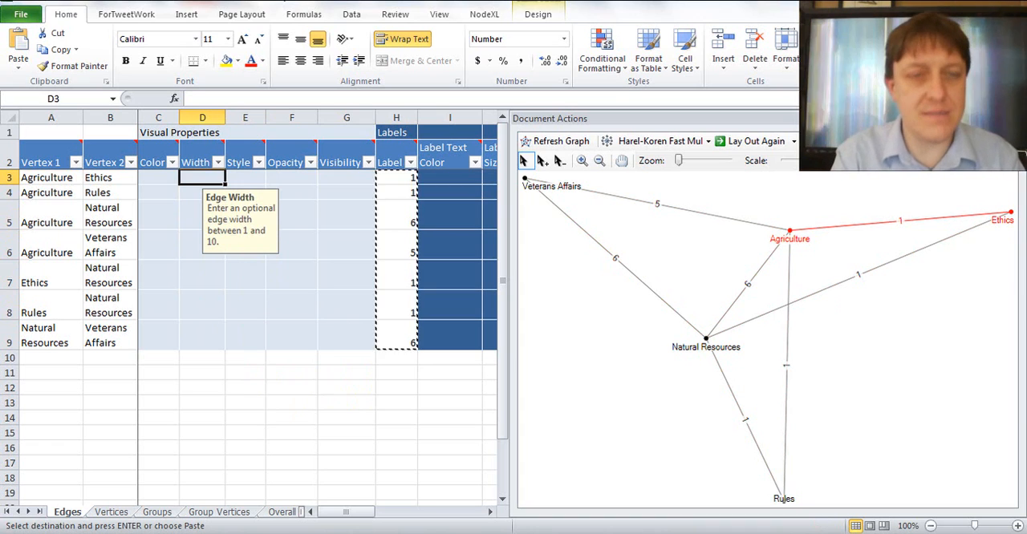
pyautogui.press('enter')
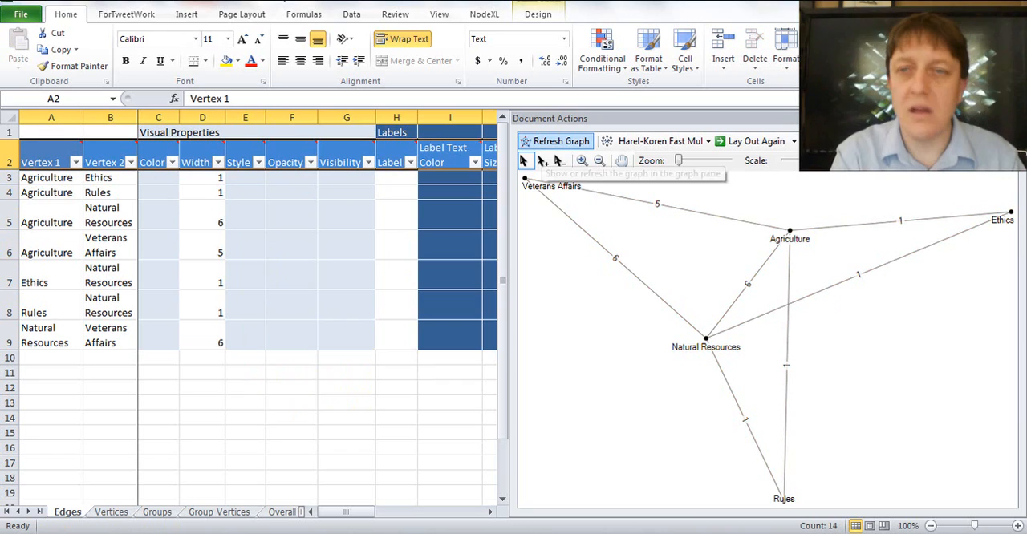
pyautogui.click(555, 141)
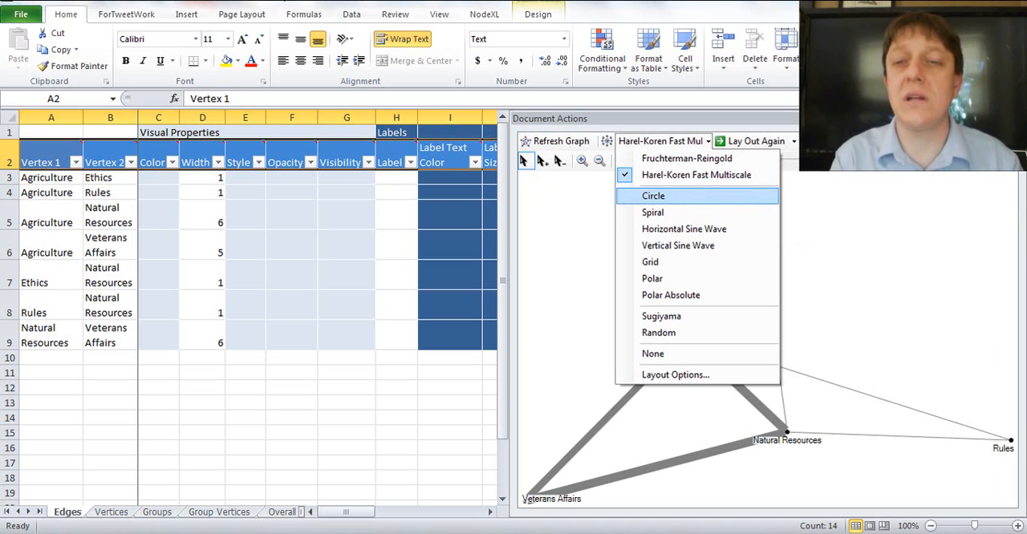
# Step: Try Spiral then Circle layout, move widths back into edge labels, and refresh the graph
pyautogui.click(651, 212)
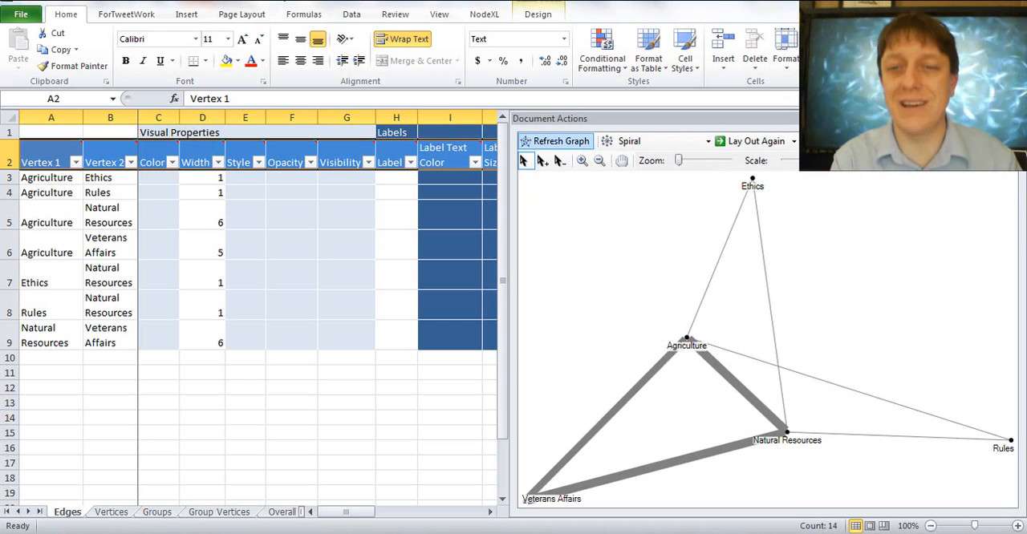
pyautogui.click(555, 142)
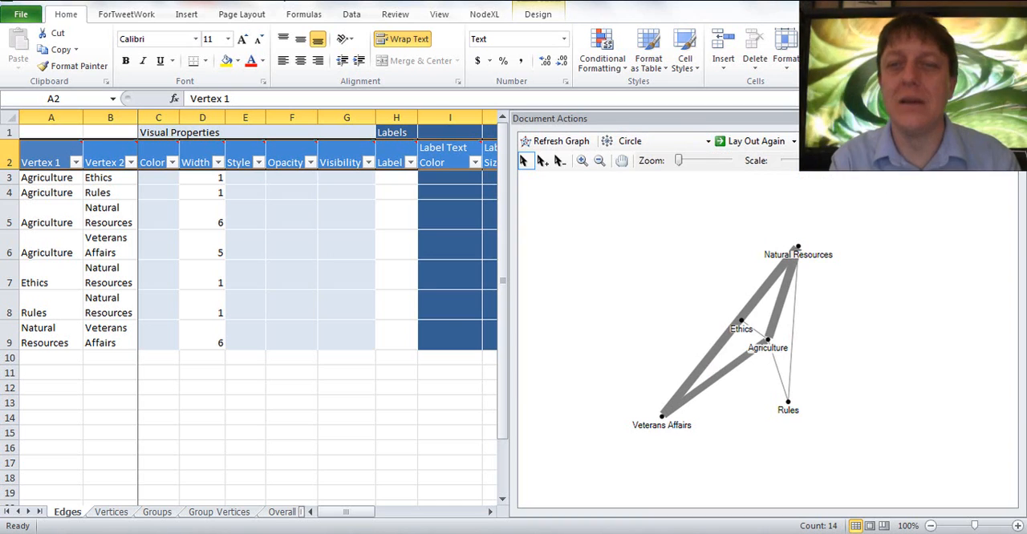
pyautogui.click(555, 141)
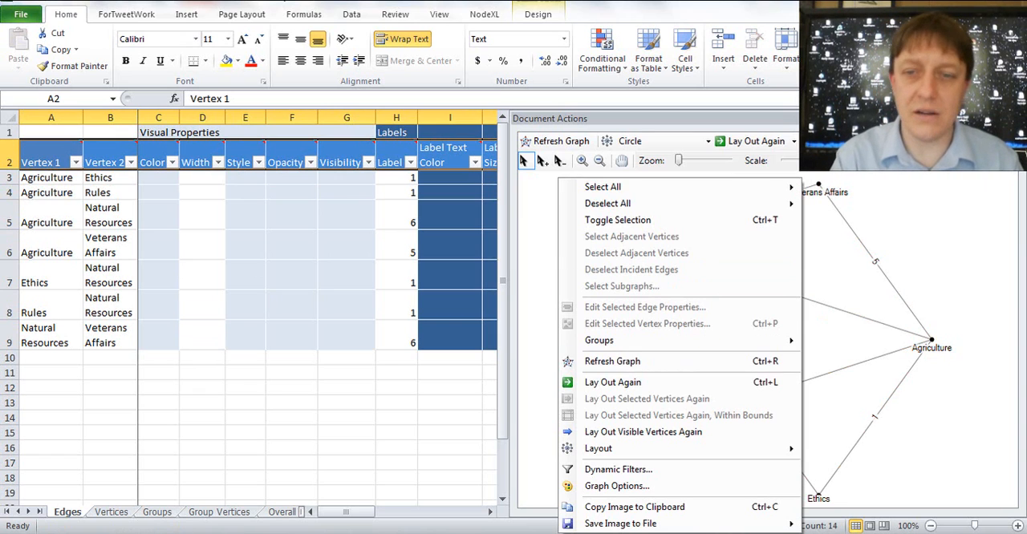
pyautogui.moveTo(617, 469)
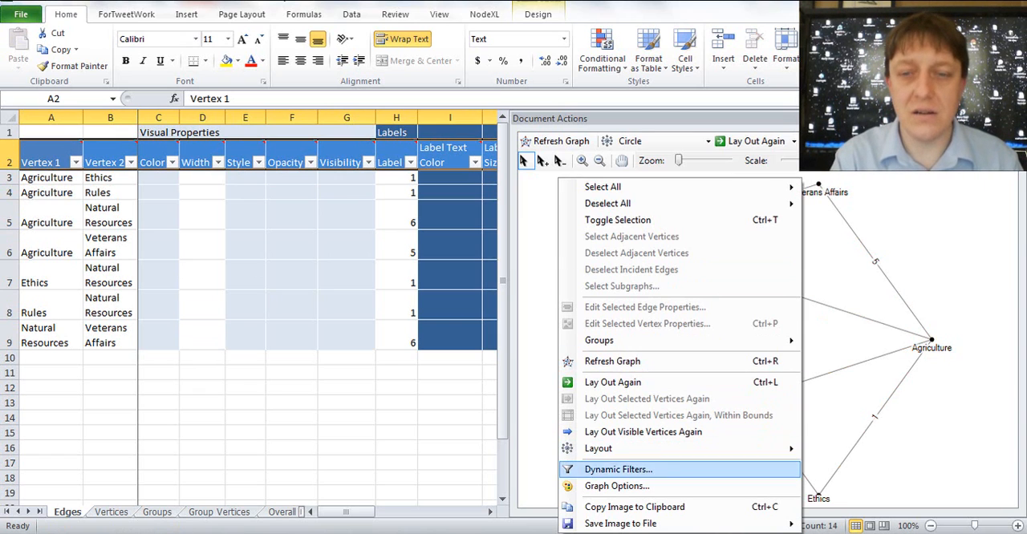